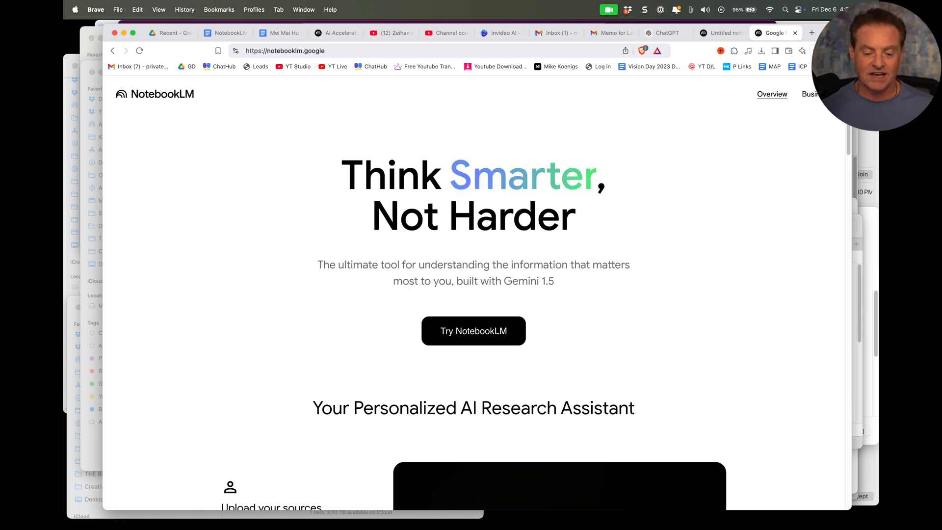
Step: Dismiss the Add sources dialog and play the book notebook's Audio Overview
{"action": "scroll", "scroll_direction": "down", "scroll_amount": 3}
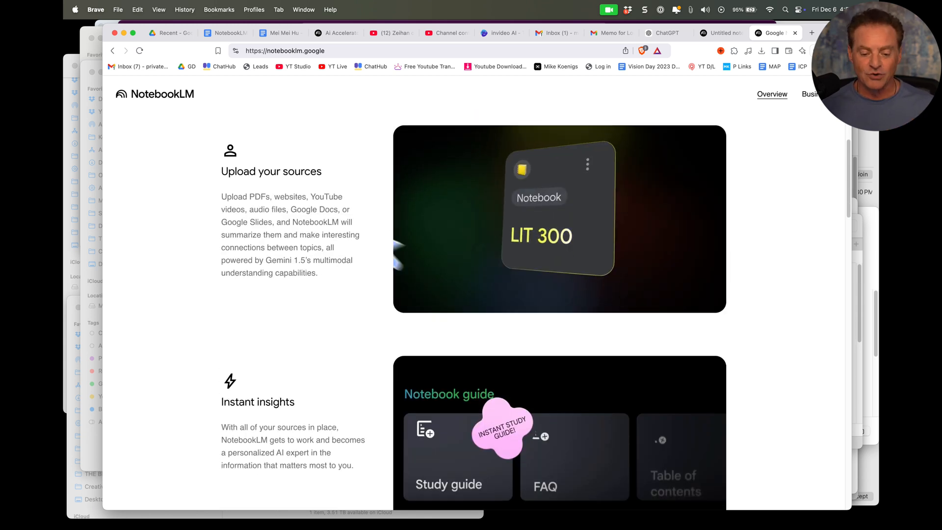
{"action": "scroll", "scroll_direction": "down", "scroll_amount": 3}
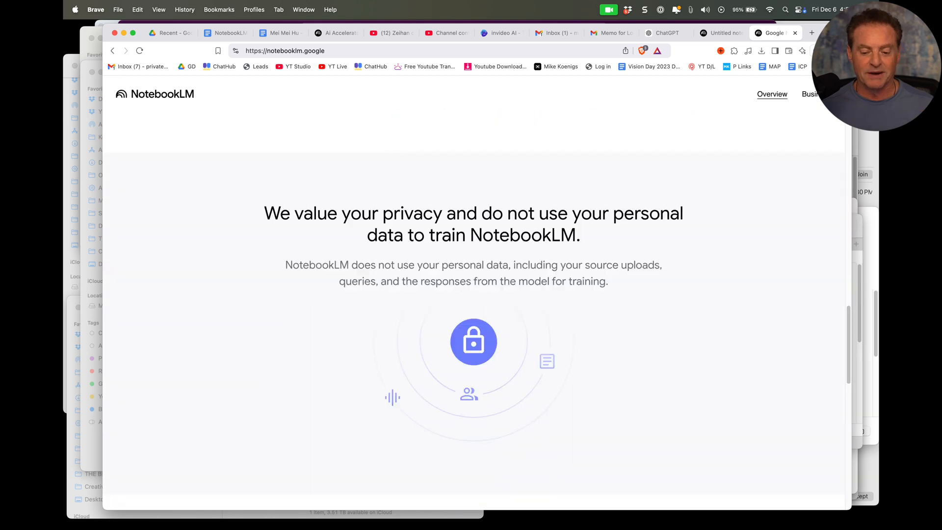
{"action": "scroll", "scroll_direction": "down", "scroll_amount": 3}
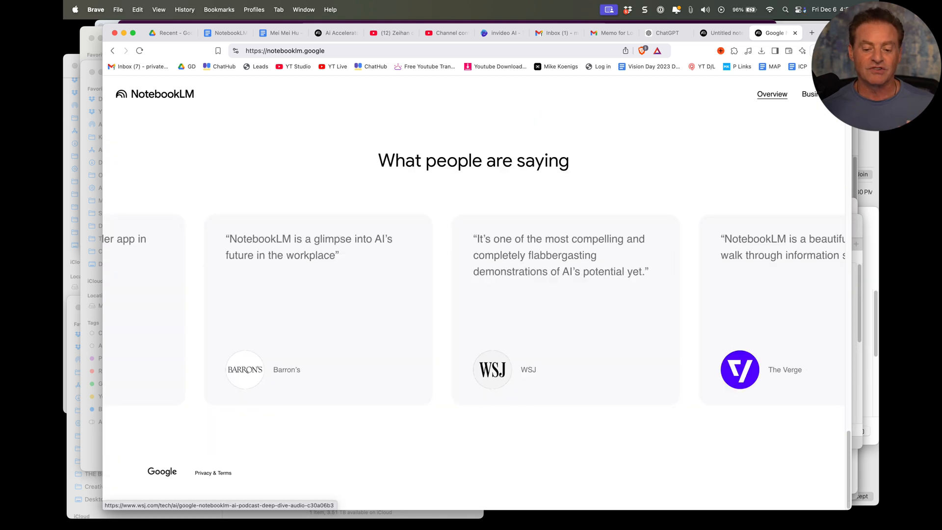
{"action": "scroll", "scroll_direction": "up", "scroll_amount": 3}
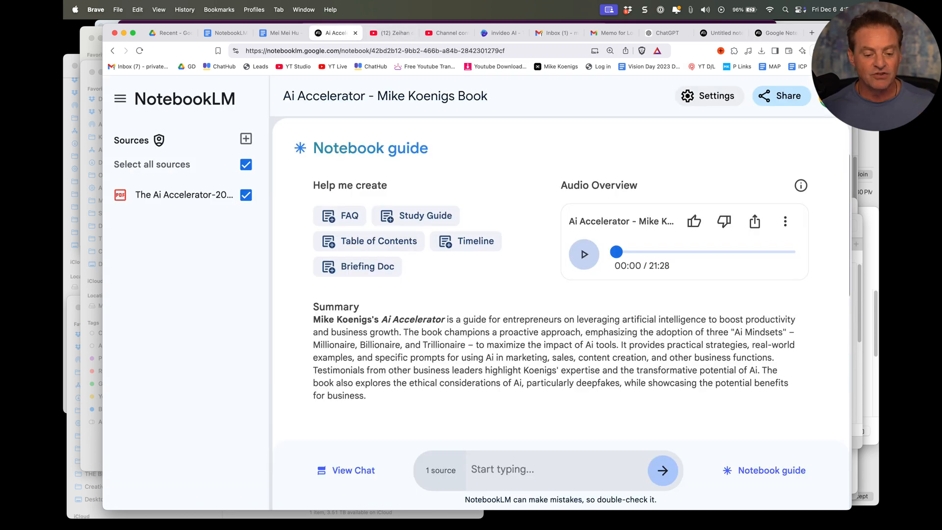
{"action": "mouse_move", "coordinate": [246, 139]}
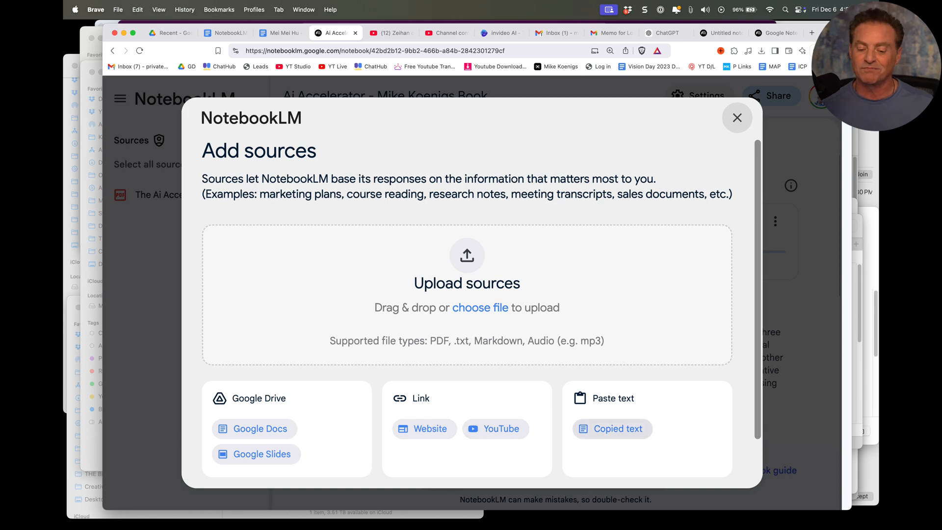
{"action": "left_click", "coordinate": [737, 118]}
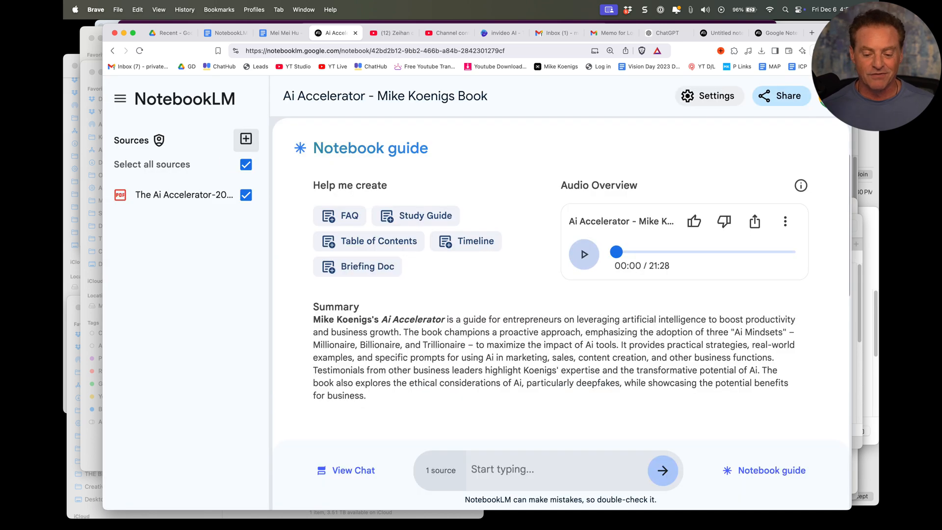
{"action": "mouse_move", "coordinate": [246, 138]}
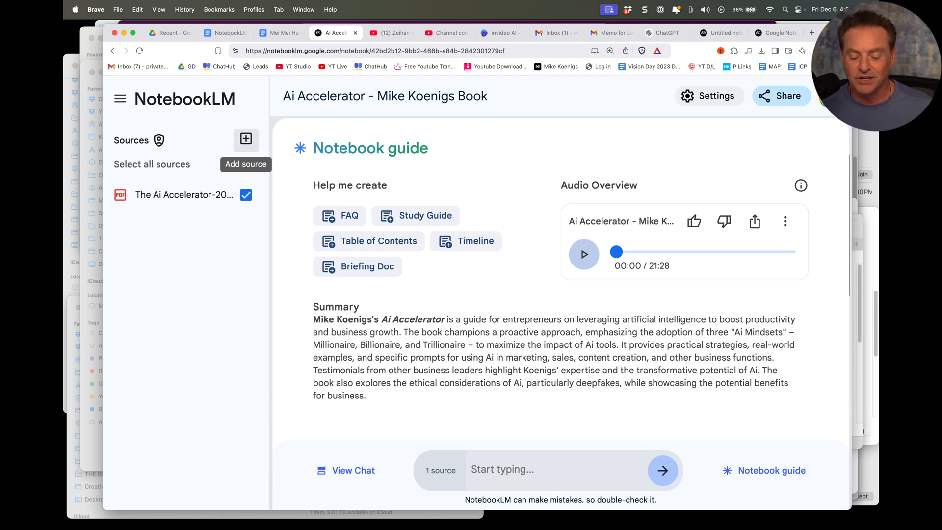
{"action": "left_click", "coordinate": [582, 253]}
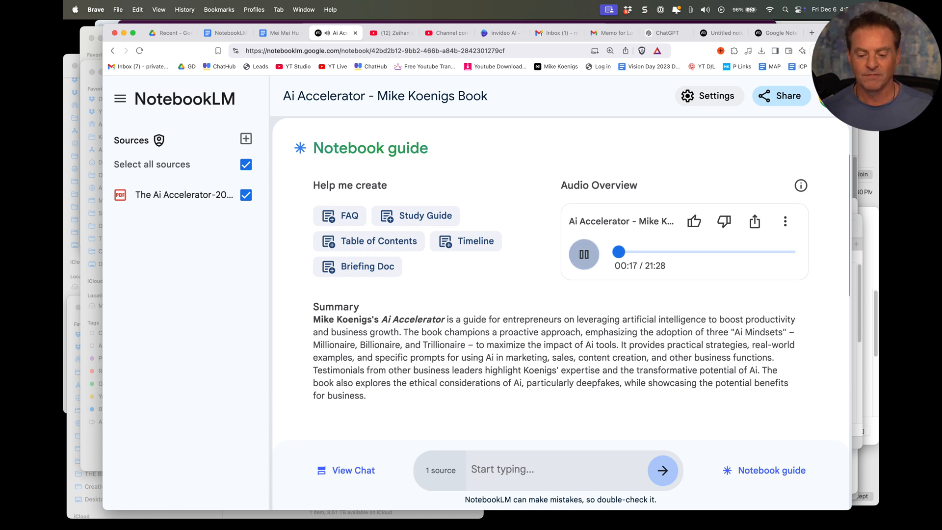
Step: Pause playback and download the audio overview into the NOTEBOOKLM DEMO folder
{"action": "left_click", "coordinate": [583, 253]}
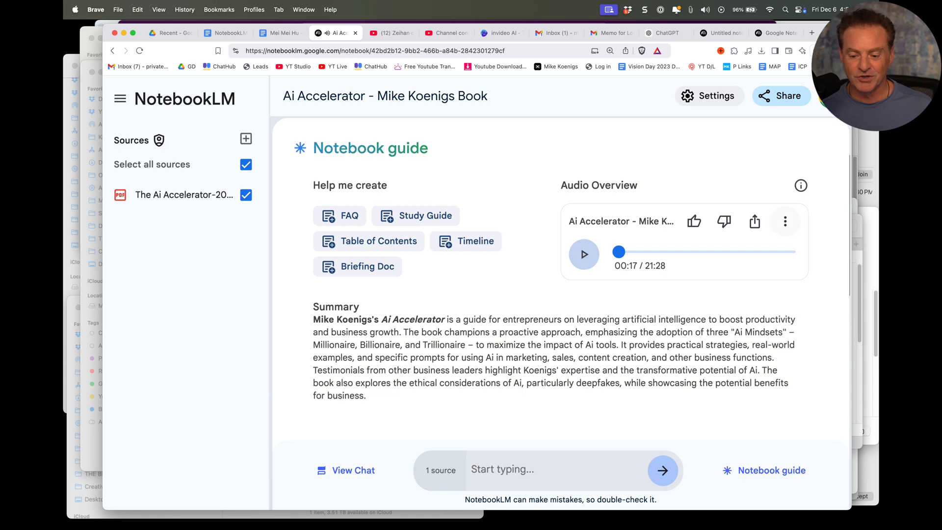
{"action": "left_click", "coordinate": [785, 221]}
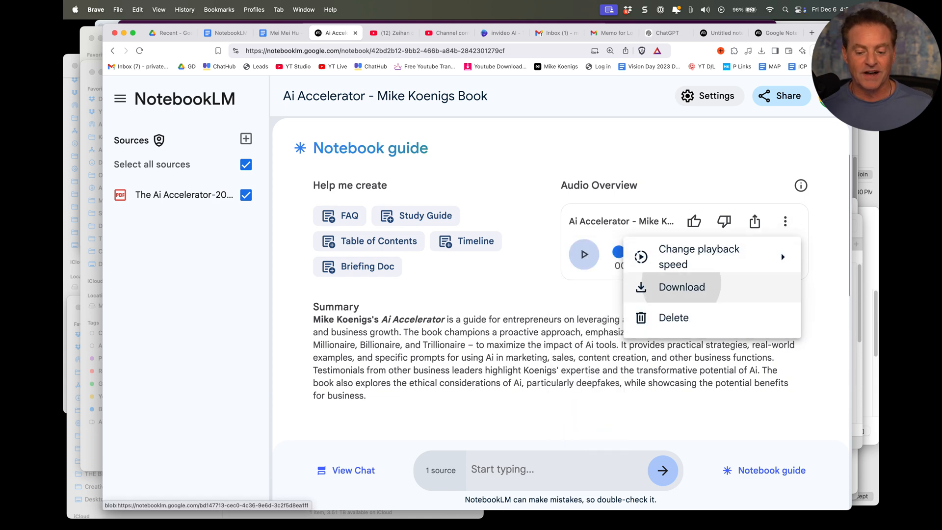
{"action": "left_click", "coordinate": [682, 287]}
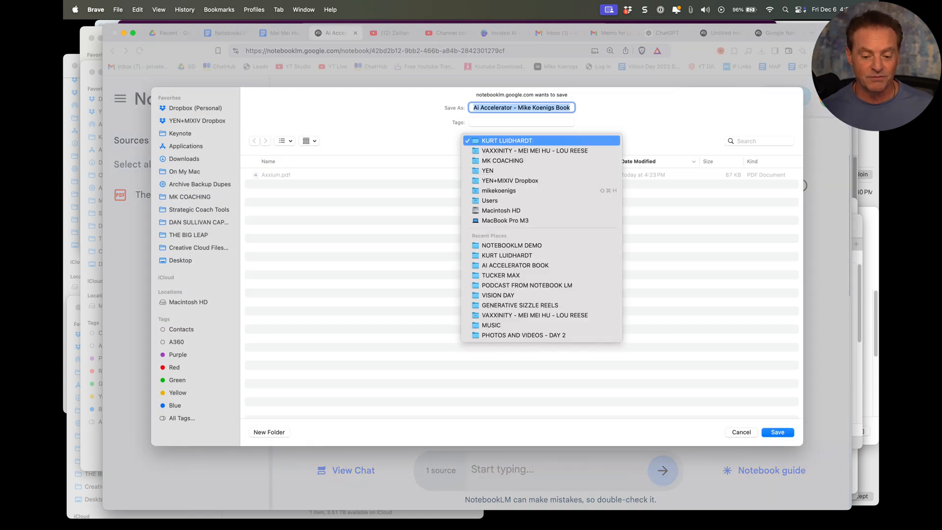
{"action": "left_click", "coordinate": [511, 245]}
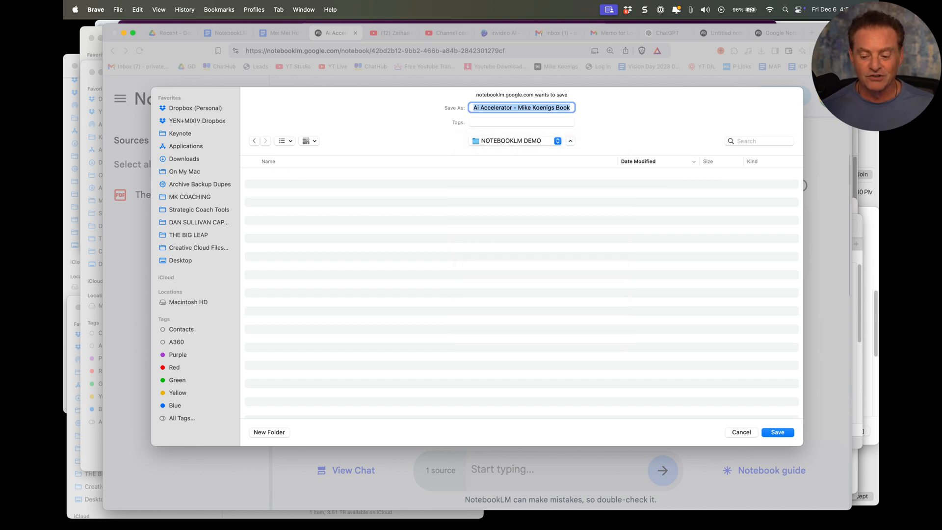
{"action": "left_click", "coordinate": [777, 432]}
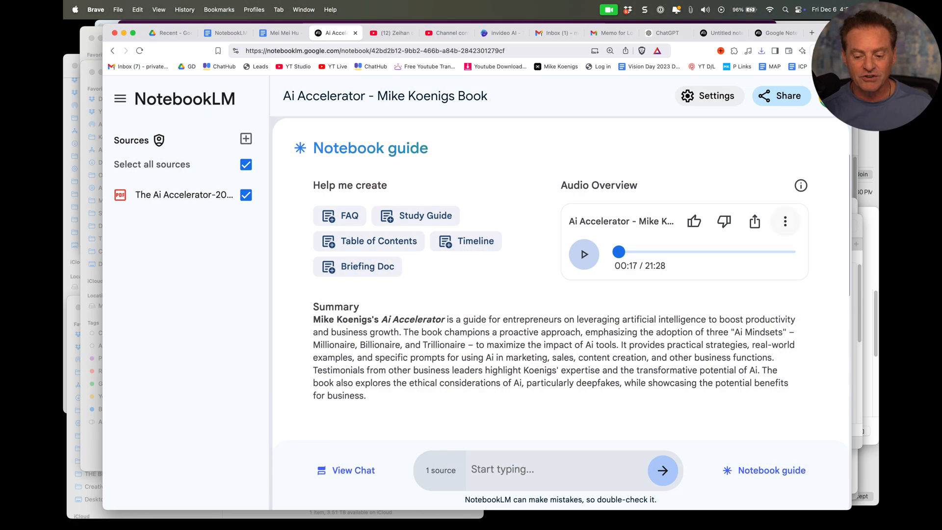
Step: Delete the audio conversation, then look at Customize without generating
{"action": "left_click", "coordinate": [784, 221]}
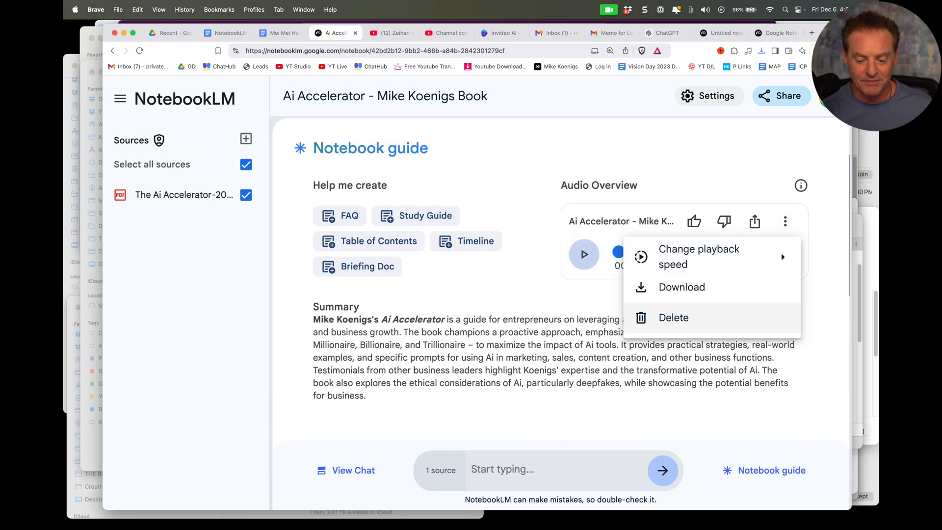
{"action": "left_click", "coordinate": [673, 317]}
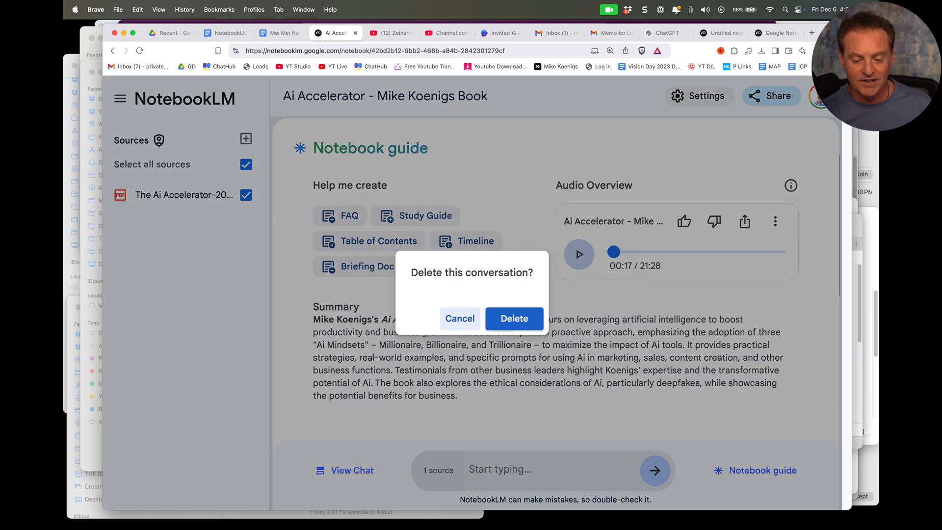
{"action": "left_click", "coordinate": [513, 318]}
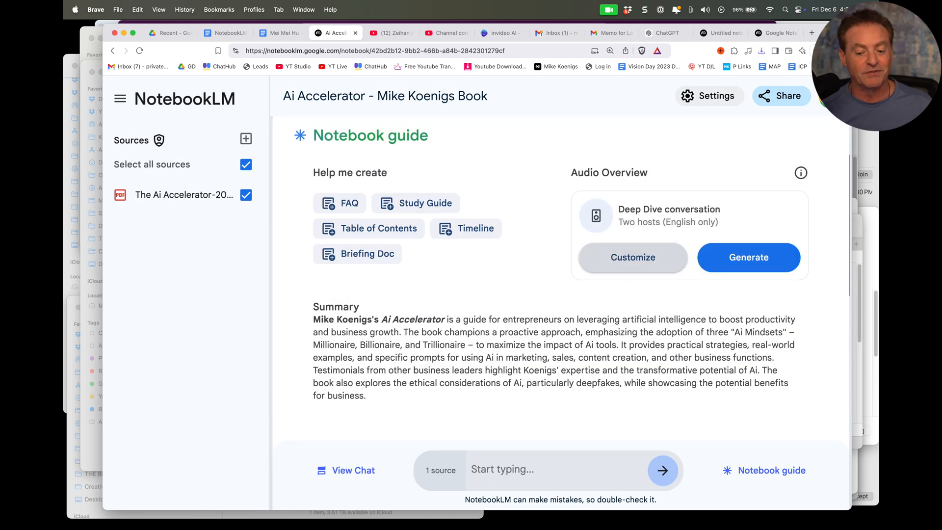
{"action": "left_click", "coordinate": [632, 257]}
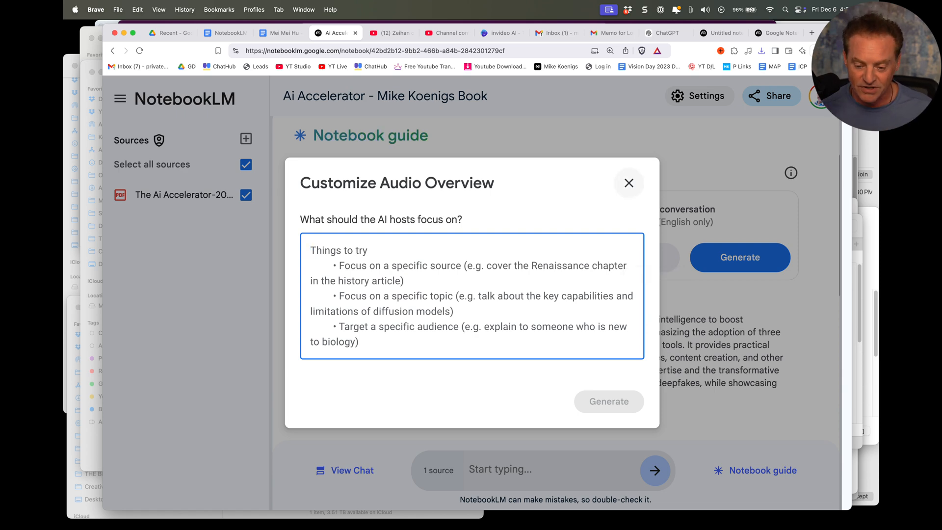
{"action": "left_click", "coordinate": [628, 183]}
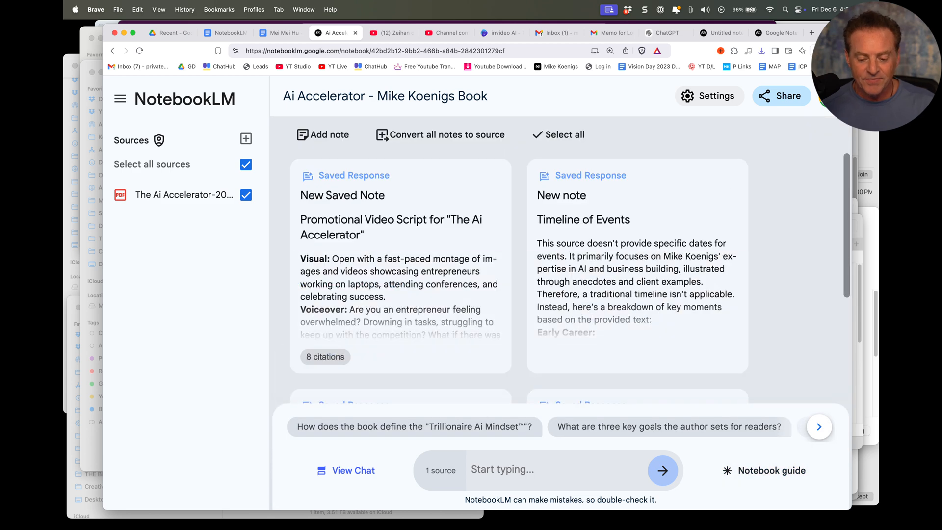
Step: Copy the Podcast Prompt paragraph from the SOP doc and go to the NotebookLM tab
{"action": "left_click", "coordinate": [772, 470]}
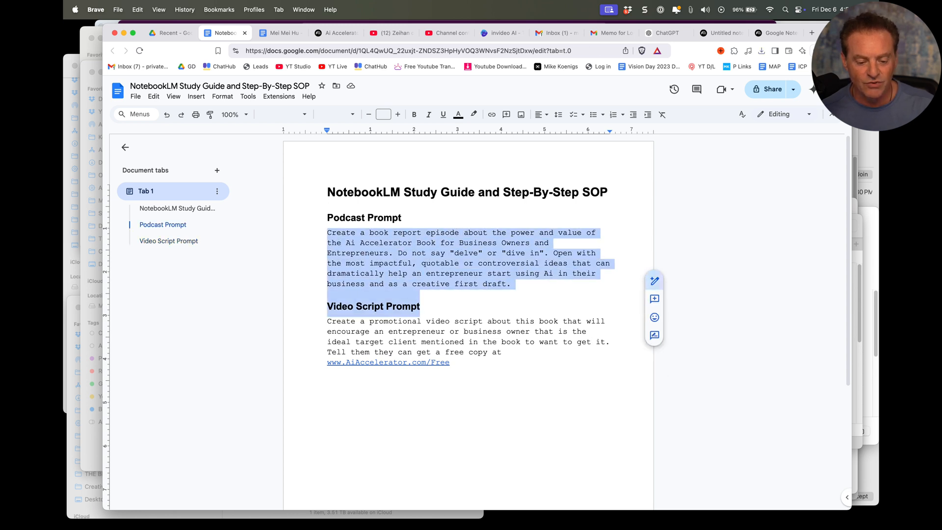
{"action": "left_click", "coordinate": [231, 113]}
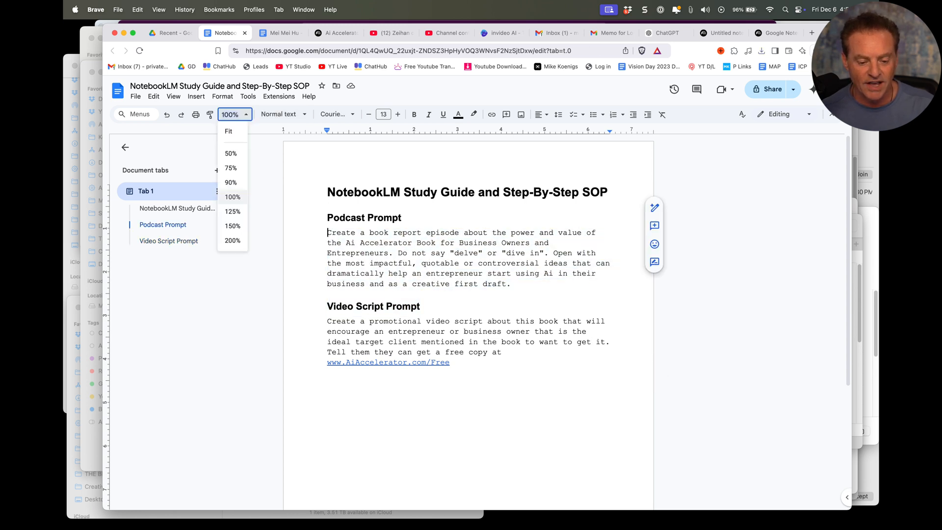
{"action": "left_click", "coordinate": [232, 226]}
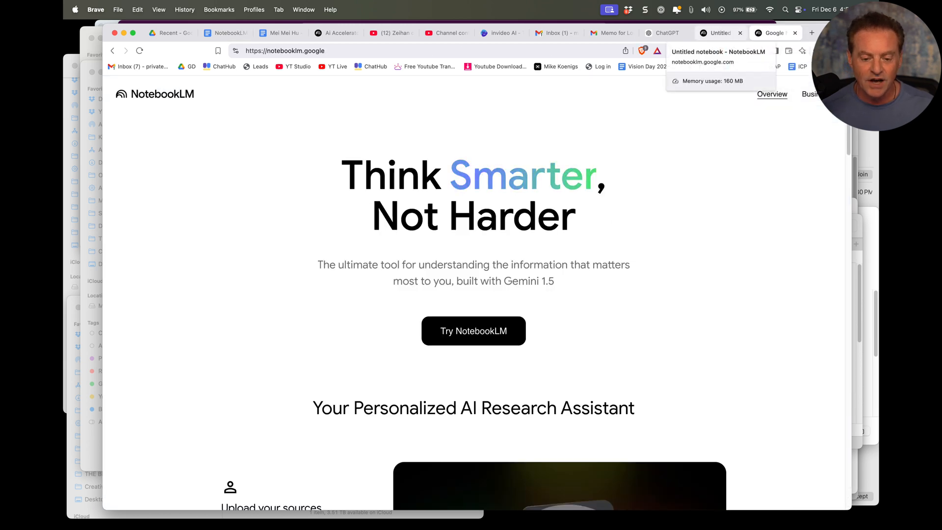
Step: Generate a customized Audio Overview focused on a book report episode about the Ai Accelerator Book
{"action": "left_click", "coordinate": [334, 32]}
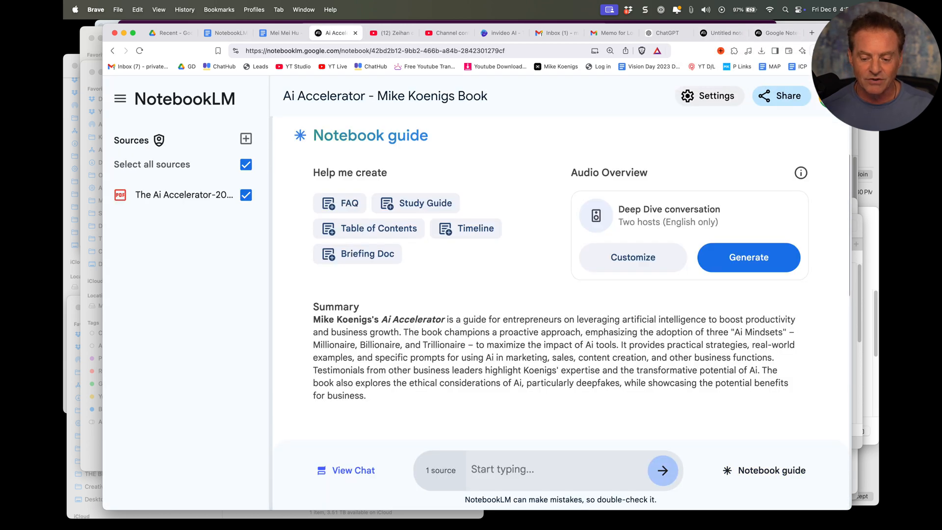
{"action": "left_click", "coordinate": [631, 257]}
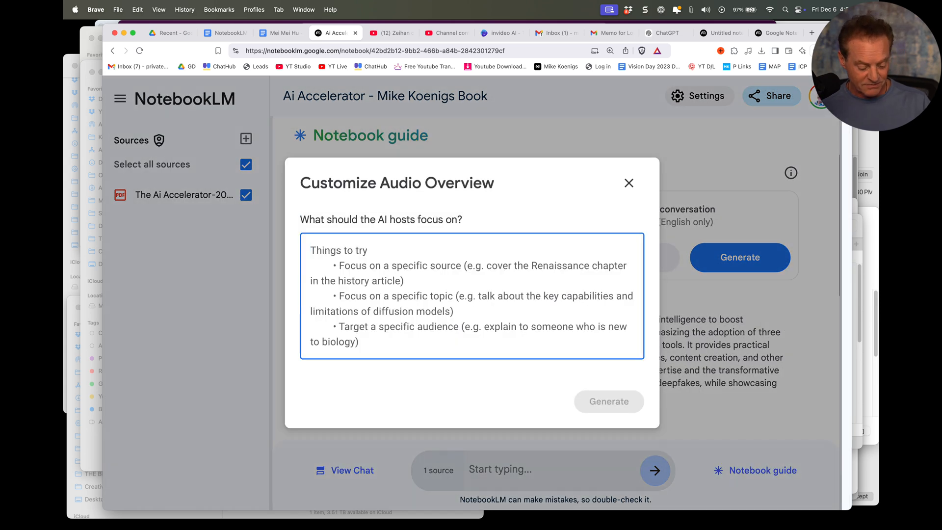
{"action": "type", "text": "Create a book report episode about the power and value of the Ai Accelerator Book for Business Owners and Entrepreneurs. Do not say \"delve\" or \"dive in\". Open with the most impactful, quotable or controversial ideas that can dramatically help an entrepreneur start using Ai in their business and as a creative first draft."}
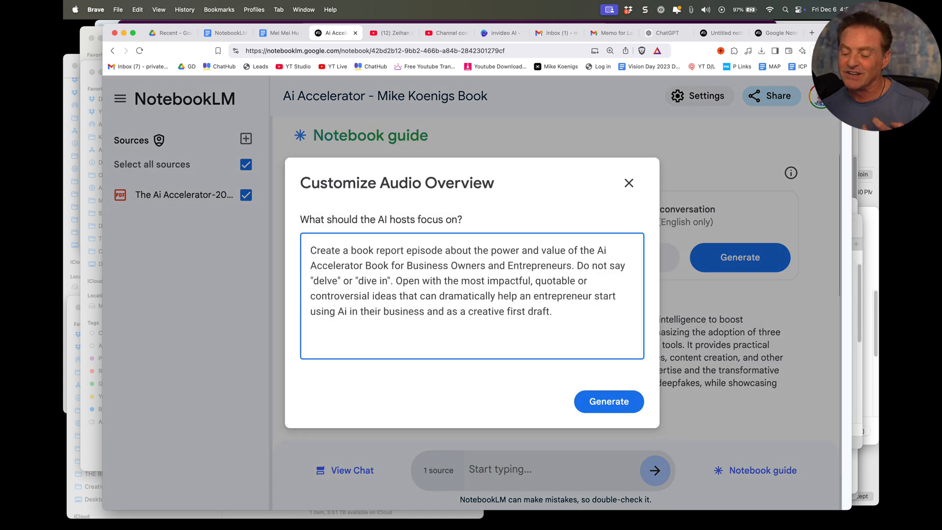
{"action": "left_click", "coordinate": [607, 401]}
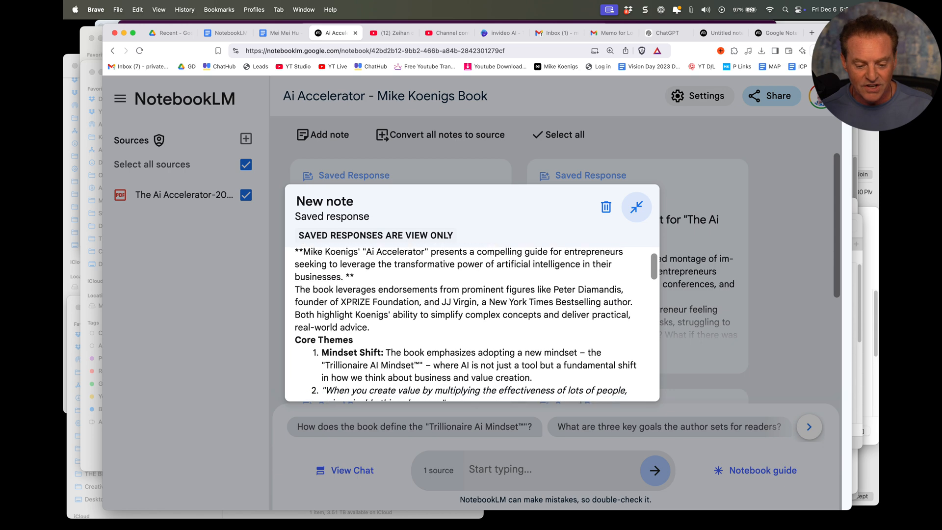
Step: Scroll through the Ai Accelerator: A Detailed Briefing note while audio generates
{"action": "scroll", "scroll_direction": "down", "scroll_amount": 3}
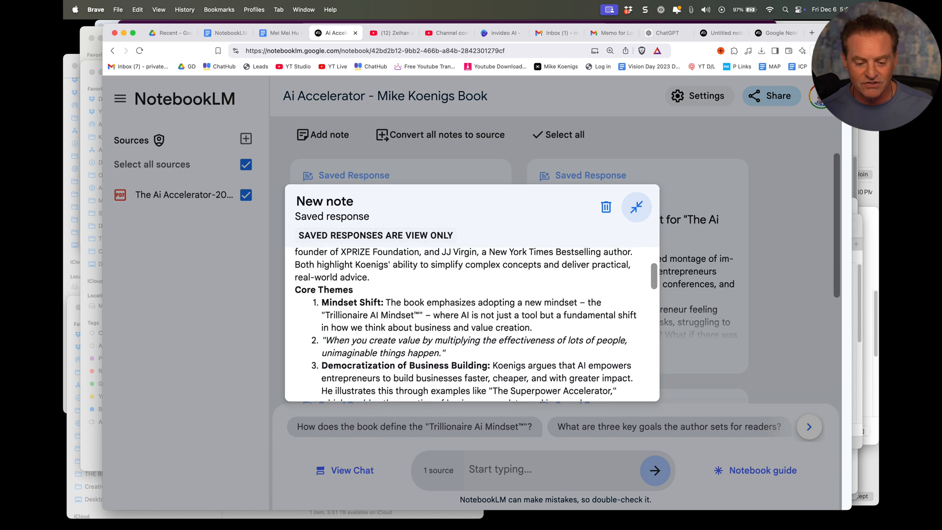
{"action": "scroll", "scroll_direction": "up", "scroll_amount": 3}
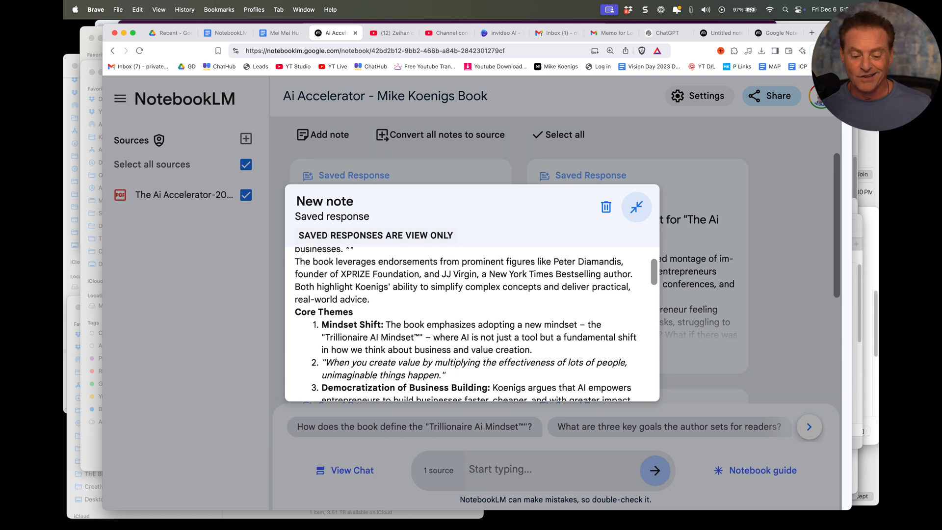
{"action": "scroll", "scroll_direction": "down", "scroll_amount": 3}
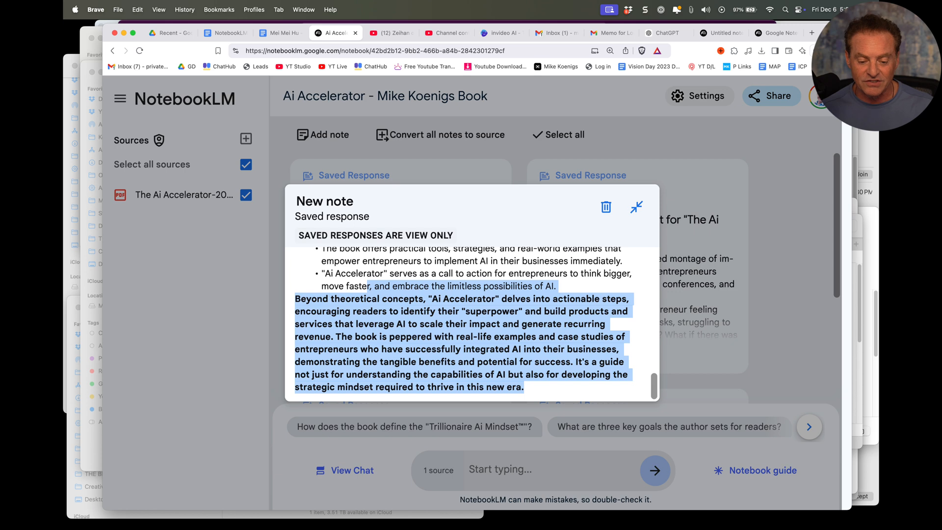
{"action": "scroll", "scroll_direction": "up", "scroll_amount": 3}
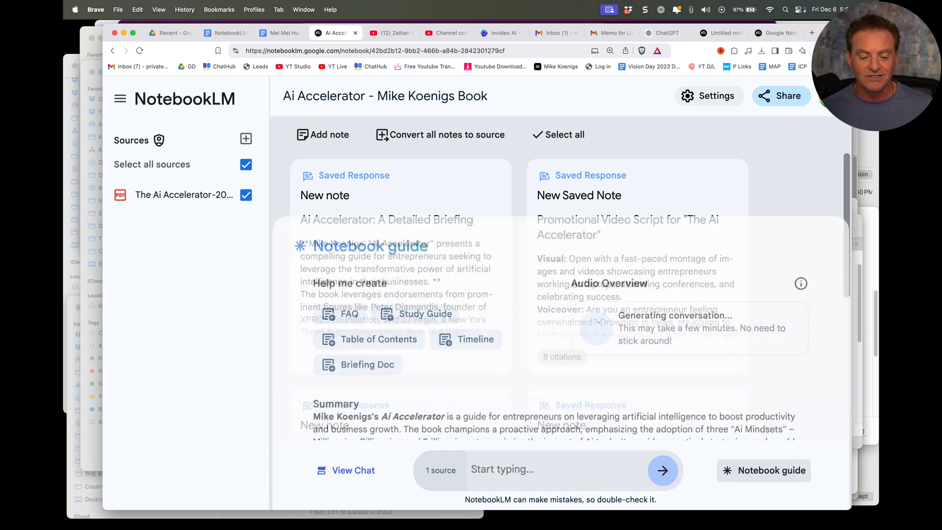
Step: Review the saved FAQ, timeline, glossary and essay-question notes, then collapse the note
{"action": "left_click", "coordinate": [763, 470]}
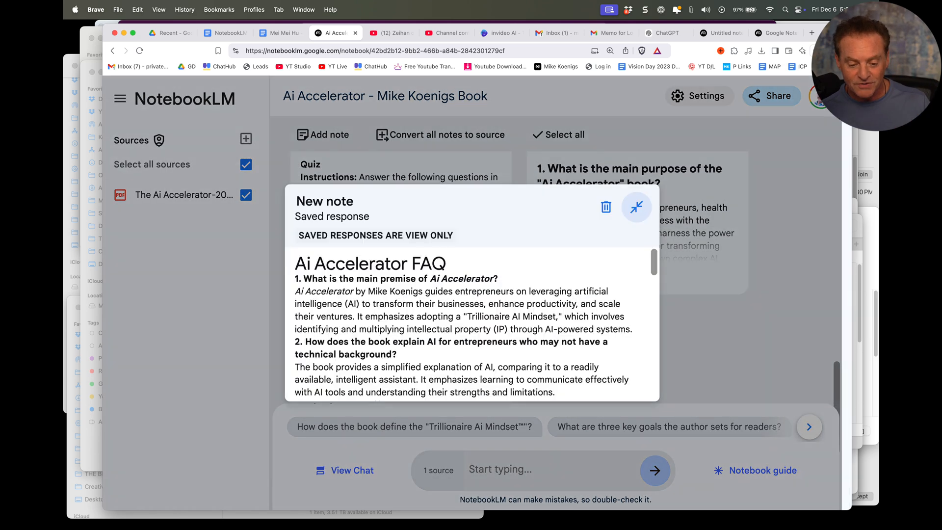
{"action": "scroll", "scroll_direction": "down", "scroll_amount": 3}
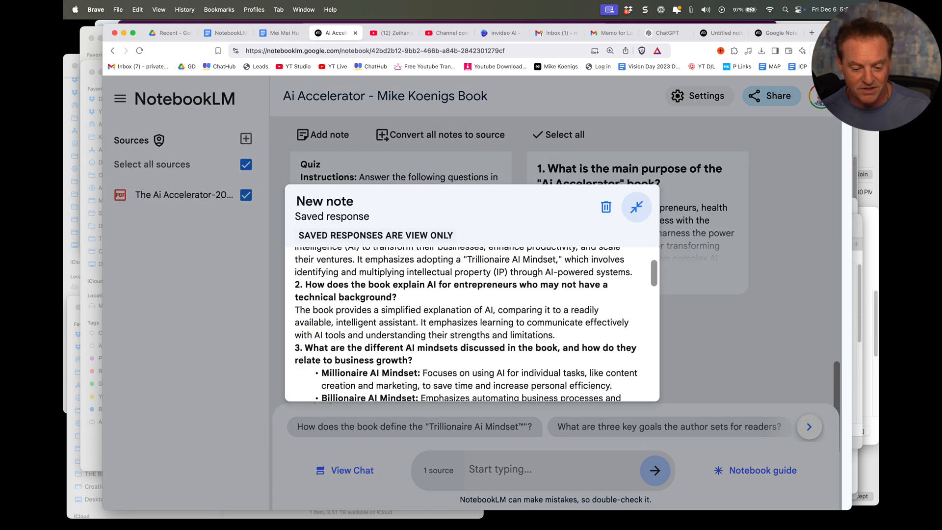
{"action": "scroll", "scroll_direction": "down", "scroll_amount": 3}
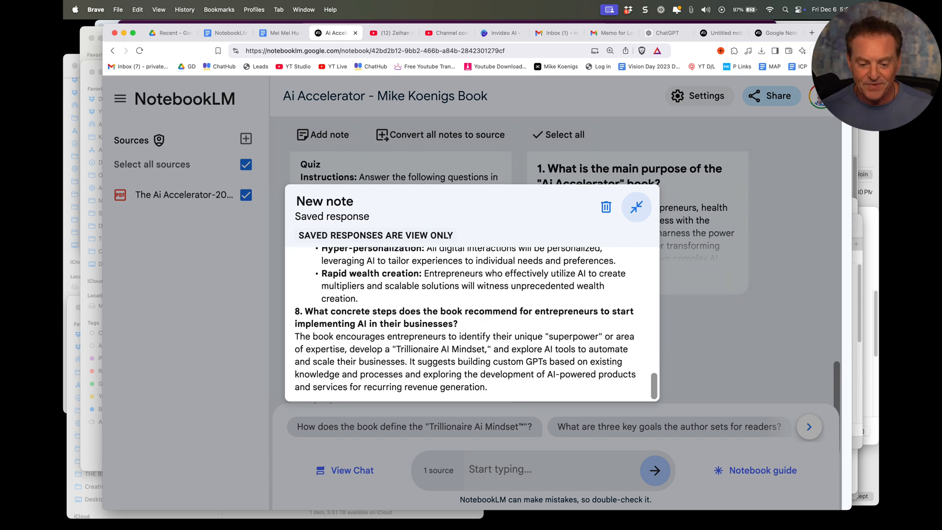
{"action": "scroll", "scroll_direction": "up", "scroll_amount": 3}
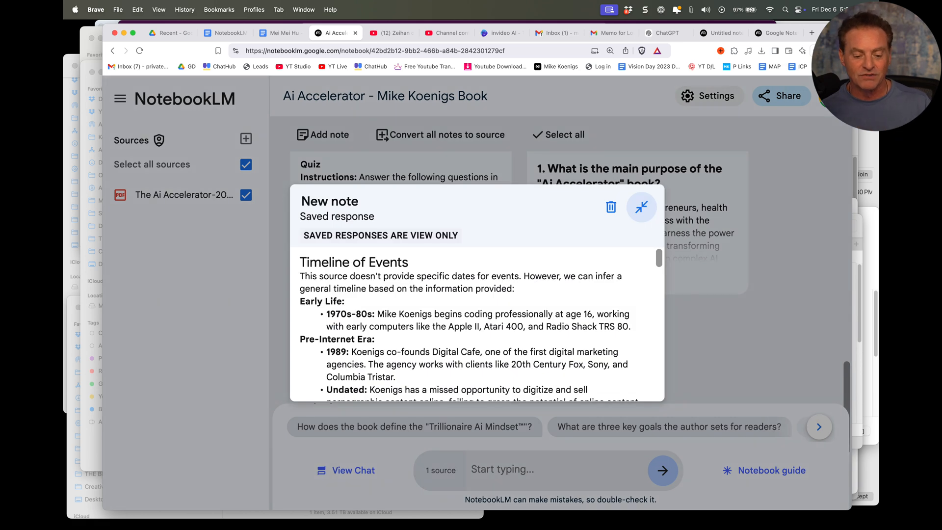
{"action": "scroll", "scroll_direction": "down", "scroll_amount": 3}
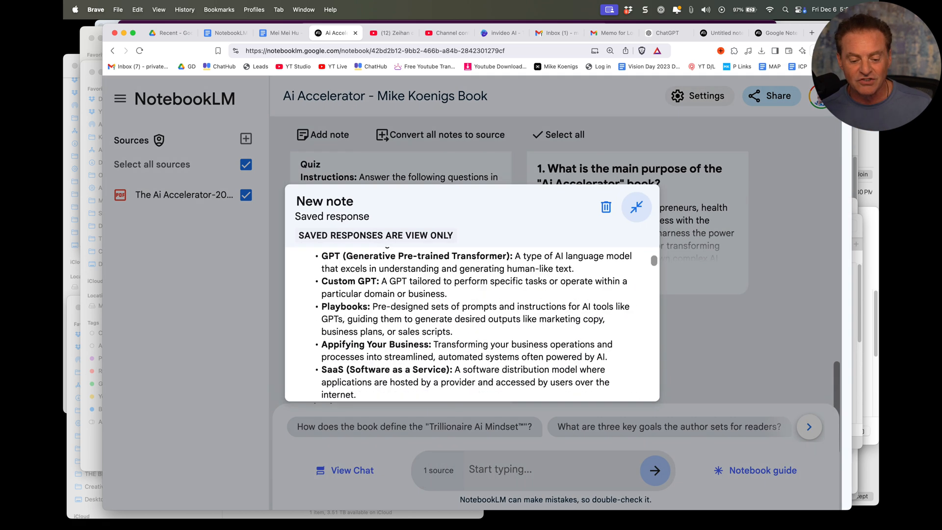
{"action": "scroll", "scroll_direction": "down", "scroll_amount": 3}
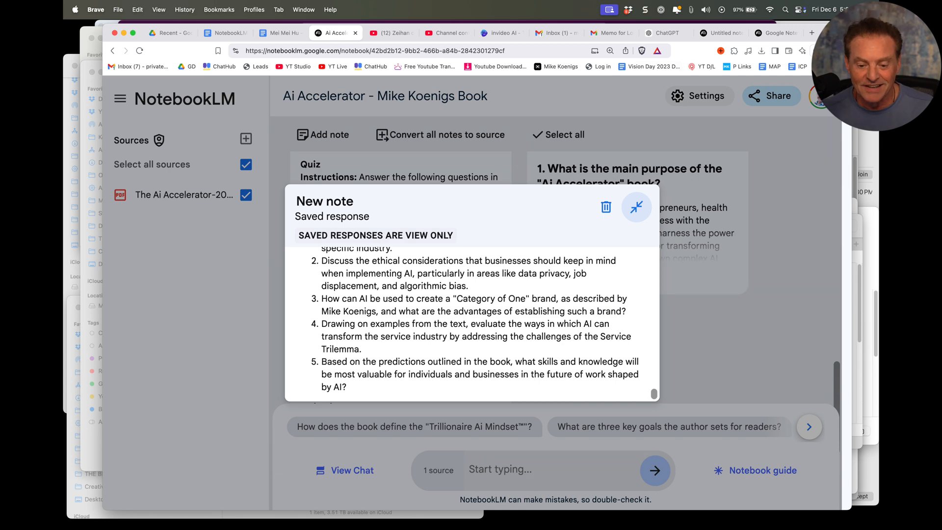
{"action": "left_click", "coordinate": [223, 32]}
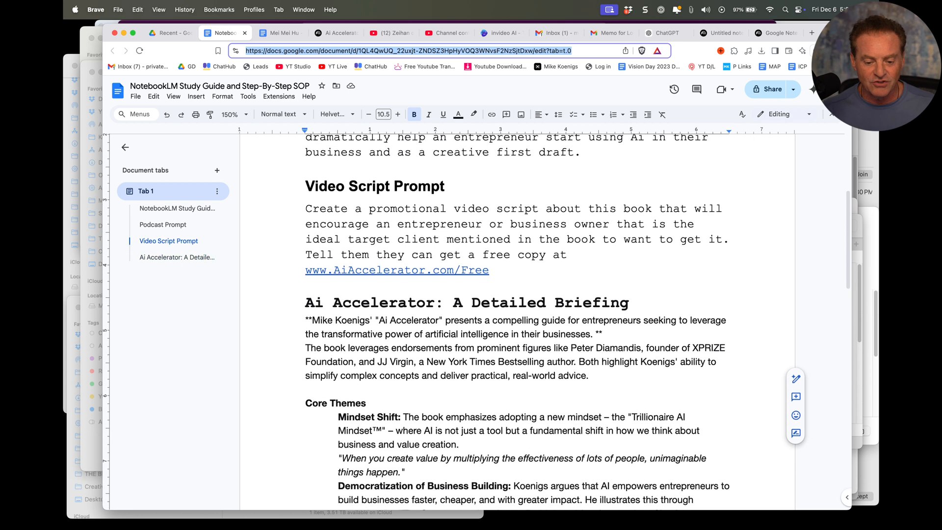
Step: Select the Video Script Prompt paragraph in the Google Docs SOP for copying
{"action": "left_click", "coordinate": [169, 241]}
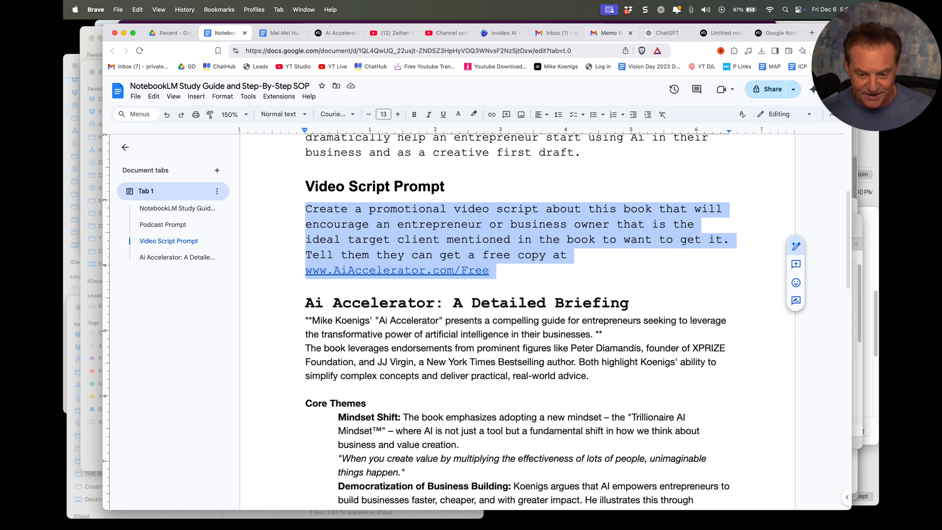
{"action": "mouse_move", "coordinate": [335, 32]}
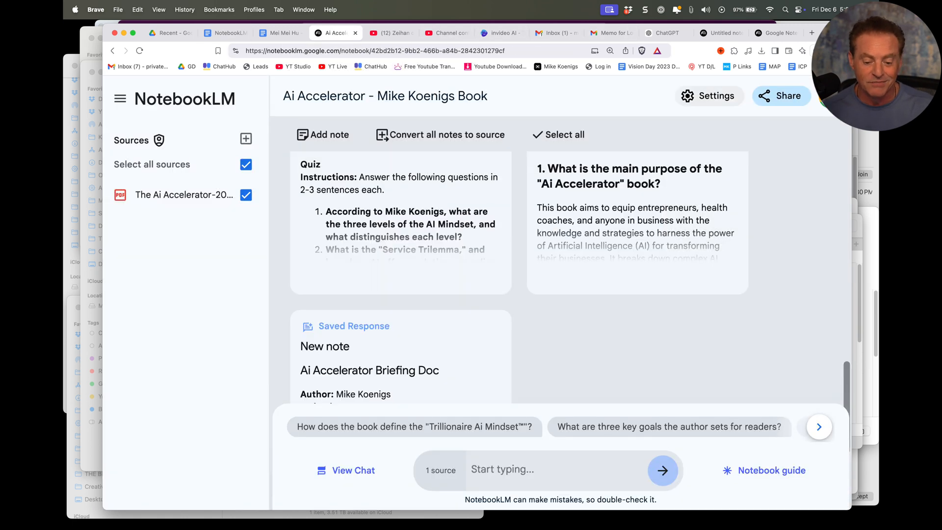
Step: Send the video script prompt in chat and copy the generated promotional script
{"action": "type", "text": "about this book that will encourage an entrepreneur or business owner that is the ideal target client mentioned in the book to want to get it. Tell them they can get a free copy at www.AiAccelerator.com/Free"}
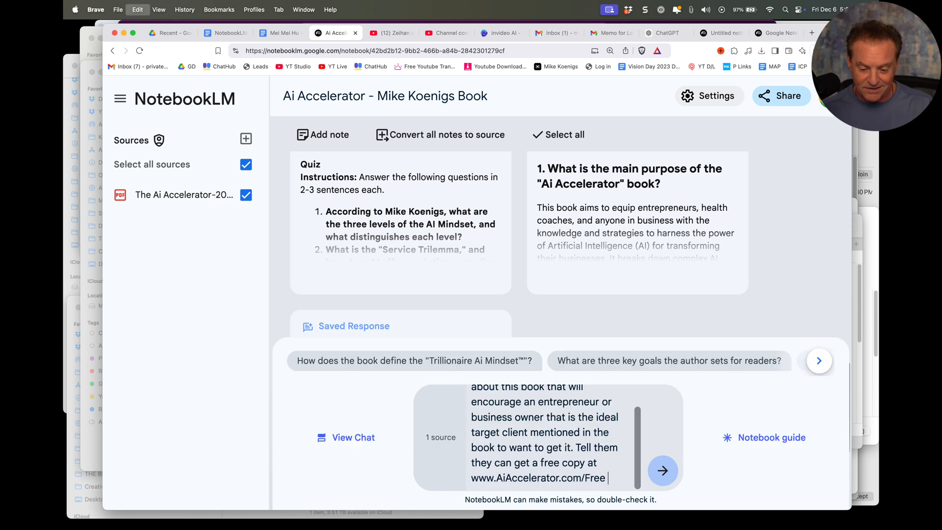
{"action": "left_click", "coordinate": [662, 470]}
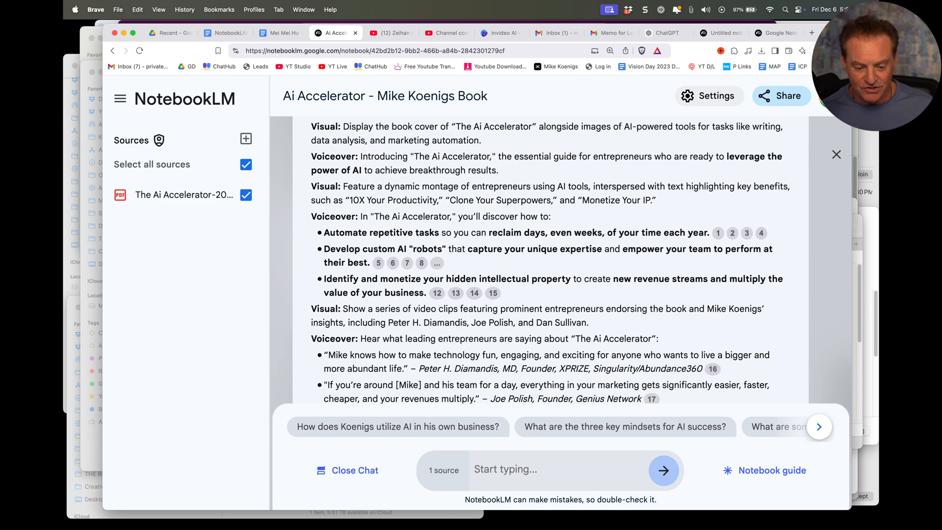
{"action": "scroll", "scroll_direction": "down", "scroll_amount": 3}
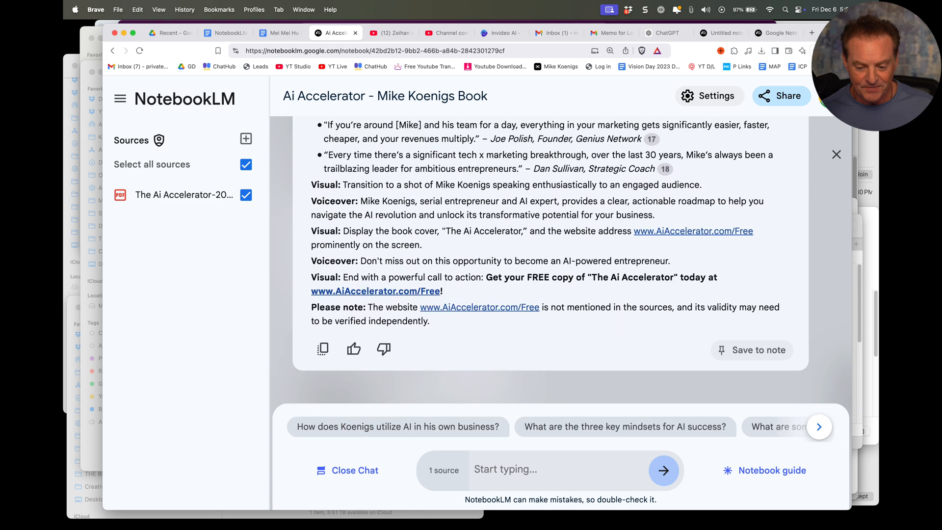
{"action": "left_click", "coordinate": [323, 349]}
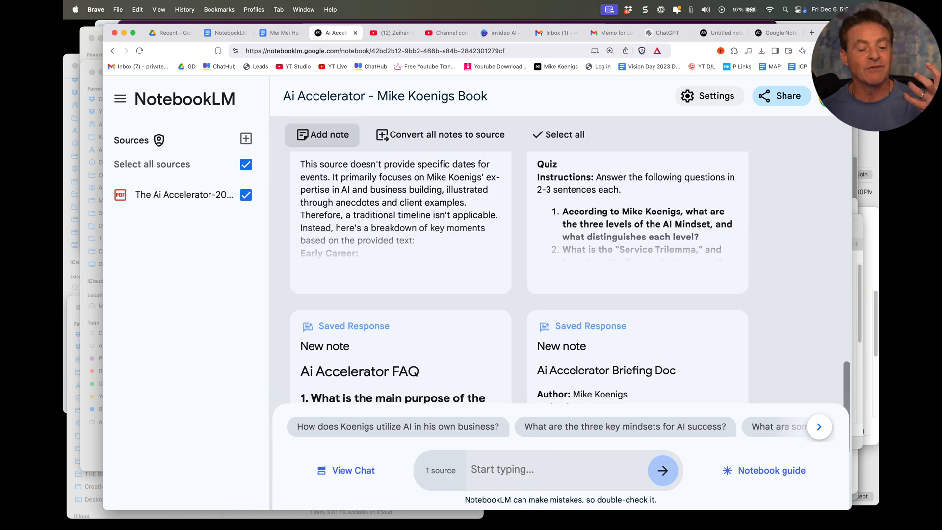
{"action": "mouse_move", "coordinate": [440, 135]}
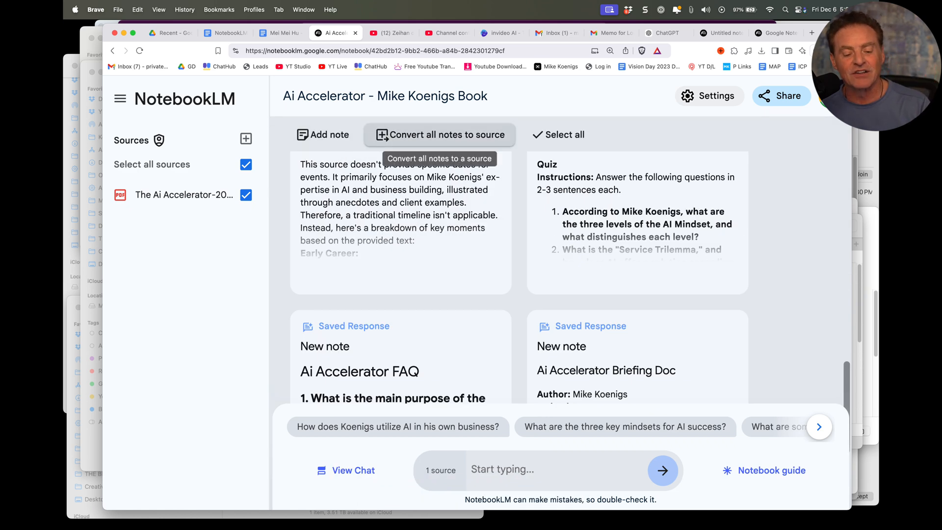
Step: Paste the promotional script at the end of the SOP doc and go to invideo AI
{"action": "left_click", "coordinate": [385, 95]}
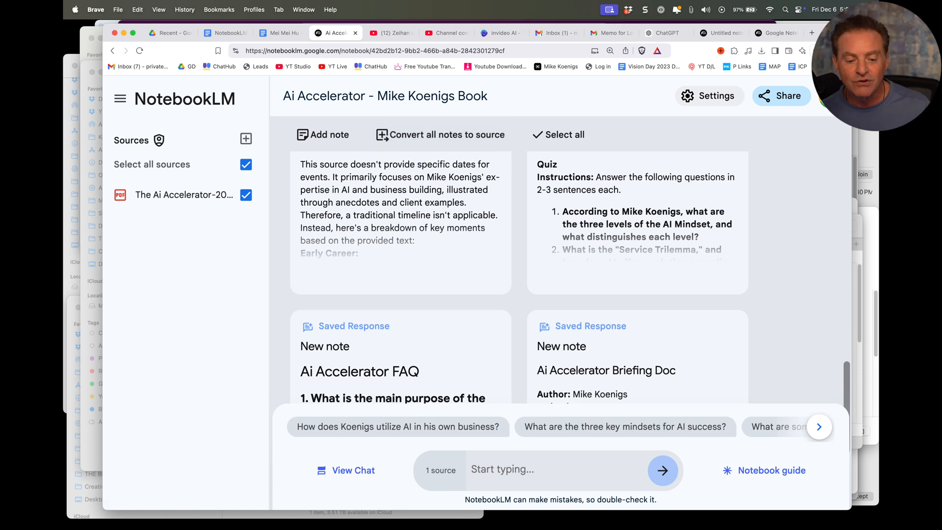
{"action": "left_click", "coordinate": [225, 32]}
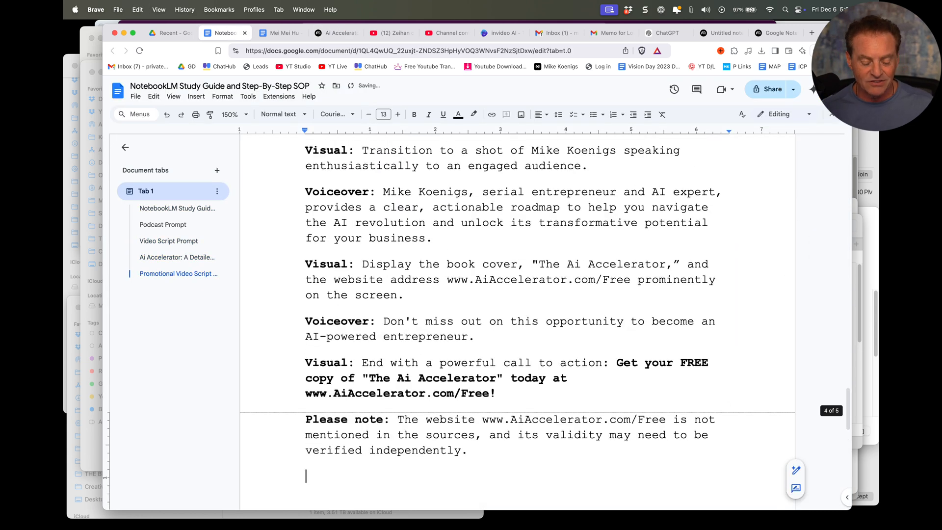
{"action": "scroll", "scroll_direction": "up", "scroll_amount": 3}
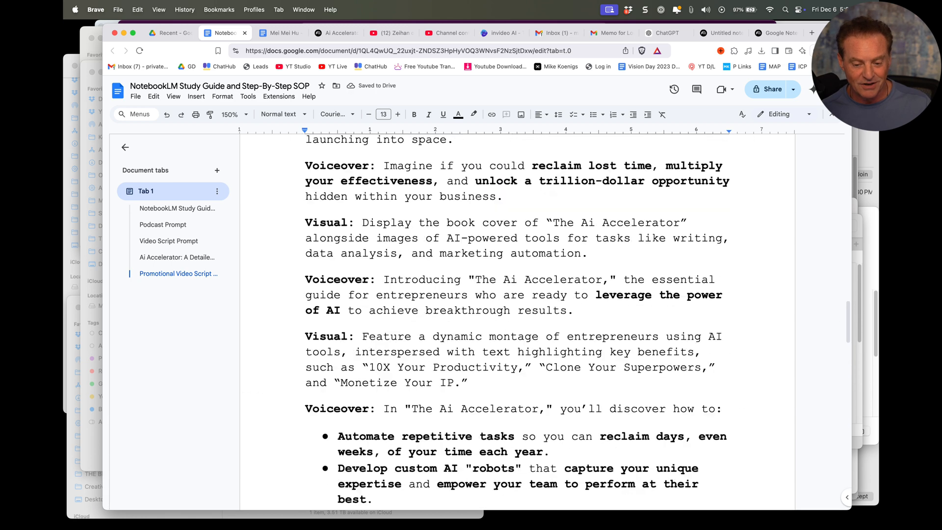
{"action": "left_click", "coordinate": [500, 32]}
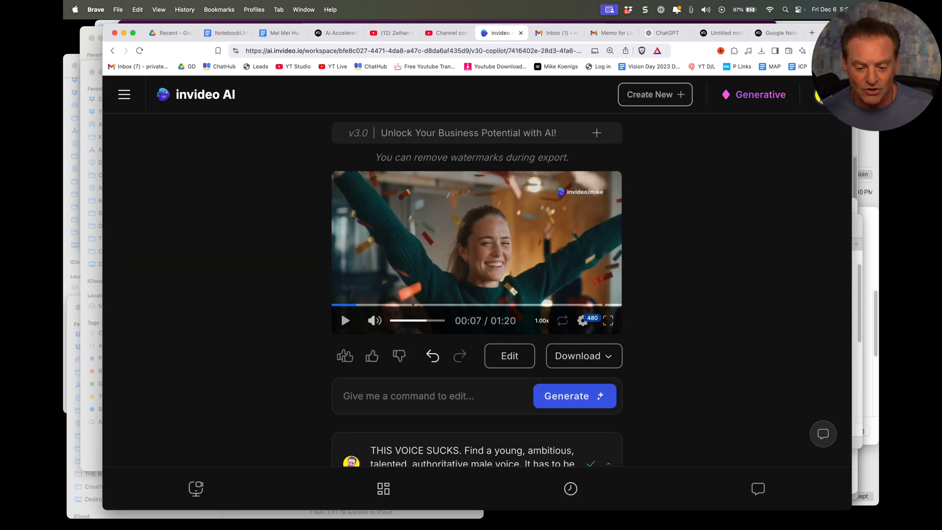
Step: Replay the existing promo video full screen, then start a new video with the script as prompt
{"action": "left_click", "coordinate": [344, 320]}
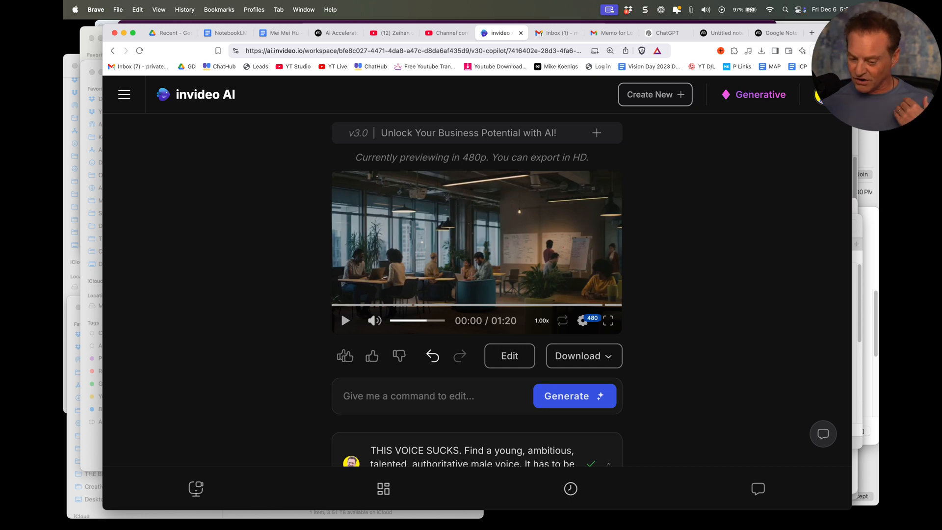
{"action": "left_click", "coordinate": [344, 320]}
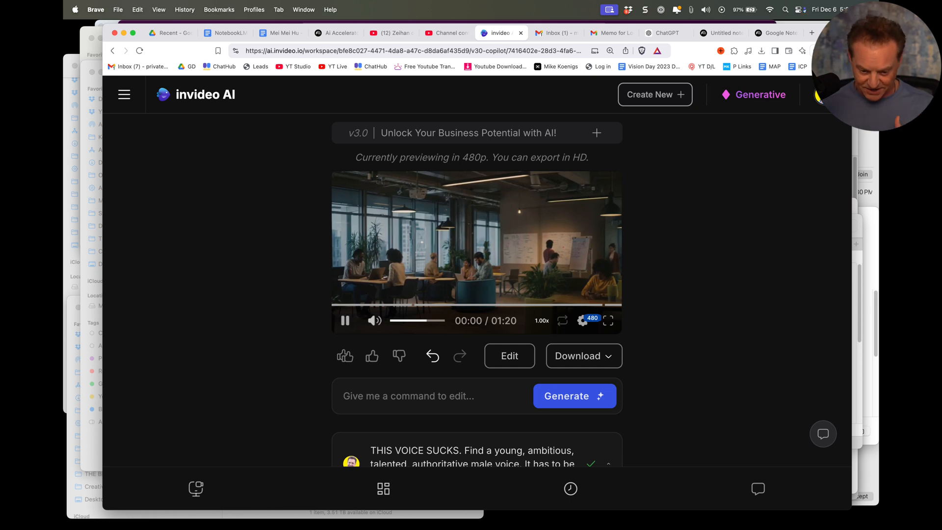
{"action": "left_click", "coordinate": [608, 320]}
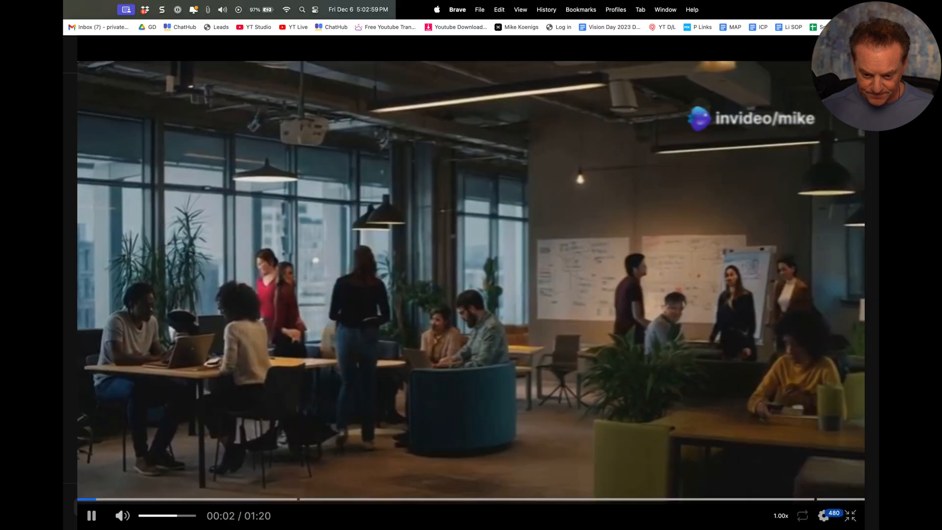
{"action": "left_click", "coordinate": [851, 515]}
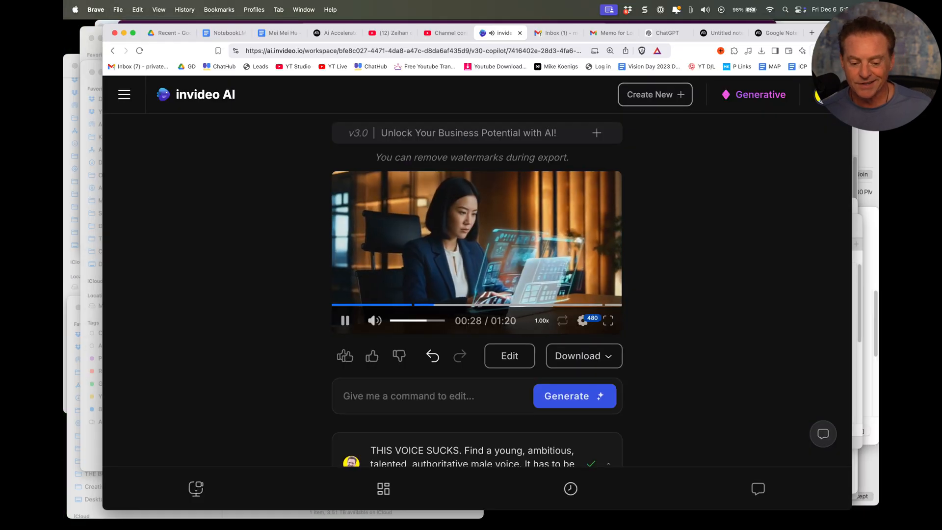
{"action": "left_click", "coordinate": [345, 320]}
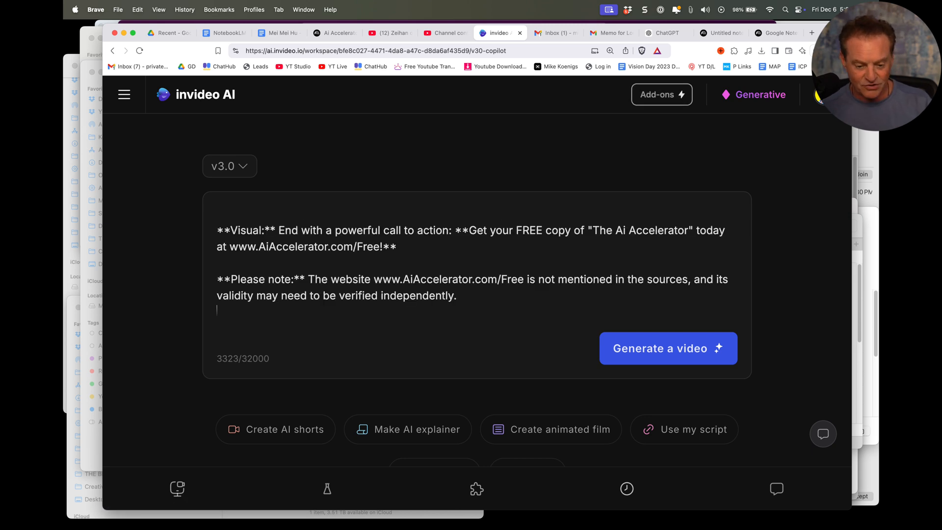
Step: Review the pasted promotional script from its title in invideo AI, then go to the NotebookLM home page
{"action": "scroll", "scroll_direction": "up", "scroll_amount": 3}
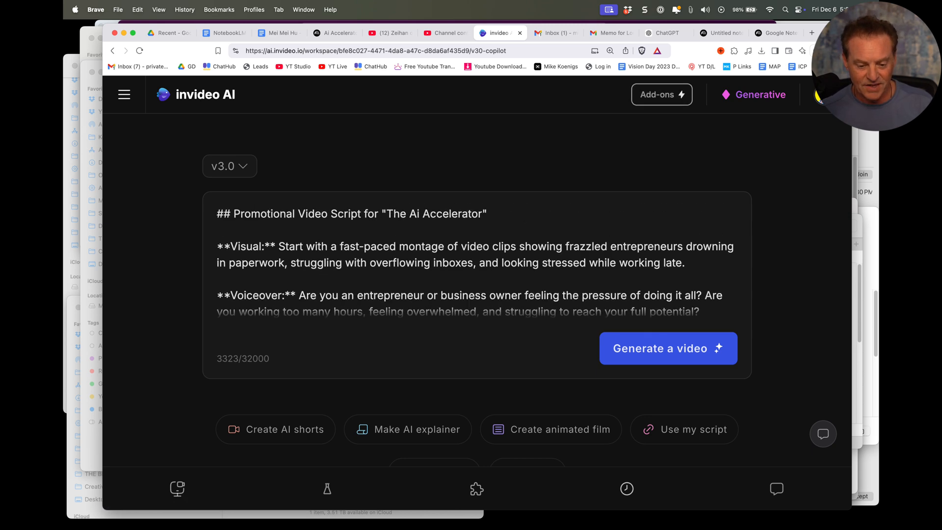
{"action": "left_click", "coordinate": [667, 349]}
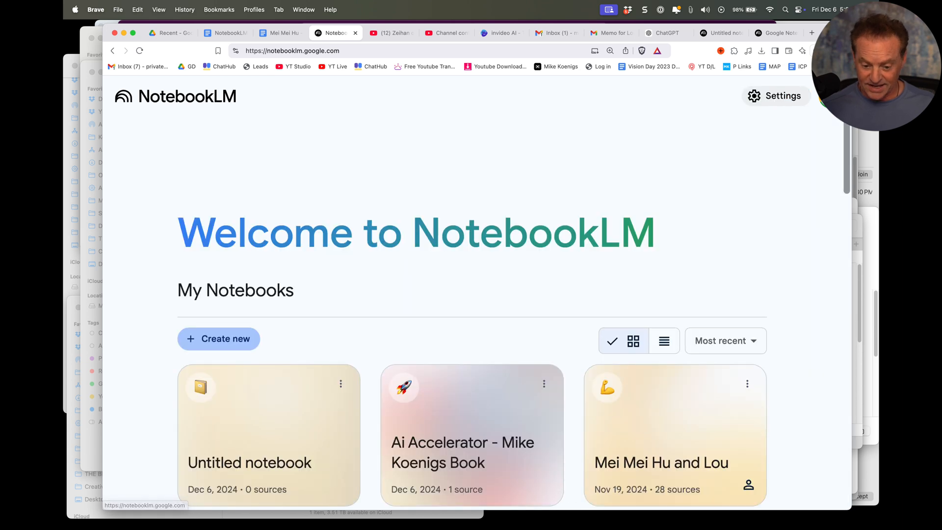
Step: Look through the Mei Mei Hu and Lou notebook's 28 sources and notes, then show the notebook guide summary
{"action": "scroll", "scroll_direction": "down", "scroll_amount": 3}
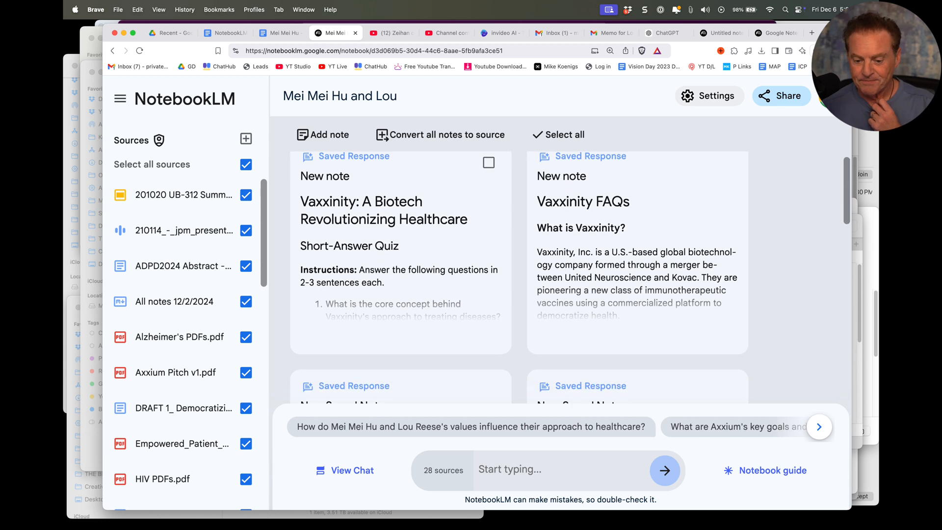
{"action": "scroll", "scroll_direction": "down", "scroll_amount": 3}
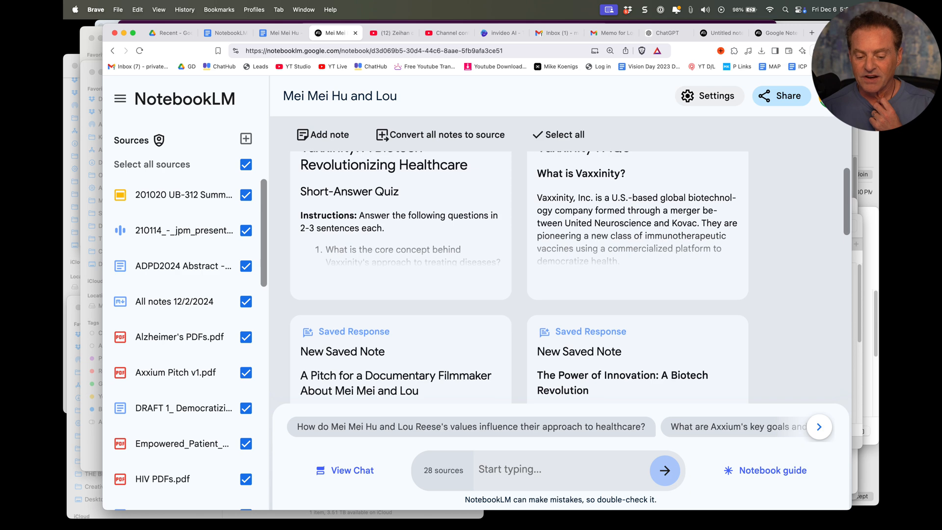
{"action": "scroll", "scroll_direction": "down", "scroll_amount": 3}
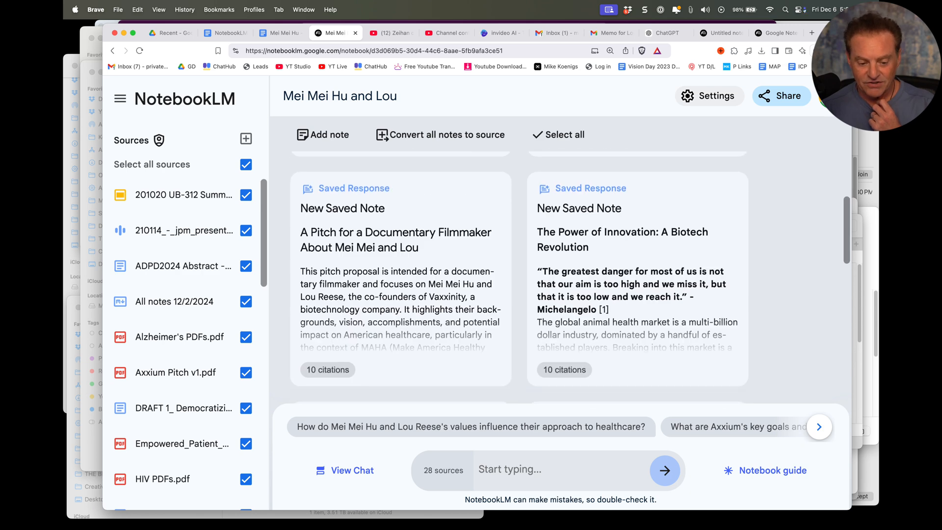
{"action": "scroll", "scroll_direction": "down", "scroll_amount": 3}
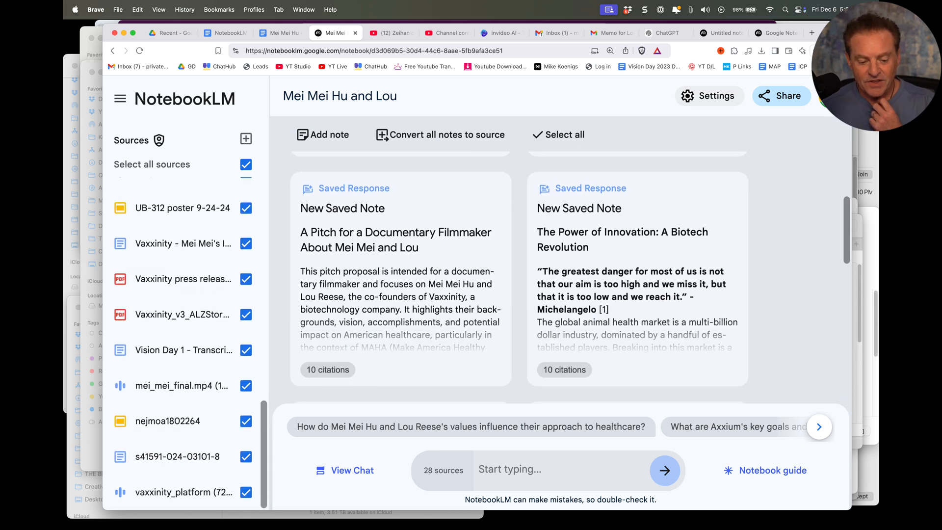
{"action": "scroll", "scroll_direction": "up", "scroll_amount": 3}
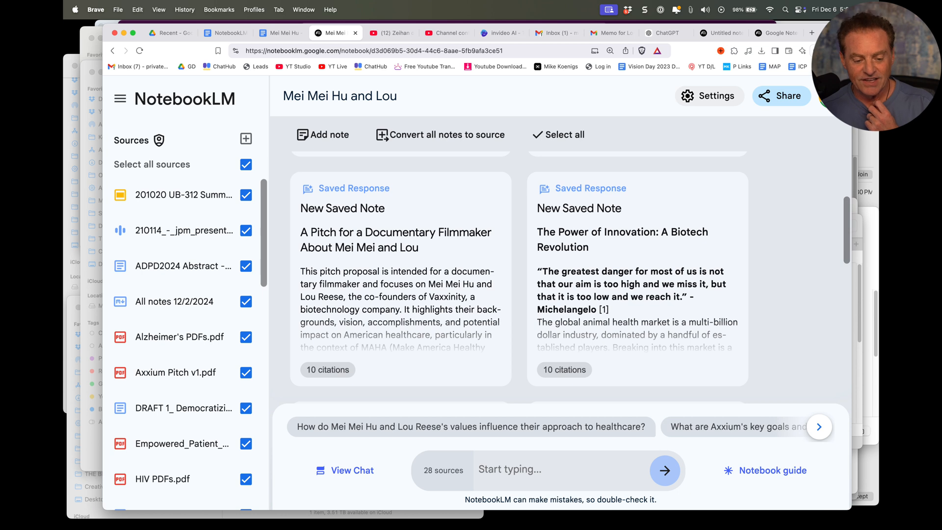
{"action": "mouse_move", "coordinate": [184, 229]}
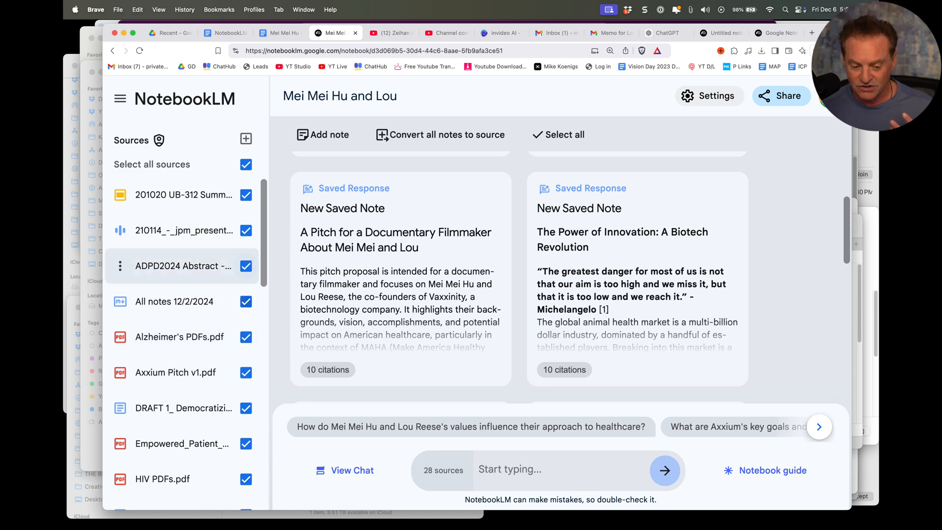
{"action": "scroll", "scroll_direction": "down", "scroll_amount": 3}
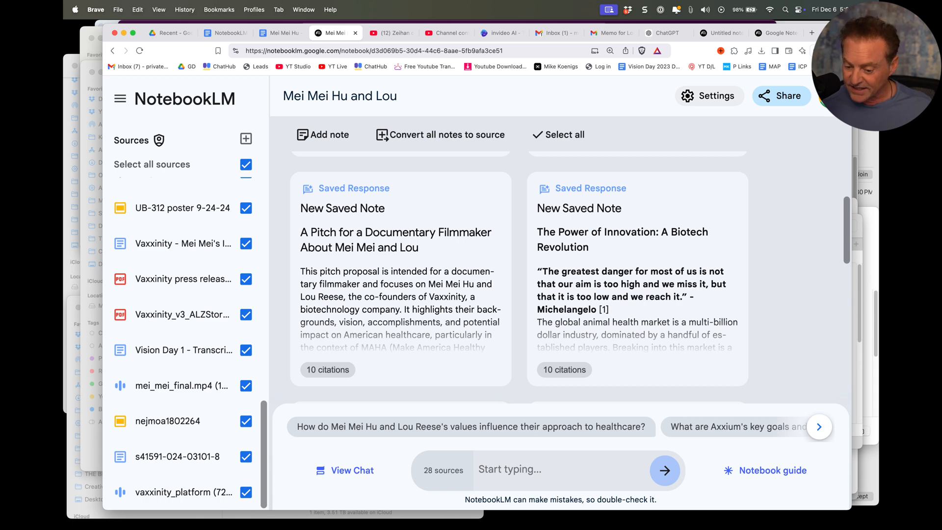
{"action": "left_click", "coordinate": [772, 470]}
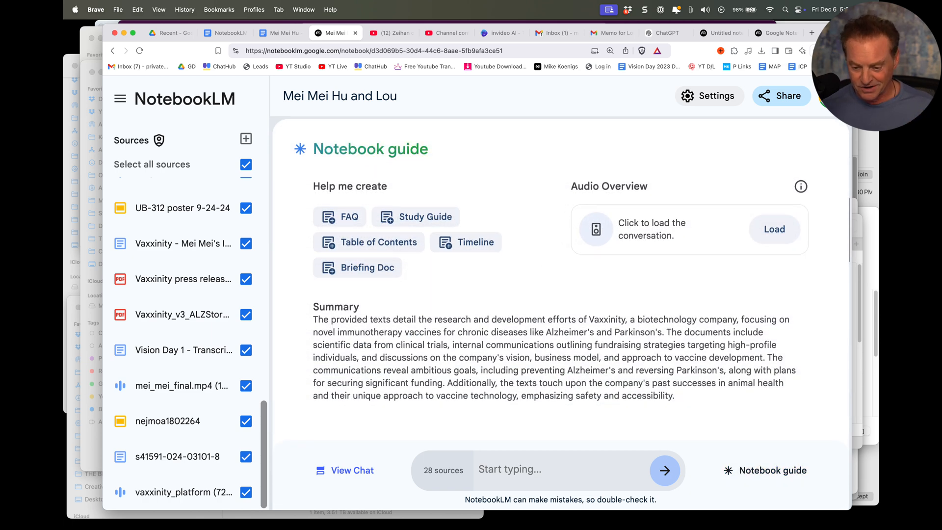
Step: Load the notebook's 25-minute audio overview conversation and start playback
{"action": "left_click", "coordinate": [774, 229]}
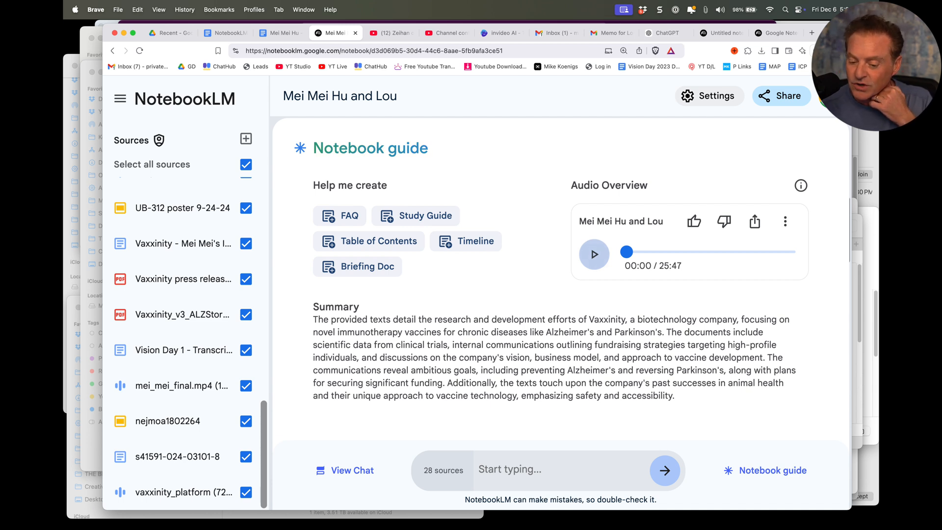
{"action": "left_click", "coordinate": [594, 253]}
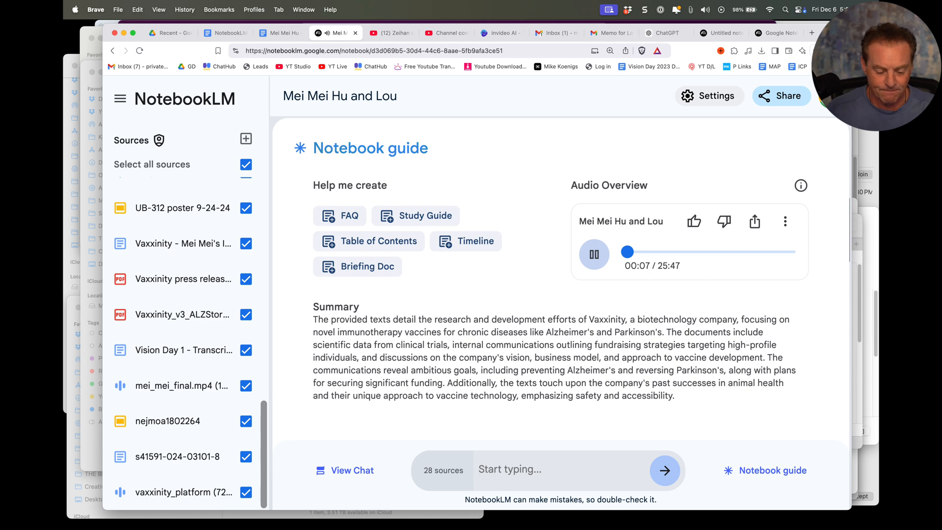
Step: Draft a chat request for a 3-minute sizzle reel script about Mei Mei Hu and Lou Reese focusing on published research
{"action": "type", "text": "write s"}
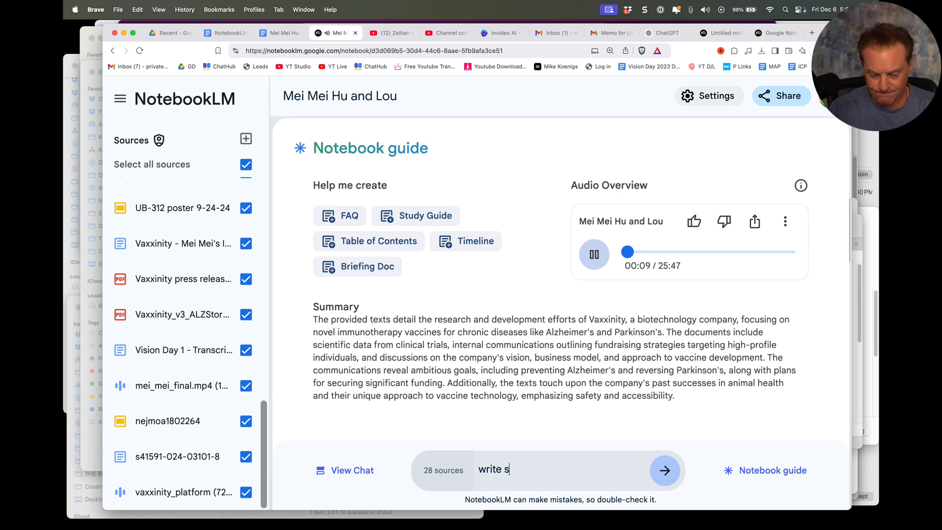
{"action": "type", "text": "a"}
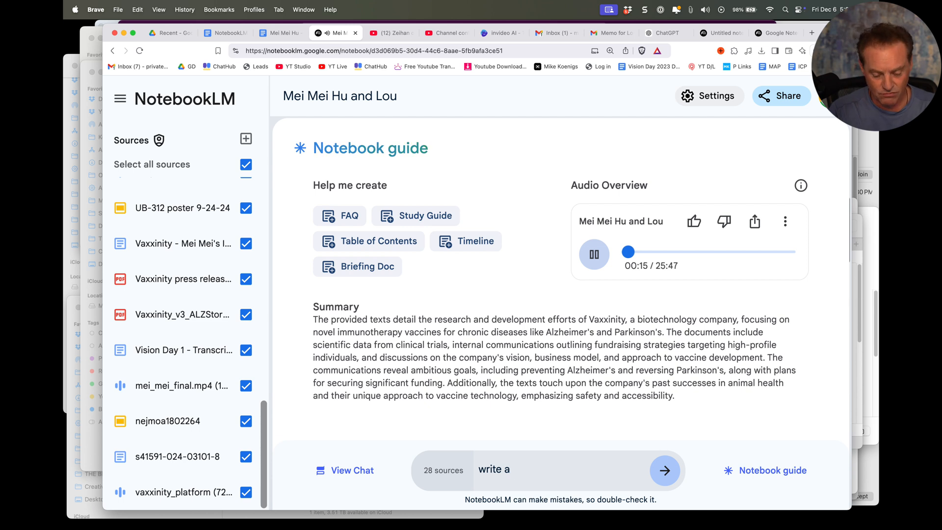
{"action": "type", "text": "3 minute"}
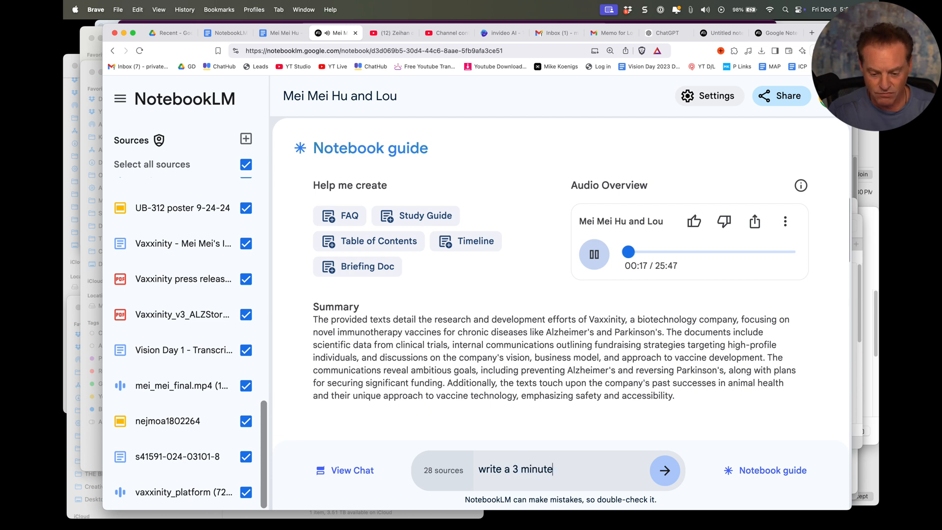
{"action": "type", "text": "scri"}
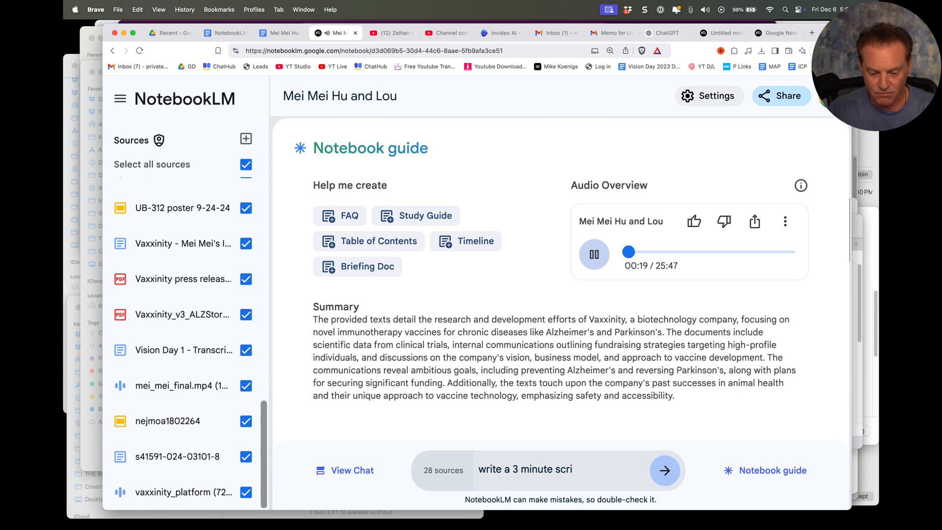
{"action": "type", "text": "pt for a s"}
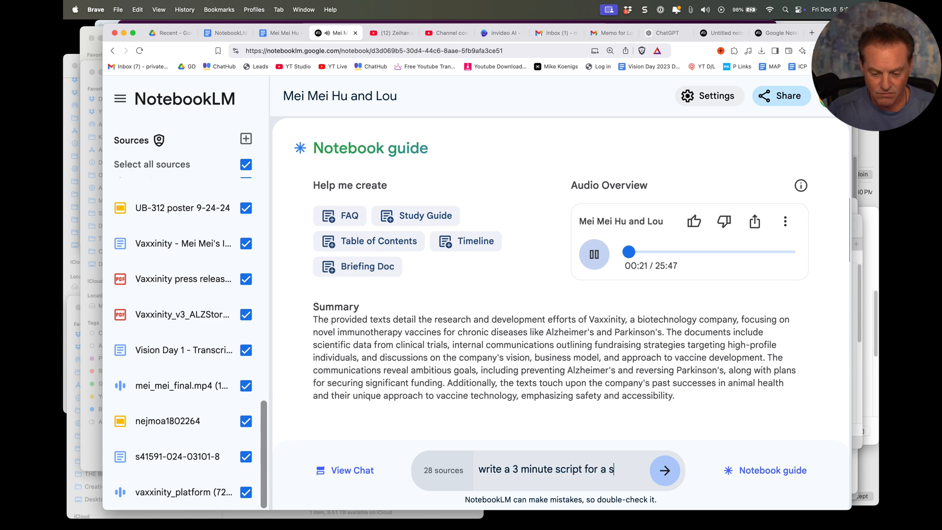
{"action": "type", "text": "izzle reel"}
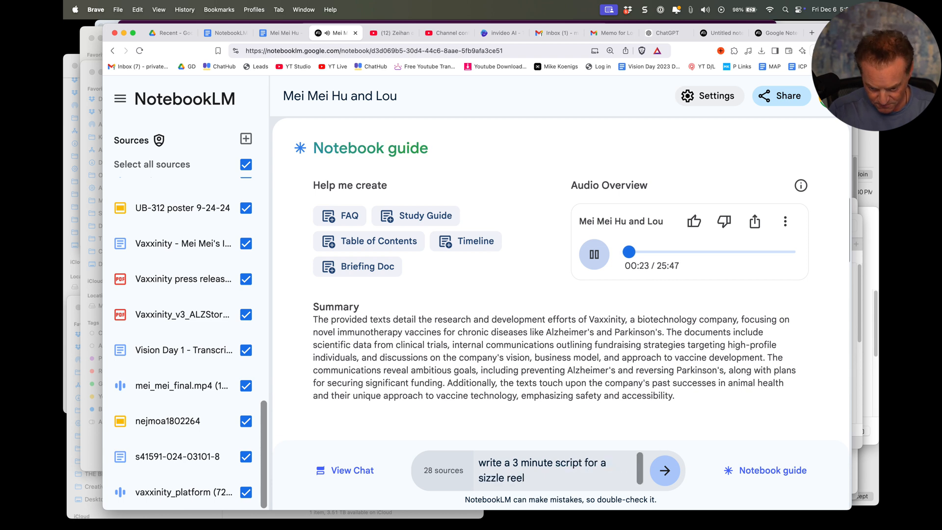
{"action": "type", "text": "about M"}
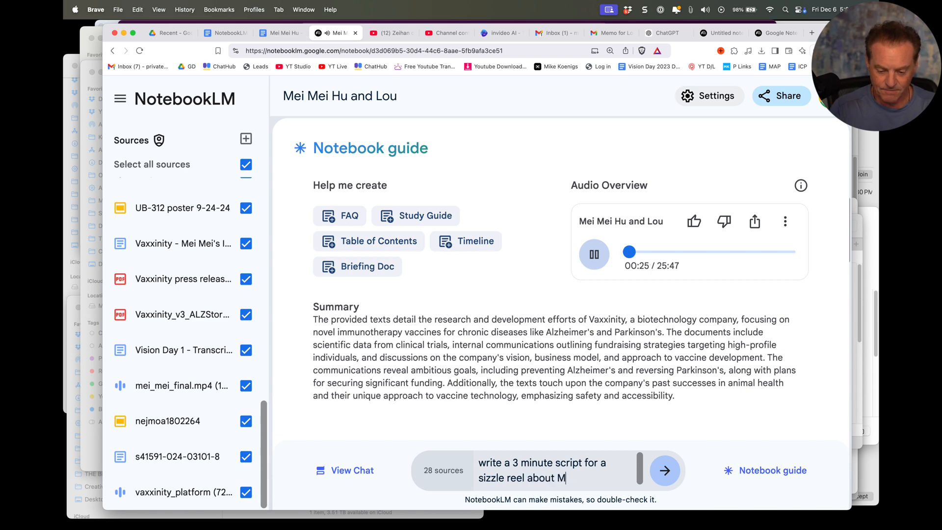
{"action": "type", "text": "ei Mei"}
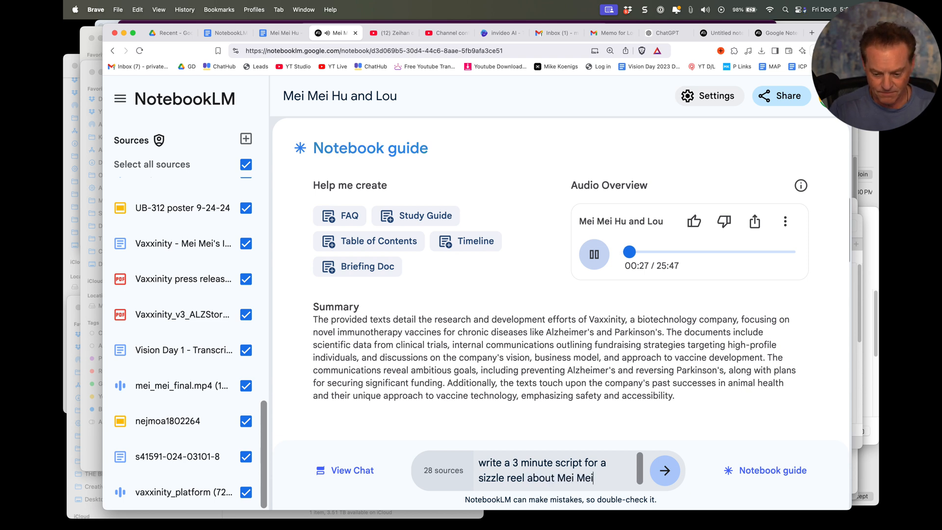
{"action": "type", "text": "Hu and"}
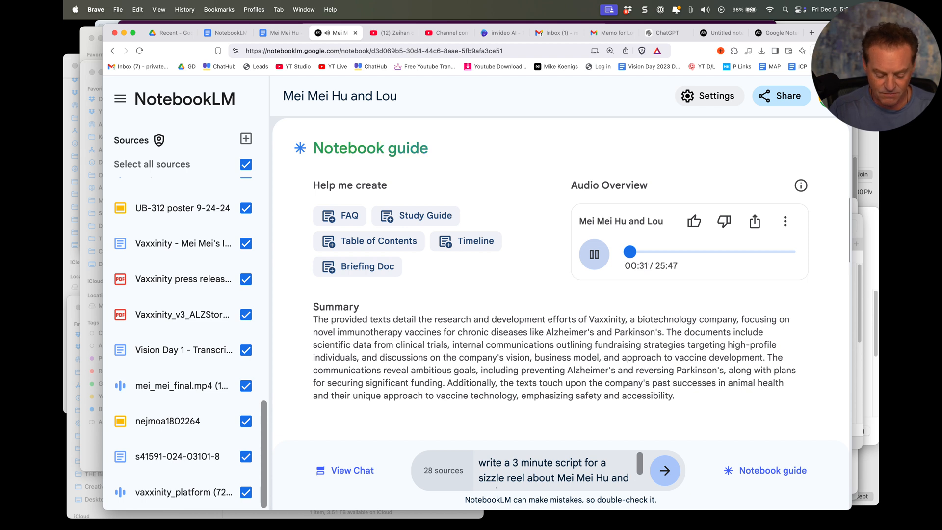
{"action": "type", "text": "Lou Reese. F"}
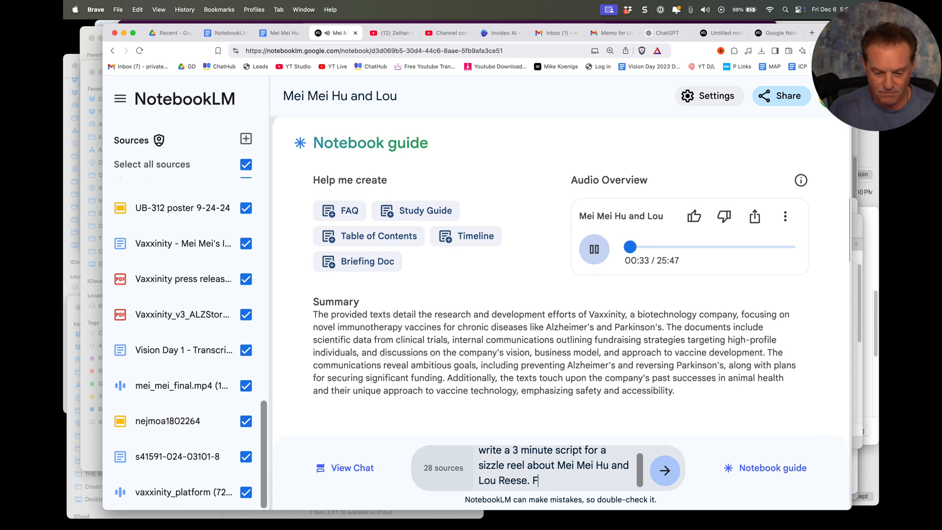
{"action": "type", "text": "ocus first on the"}
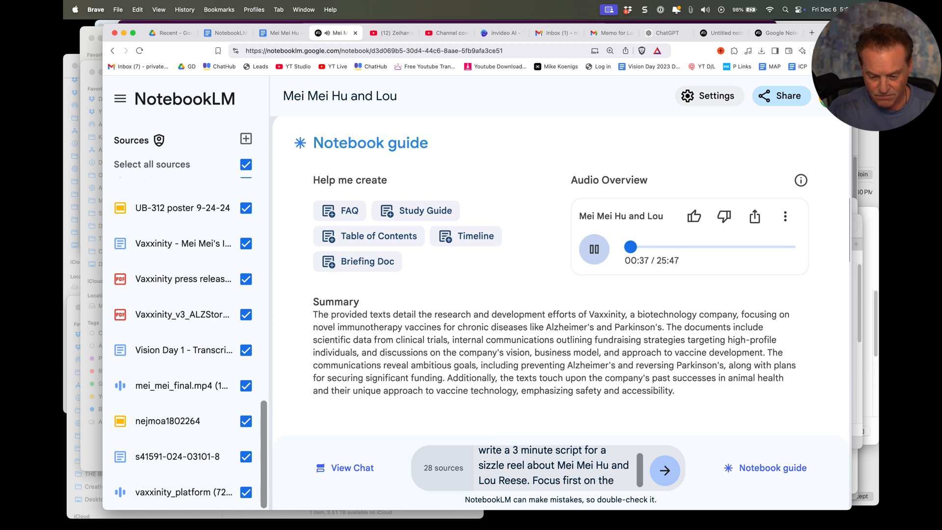
{"action": "type", "text": "published re"}
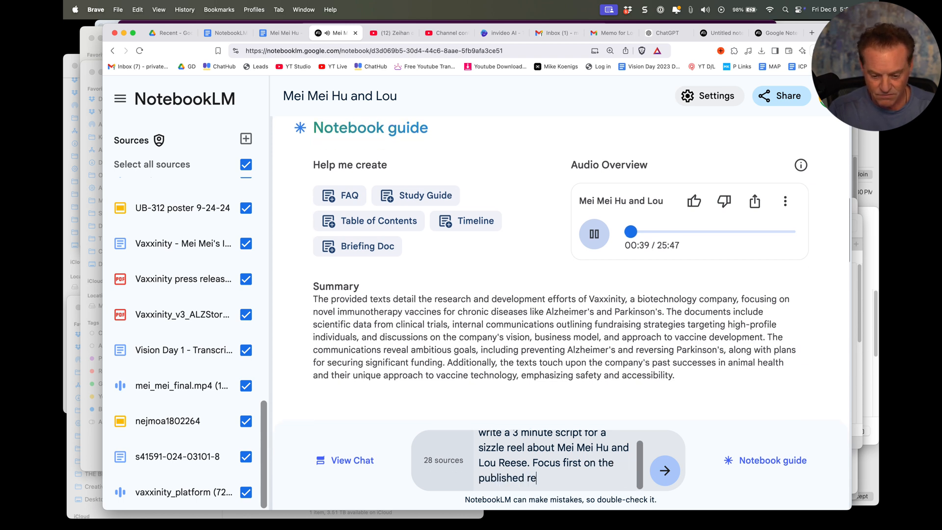
{"action": "type", "text": "search and"}
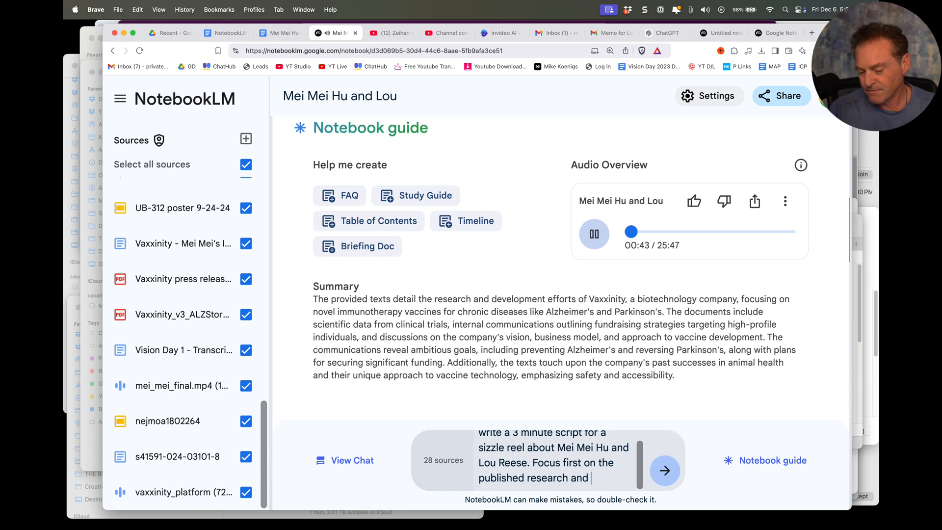
{"action": "type", "text": "what"}
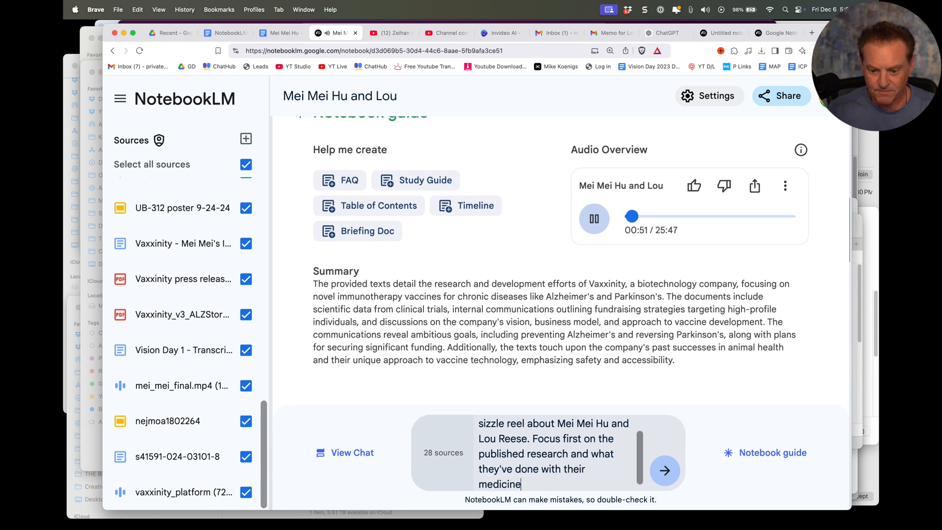
Step: Pause the audio overview, finish the prompt with eliminating Alzheimer's and HIV, and send it
{"action": "left_click", "coordinate": [593, 218]}
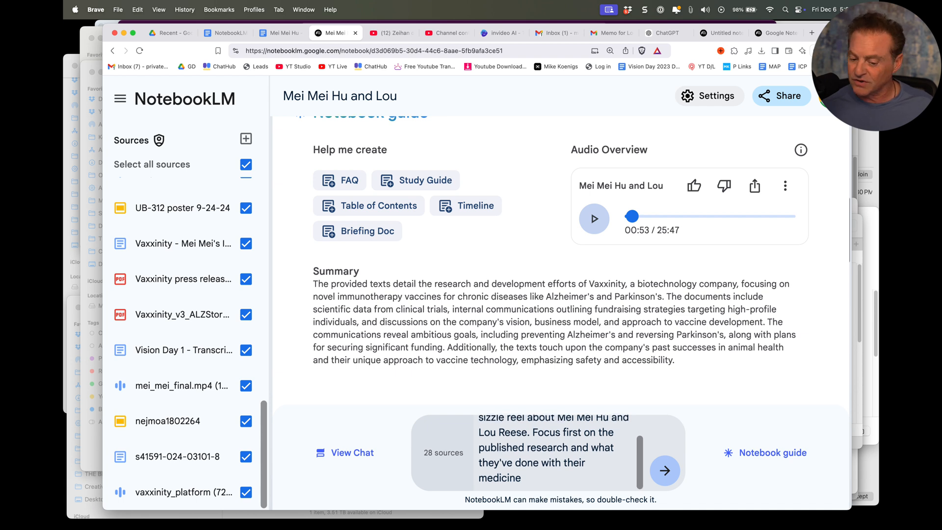
{"action": "left_click", "coordinate": [521, 478]}
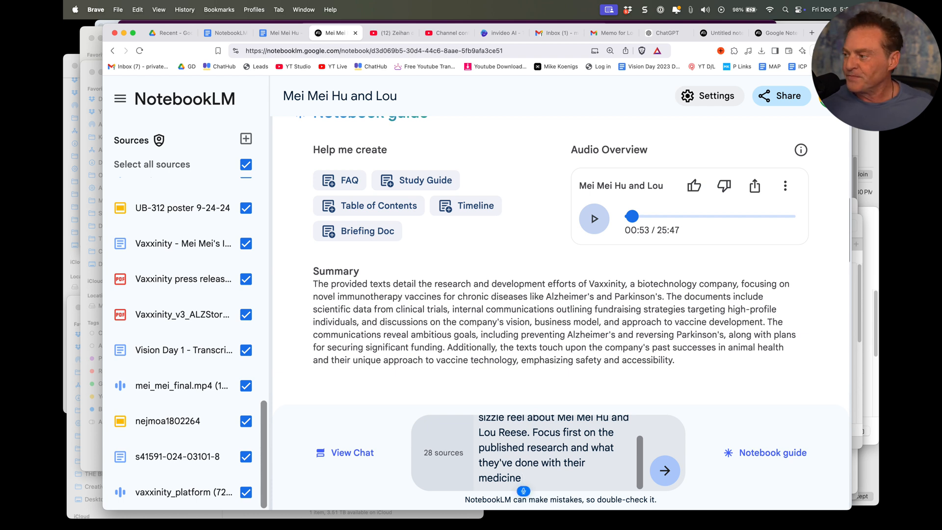
{"action": "type", "text": "two"}
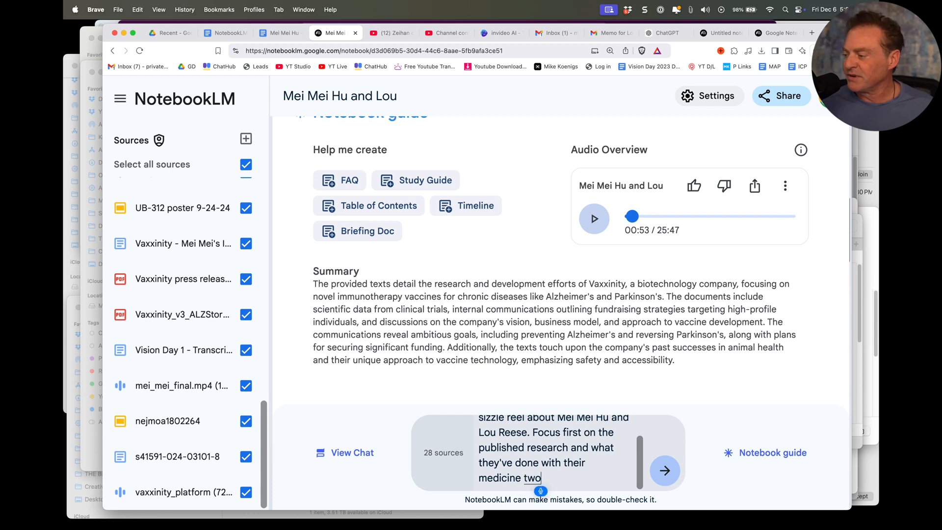
{"action": "type", "text": "eliminate Alzheimer's, Parkinson's disease, and"}
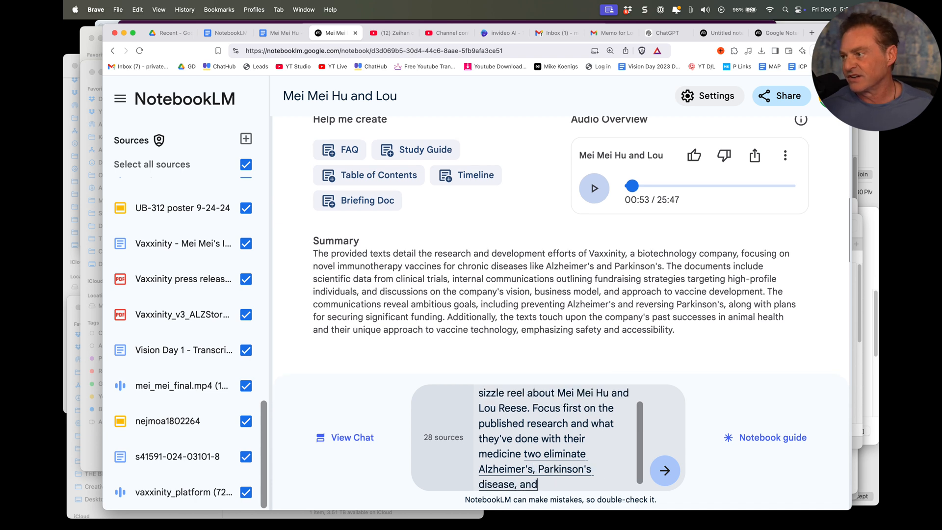
{"action": "type", "text": "HI"}
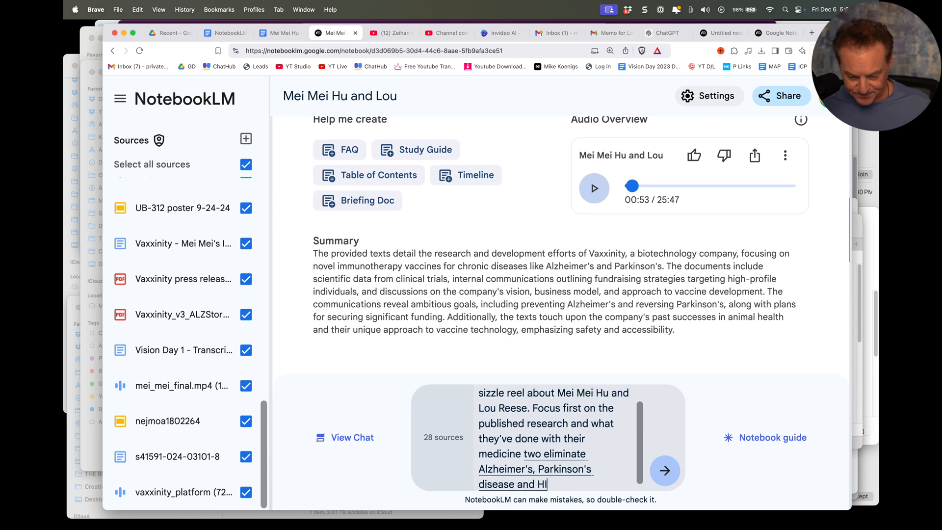
{"action": "type", "text": "V"}
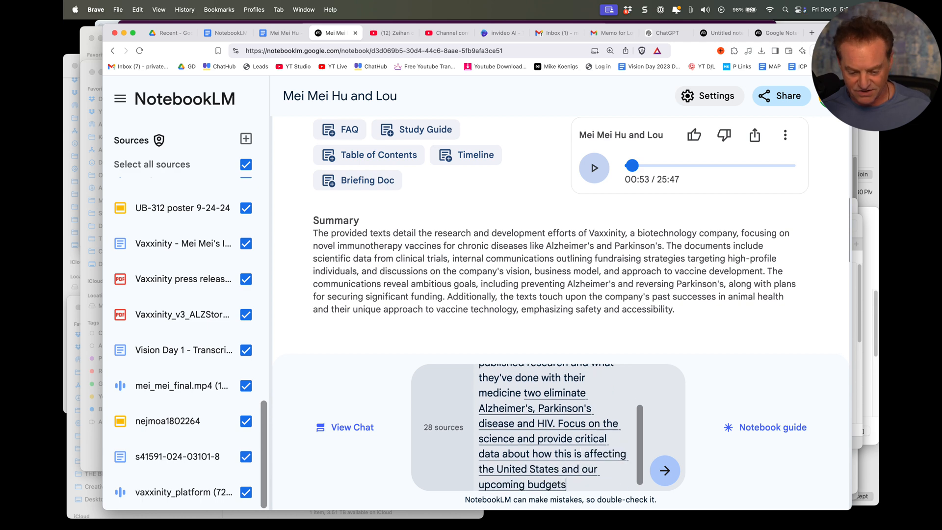
{"action": "left_click", "coordinate": [664, 470]}
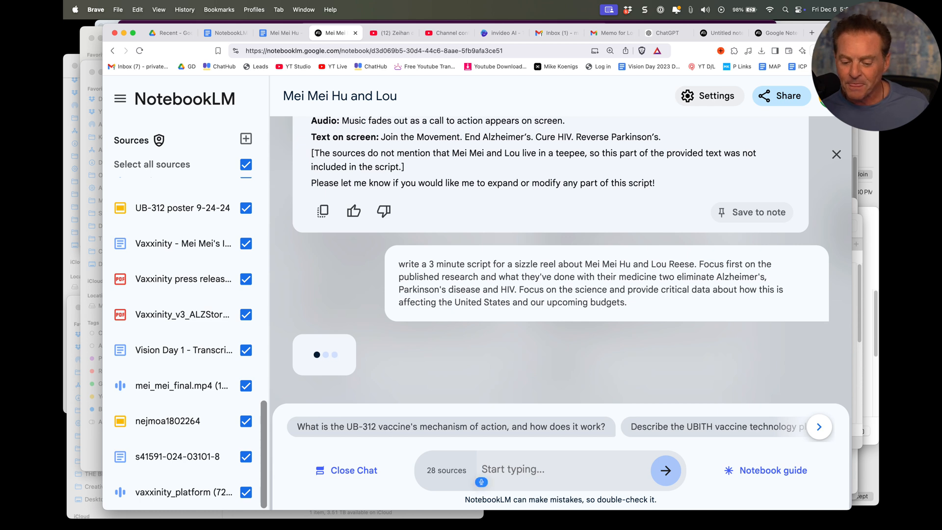
Step: Draft a request for a book outline about vaccinating and Mei Mei Hu and Lou Reese's work
{"action": "type", "text": "I want you"}
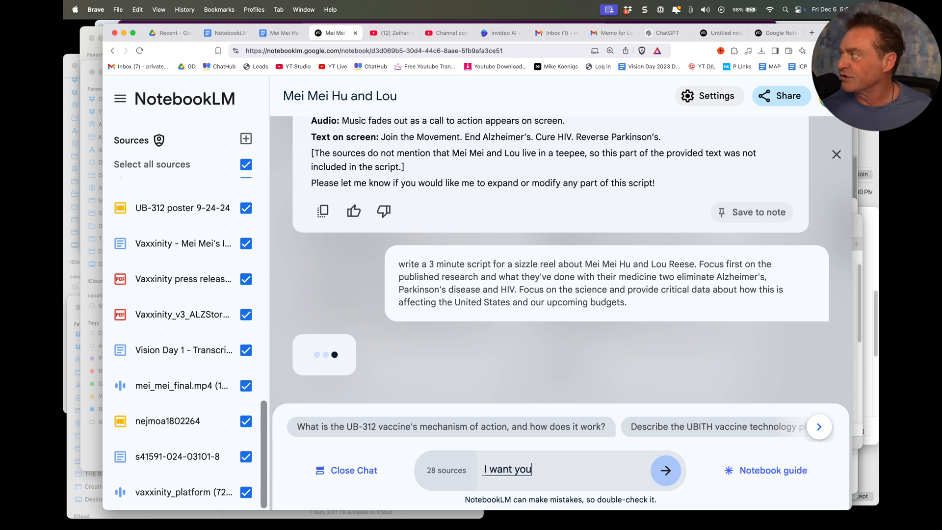
{"action": "type", "text": "to create."}
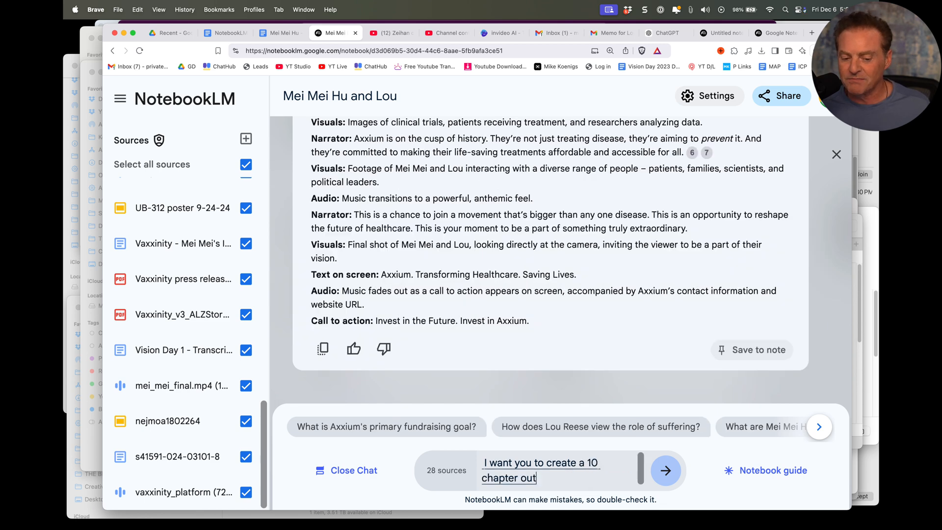
{"action": "type", "text": "line about Mimi who"}
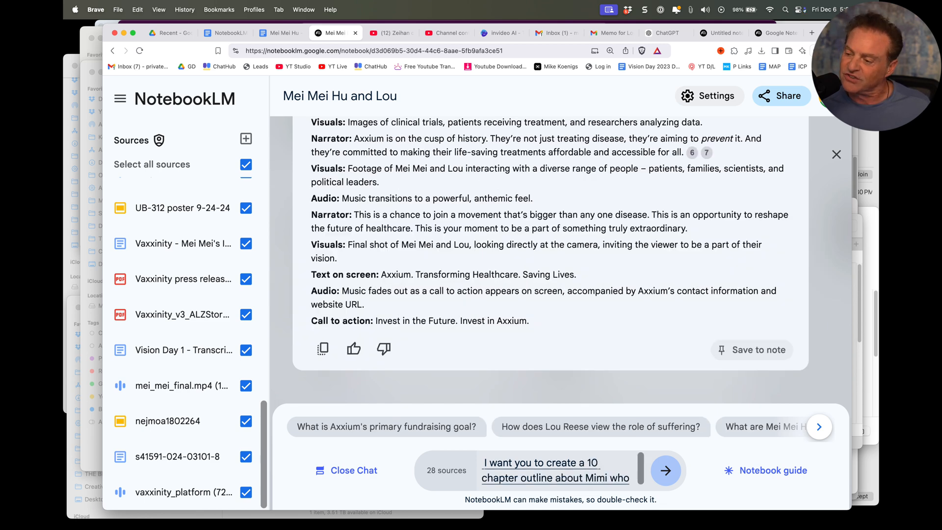
{"action": "type", "text": "Mei Mei Hu and Lou Reese's work."}
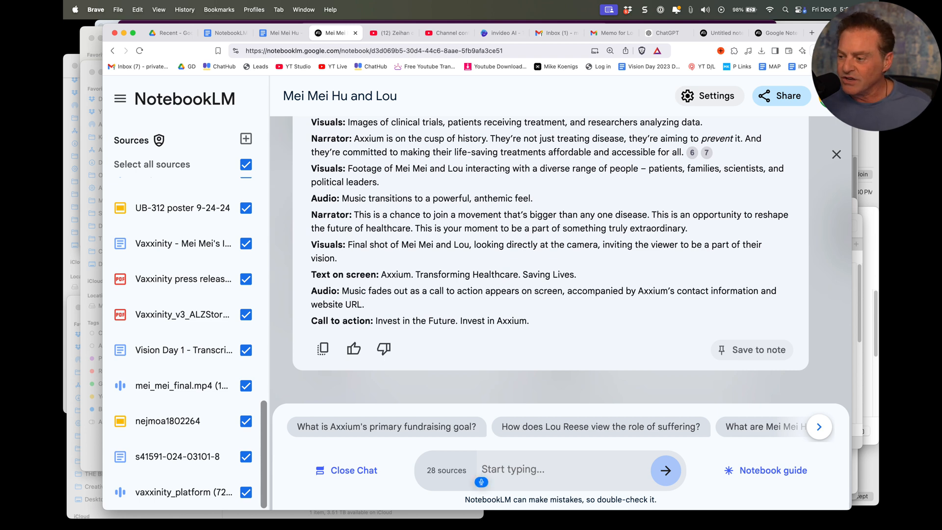
{"action": "type", "text": "I want you to create an out"}
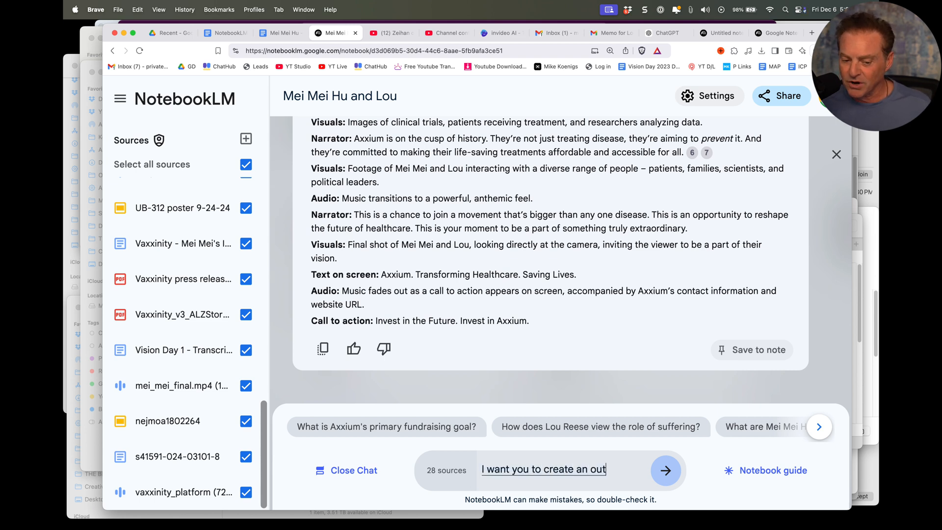
{"action": "type", "text": "line for a book about."}
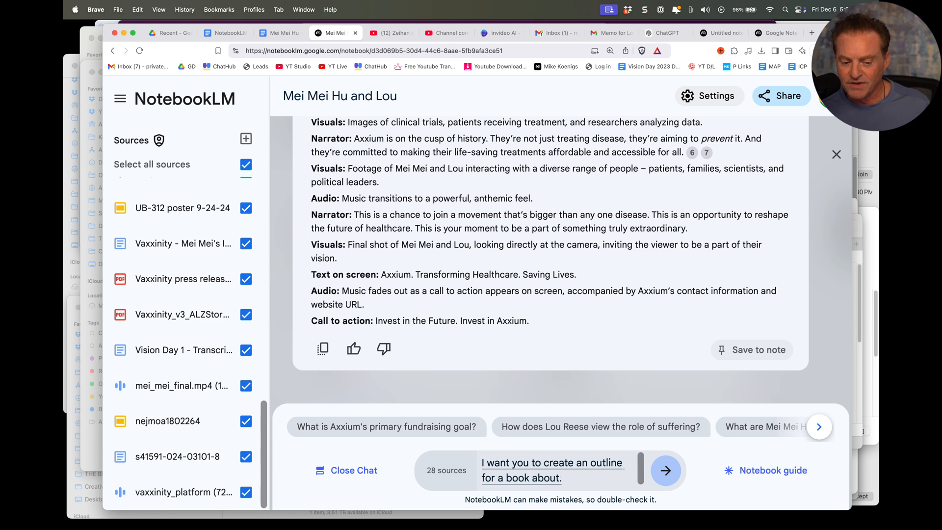
{"action": "type", "text": "vaccinating"}
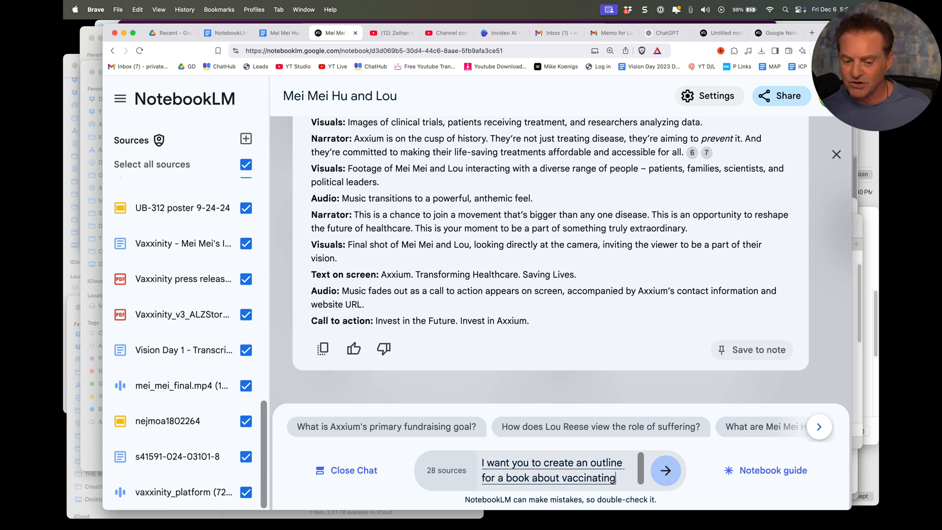
{"action": "type", "text": "and Mei Hu and Lou."}
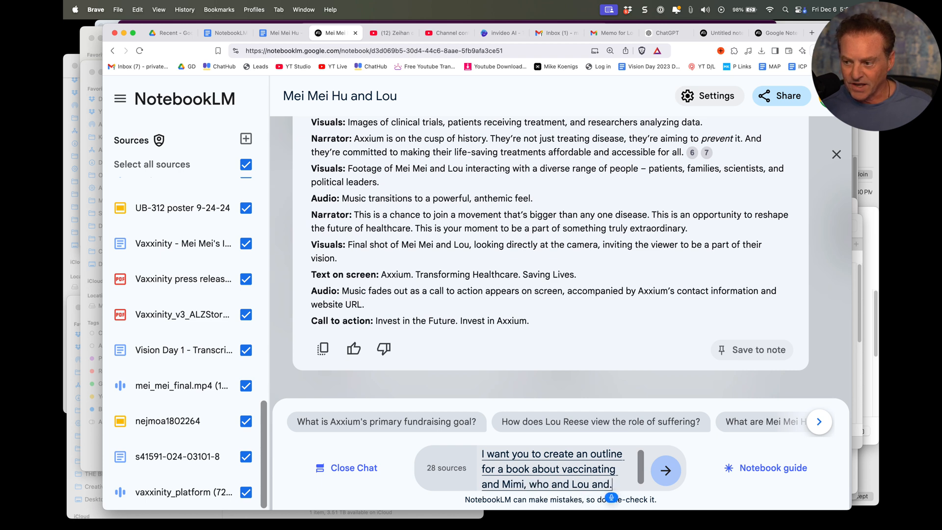
Step: Add that it should include Axxium and subtitles modeled after Wall Street Journal and New York Times bestsellers
{"action": "type", "text": "include."}
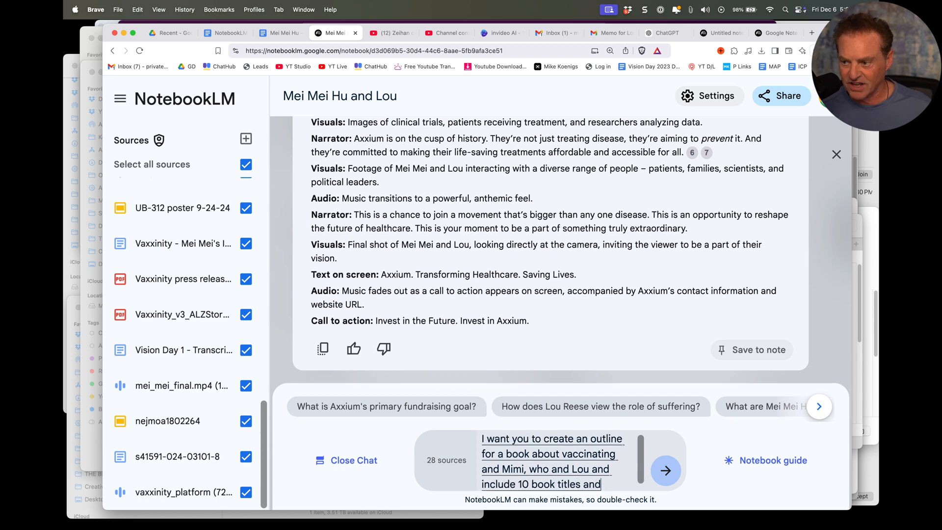
{"action": "type", "text": "subtitles that are modeled after"}
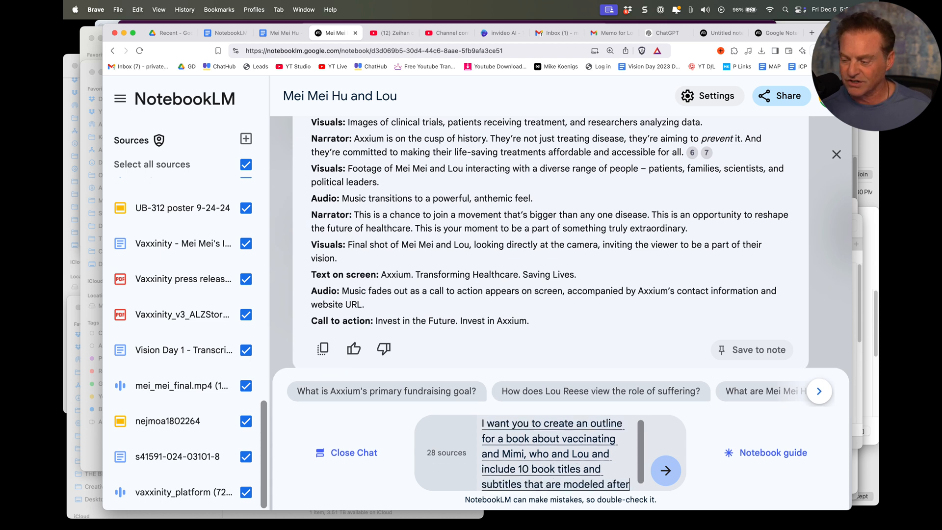
{"action": "type", "text": "Wall Street Journal in New York Times. Time"}
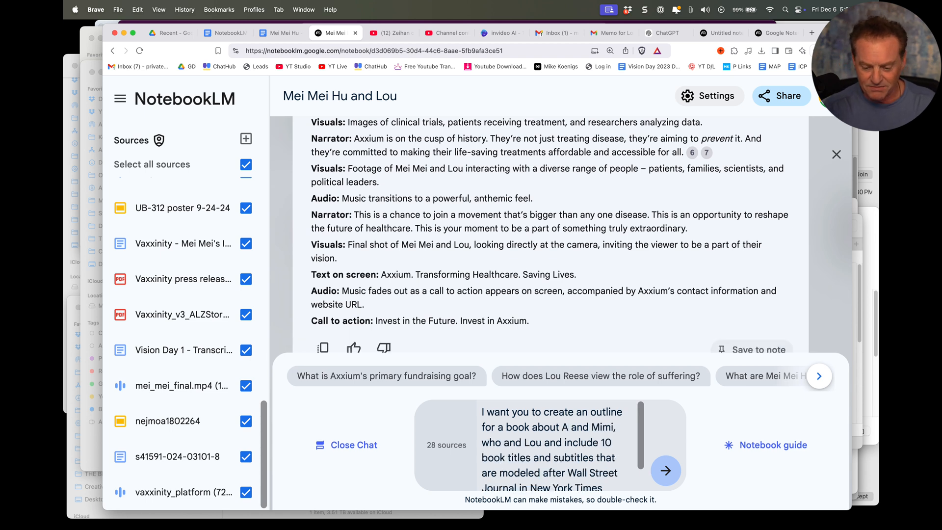
{"action": "type", "text": "Axxium"}
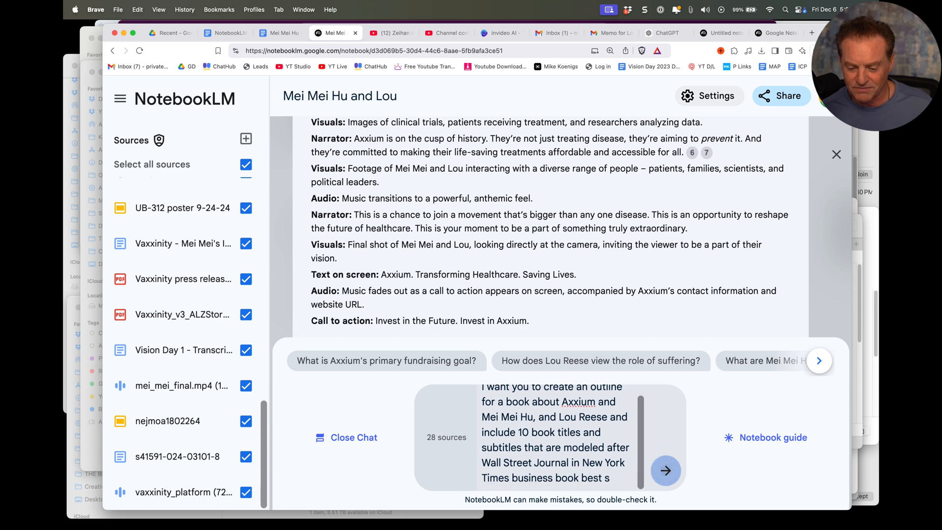
Step: Send the book outline request, copy the sizzle reel script answer, and switch to the Google Docs SOP
{"action": "left_click", "coordinate": [665, 470]}
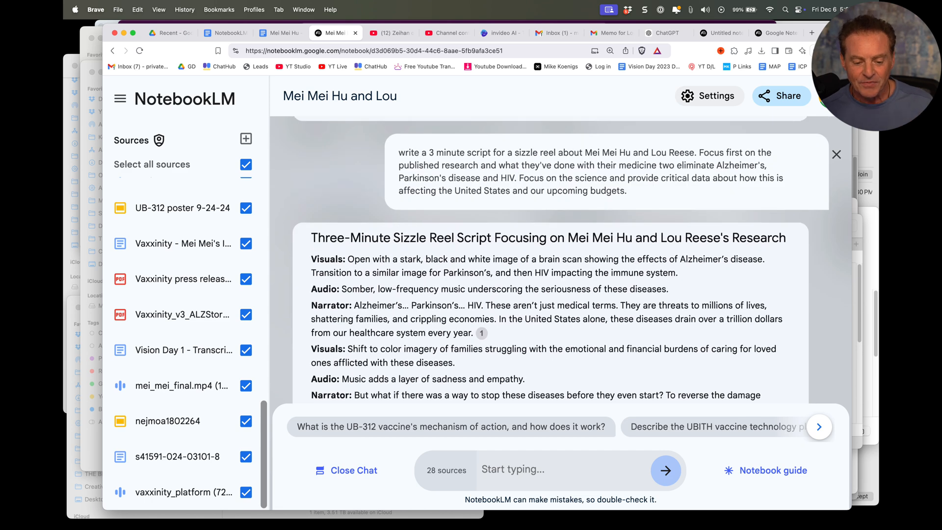
{"action": "scroll", "scroll_direction": "down", "scroll_amount": 3}
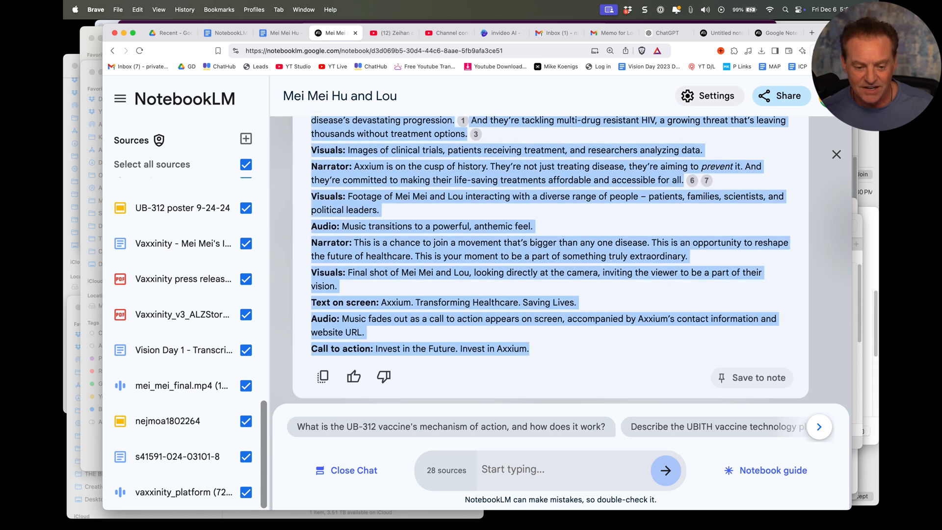
{"action": "left_click", "coordinate": [664, 470]}
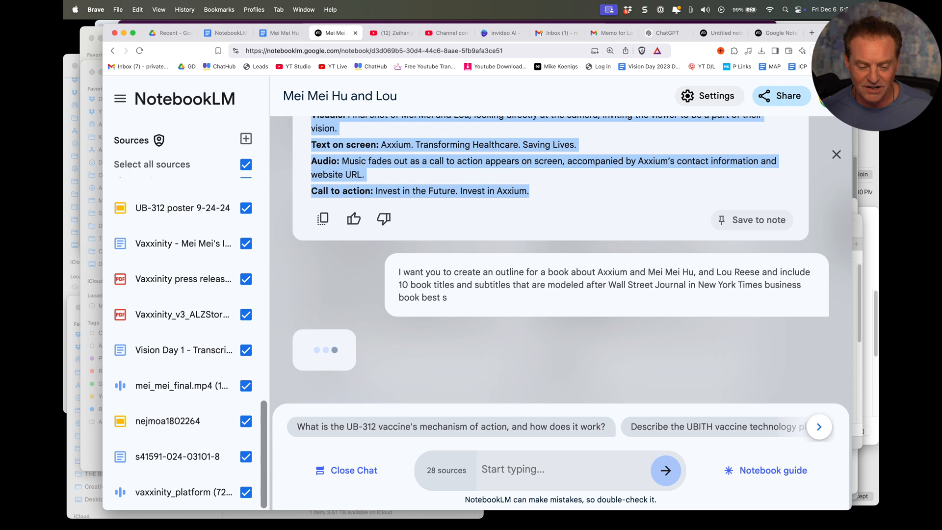
{"action": "left_click", "coordinate": [224, 33]}
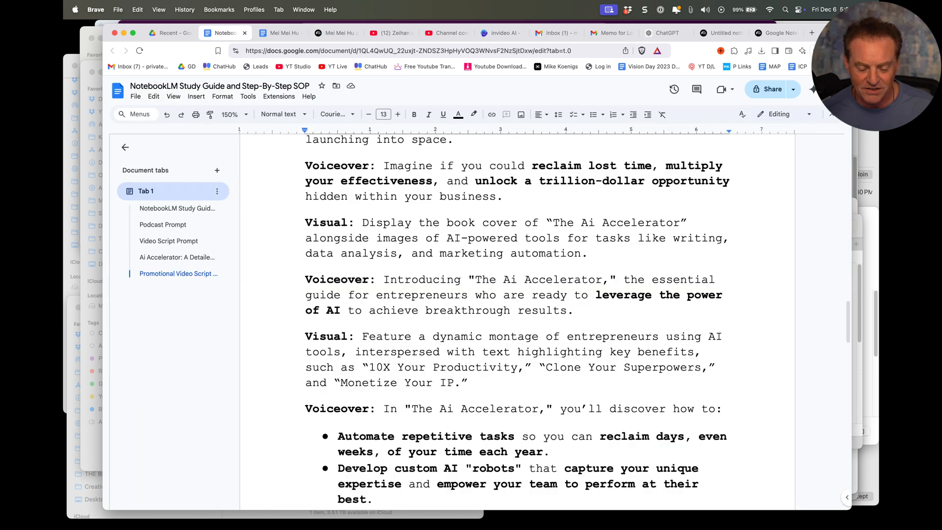
Step: Scroll through the SOP document to its end and back, then return to the NotebookLM notebook
{"action": "scroll", "scroll_direction": "down", "scroll_amount": 3}
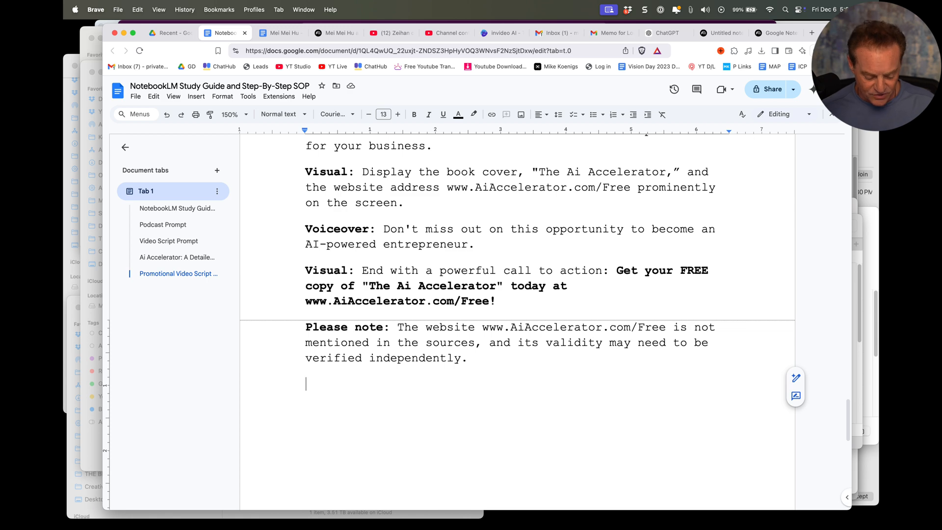
{"action": "scroll", "scroll_direction": "up", "scroll_amount": 3}
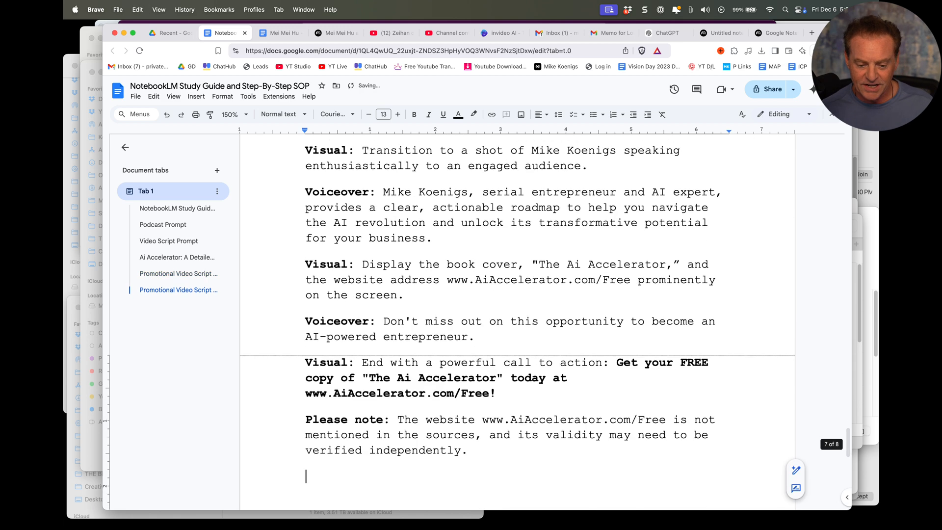
{"action": "scroll", "scroll_direction": "up", "scroll_amount": 3}
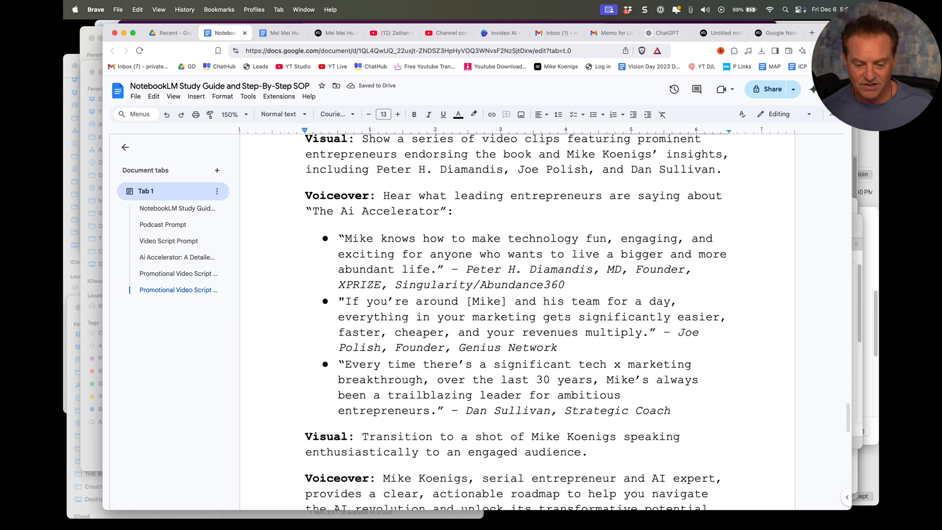
{"action": "scroll", "scroll_direction": "up", "scroll_amount": 3}
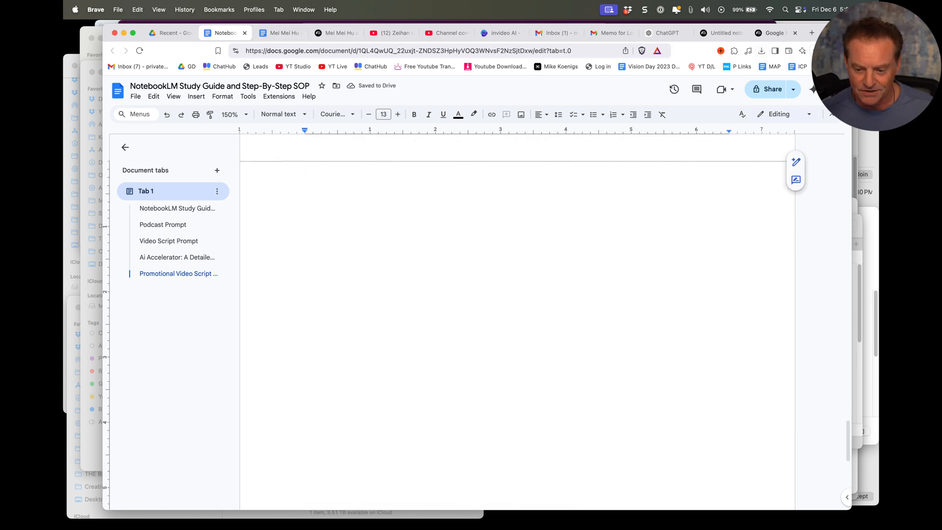
{"action": "left_click", "coordinate": [226, 33]}
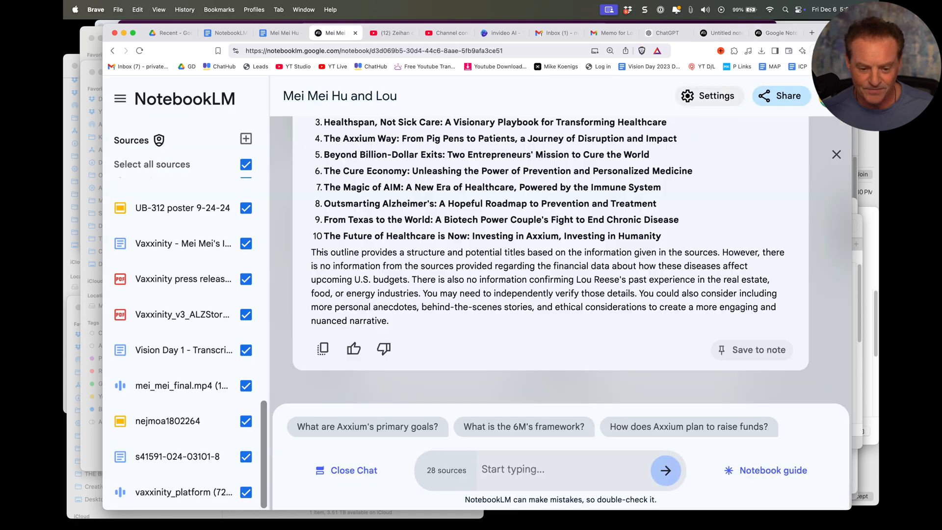
Step: Review the generated book outline, copy the sizzle reel script and paste it into the Google Docs SOP
{"action": "scroll", "scroll_direction": "up", "scroll_amount": 3}
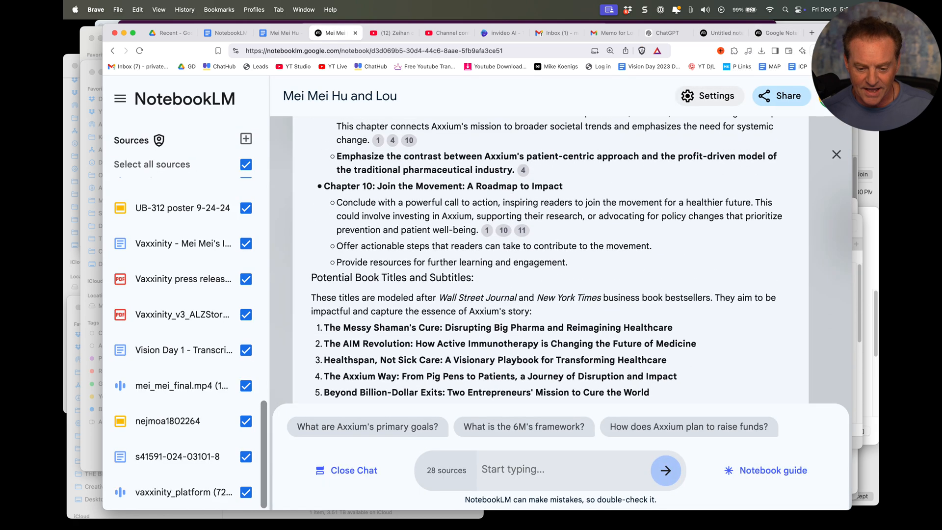
{"action": "scroll", "scroll_direction": "up", "scroll_amount": 3}
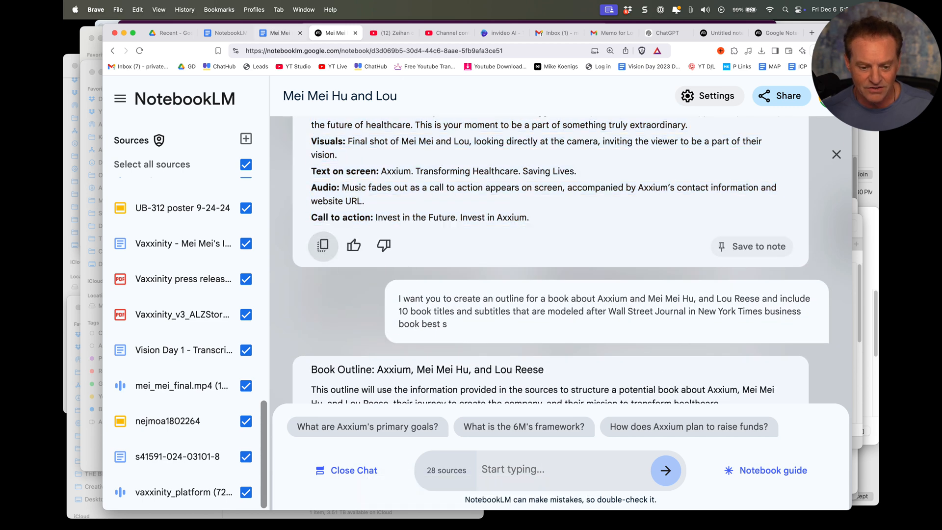
{"action": "left_click", "coordinate": [277, 34]}
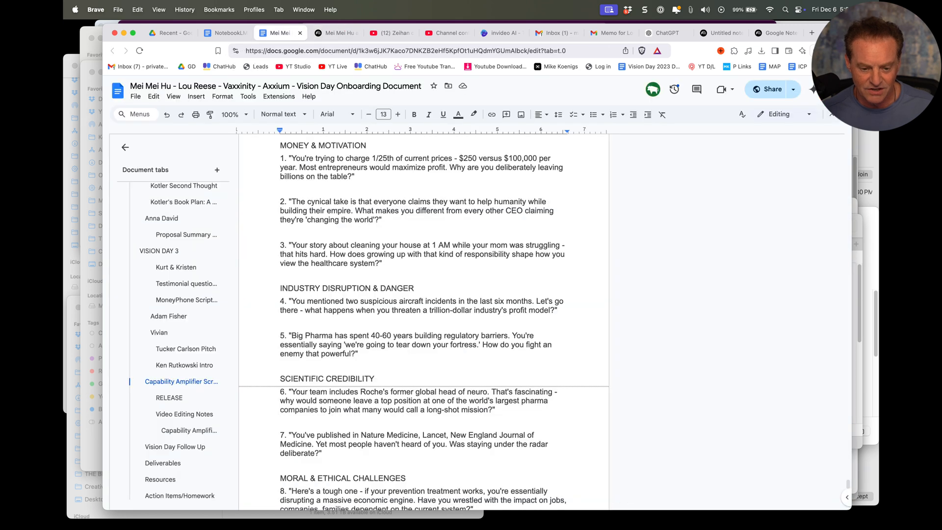
{"action": "left_click", "coordinate": [223, 32]}
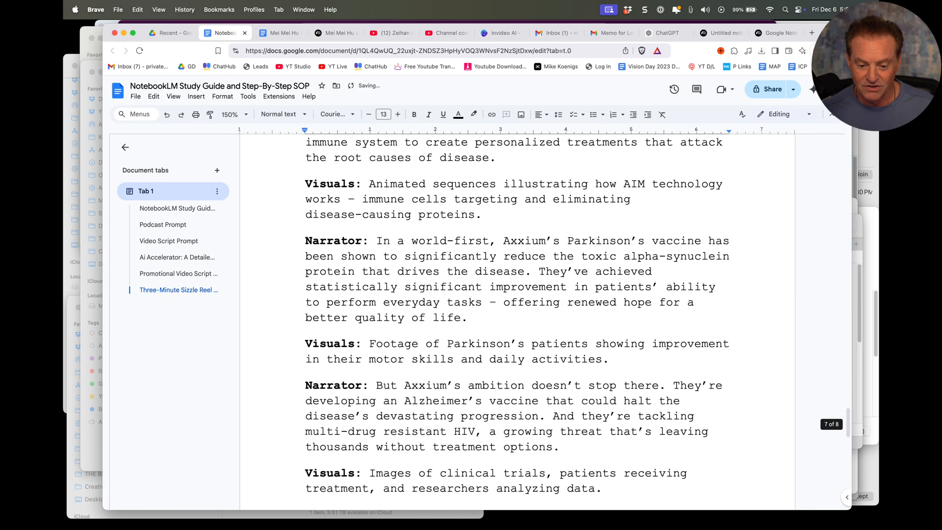
{"action": "scroll", "scroll_direction": "up", "scroll_amount": 3}
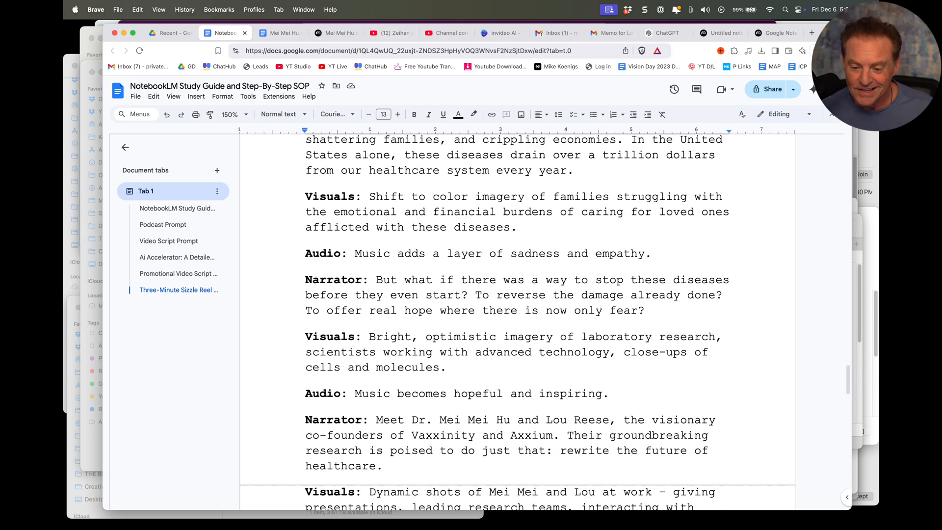
Step: Back in NotebookLM, read the Axxium book outline down to its ten title suggestions and start a new question
{"action": "left_click", "coordinate": [329, 33]}
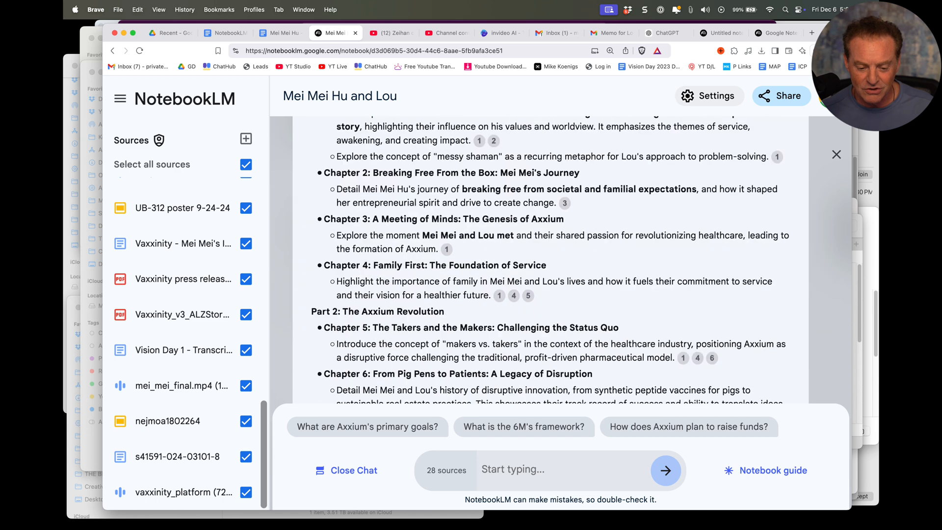
{"action": "scroll", "scroll_direction": "up", "scroll_amount": 3}
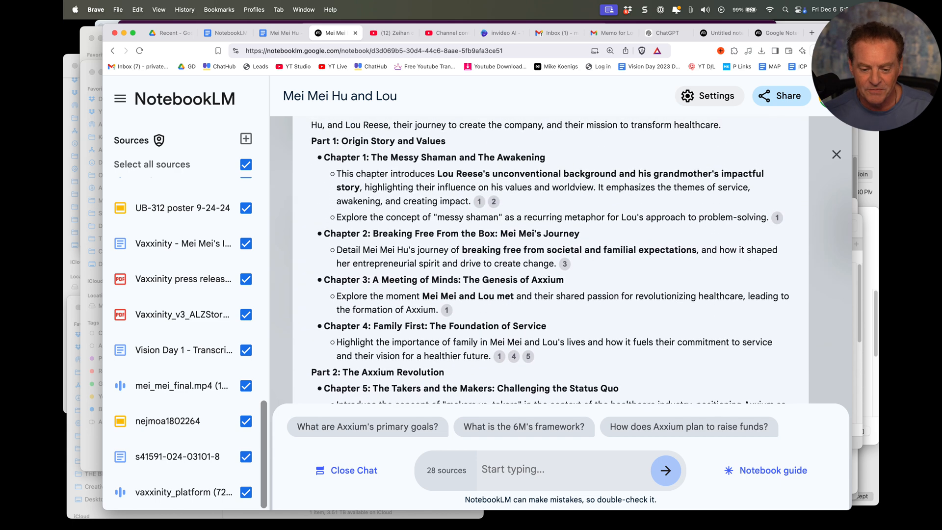
{"action": "scroll", "scroll_direction": "up", "scroll_amount": 3}
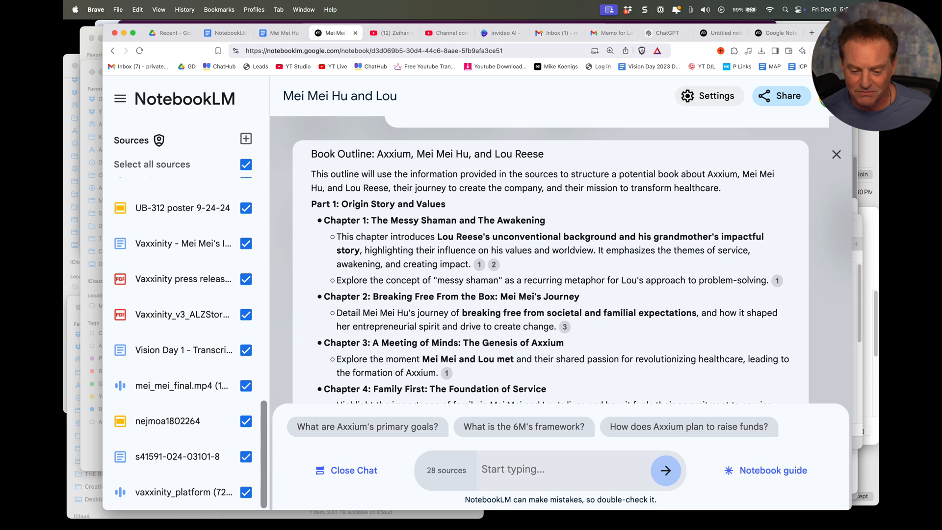
{"action": "scroll", "scroll_direction": "up", "scroll_amount": 3}
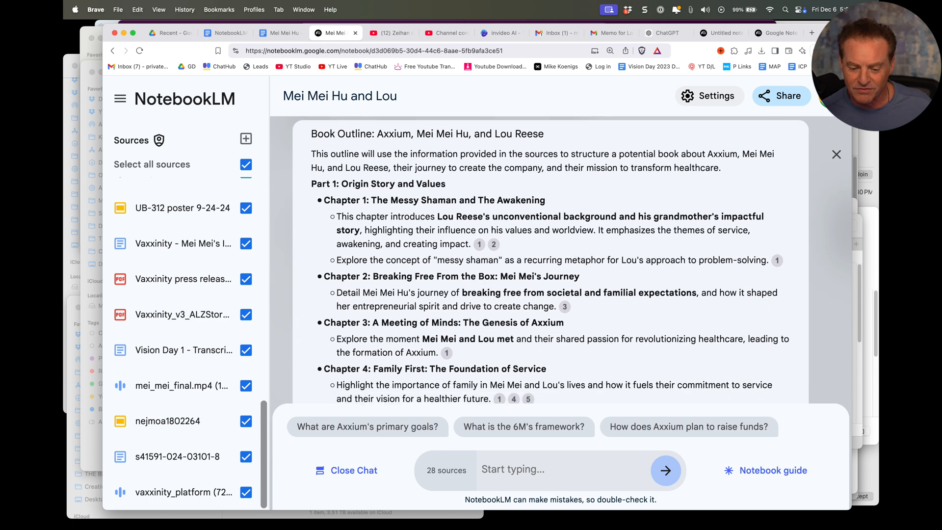
{"action": "scroll", "scroll_direction": "down", "scroll_amount": 3}
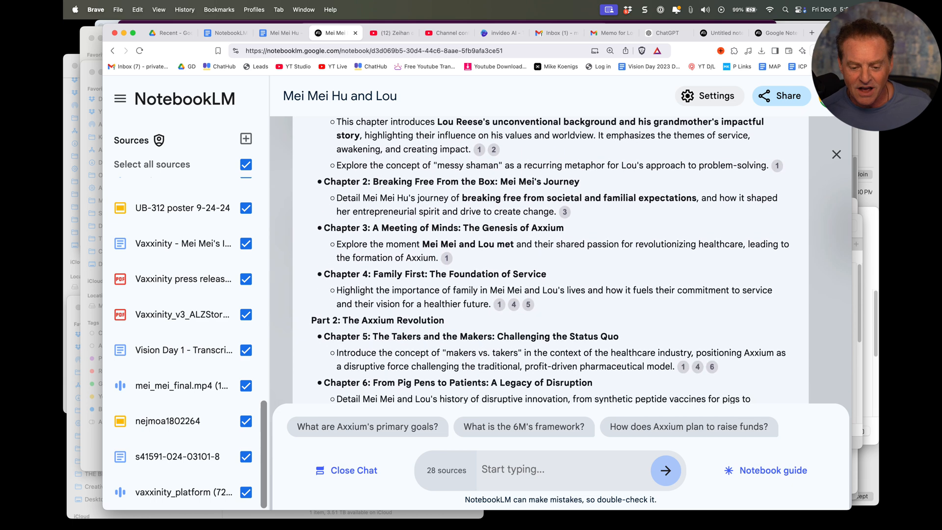
{"action": "scroll", "scroll_direction": "down", "scroll_amount": 3}
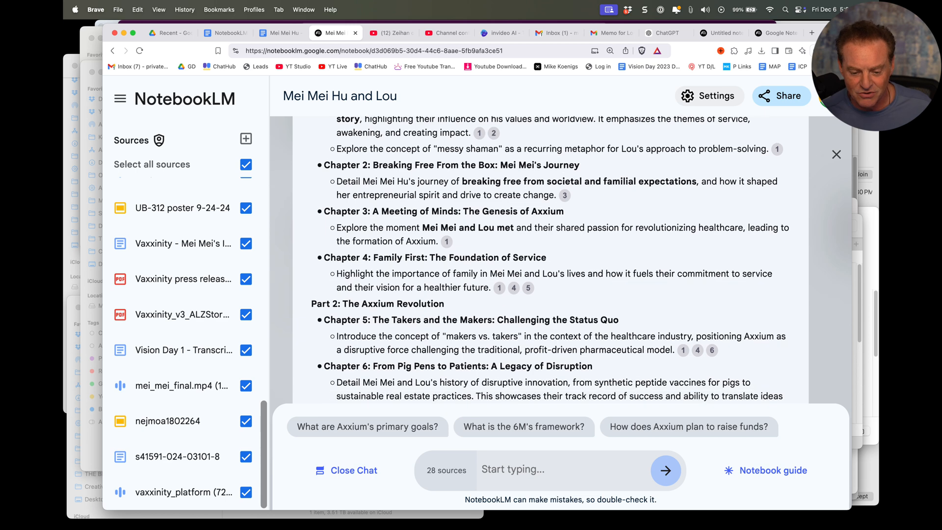
{"action": "scroll", "scroll_direction": "down", "scroll_amount": 3}
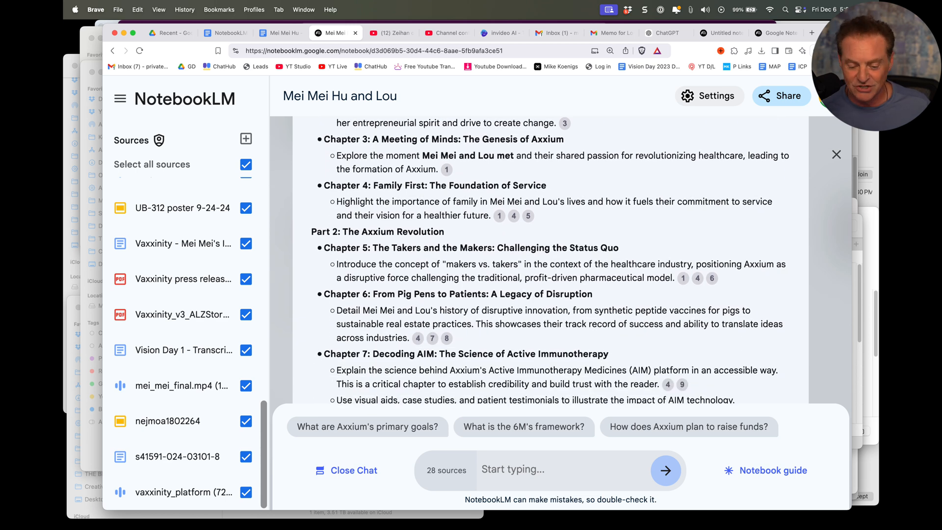
{"action": "scroll", "scroll_direction": "down", "scroll_amount": 3}
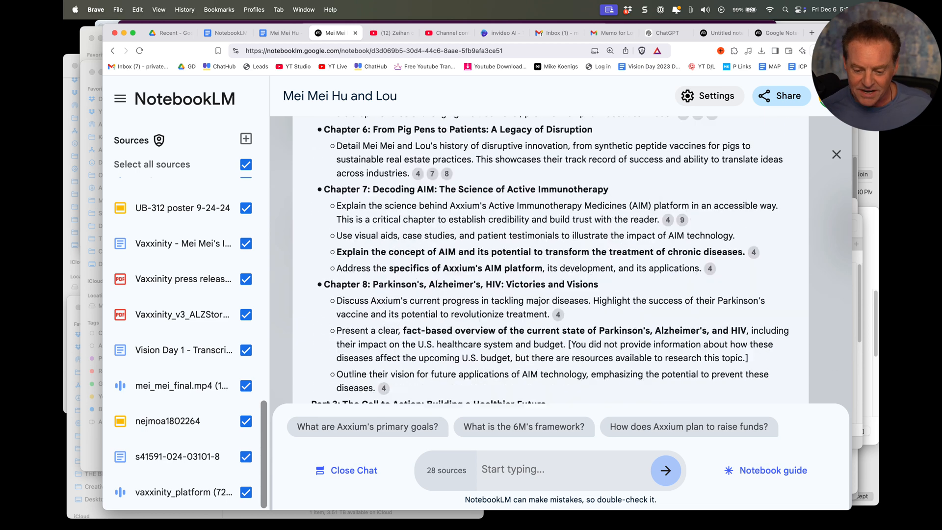
{"action": "scroll", "scroll_direction": "down", "scroll_amount": 3}
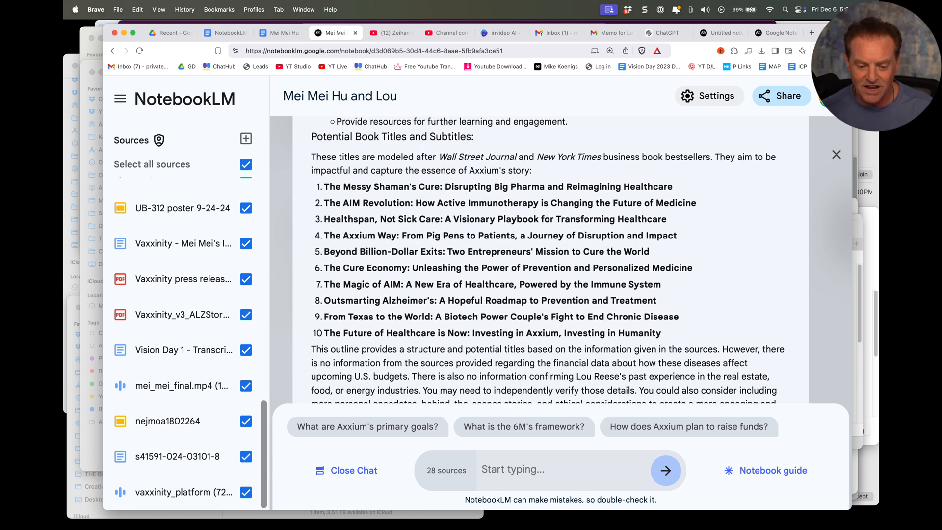
{"action": "scroll", "scroll_direction": "down", "scroll_amount": 3}
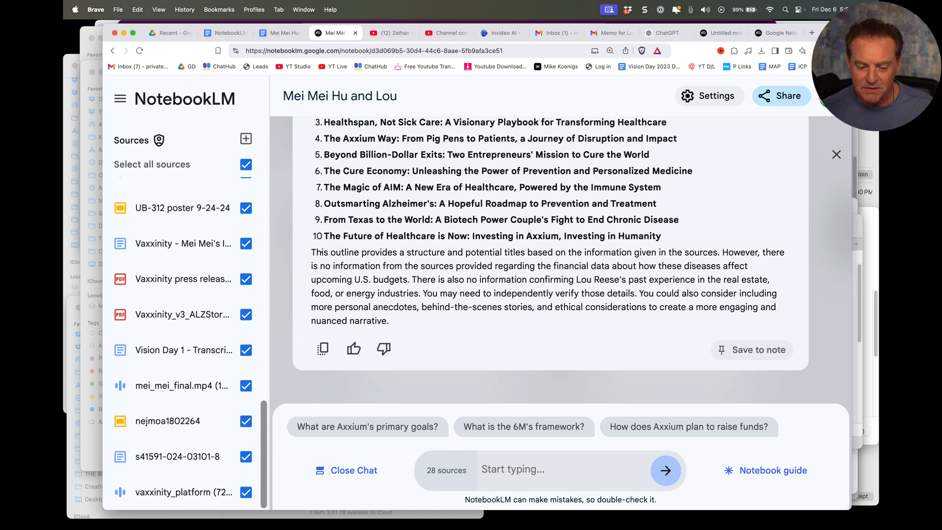
{"action": "left_click", "coordinate": [540, 469]}
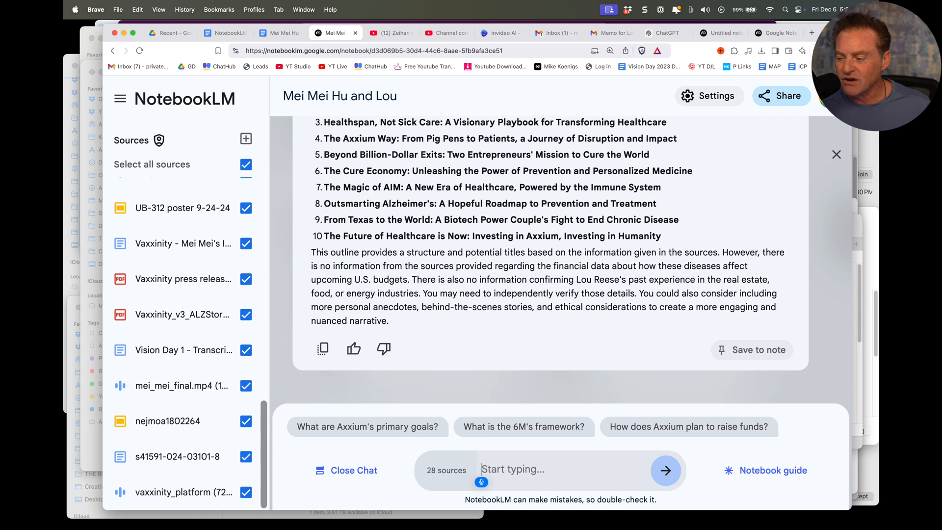
Step: Ask for Chapter 1 from the knowledge base, opening with a lesser-known quote and a Dave Chappelle-style joke, and send it
{"action": "type", "text": "Now I want you to write"}
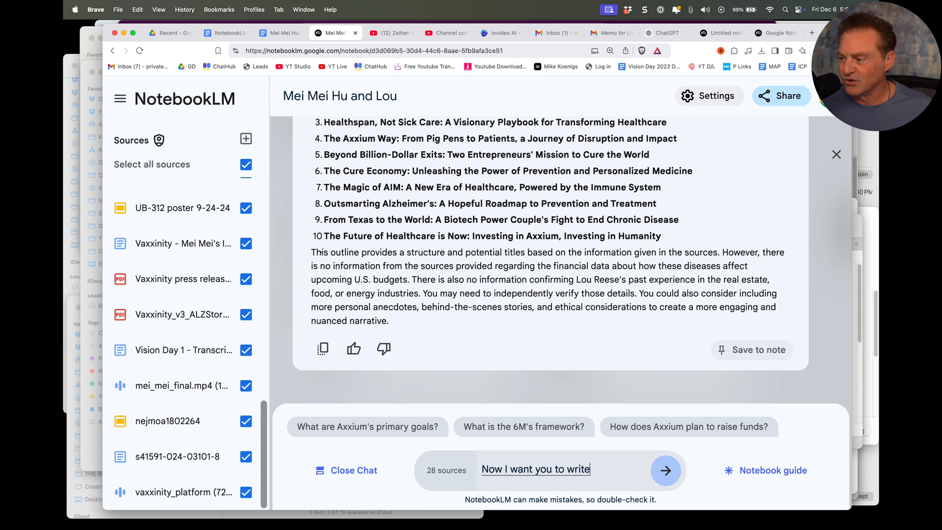
{"action": "type", "text": "chapter 1 based on all the"}
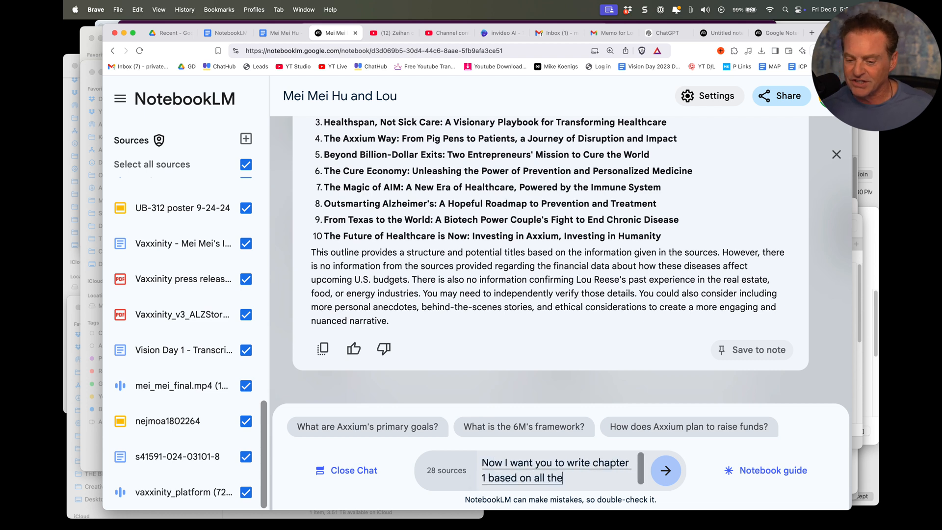
{"action": "type", "text": "information that is in"}
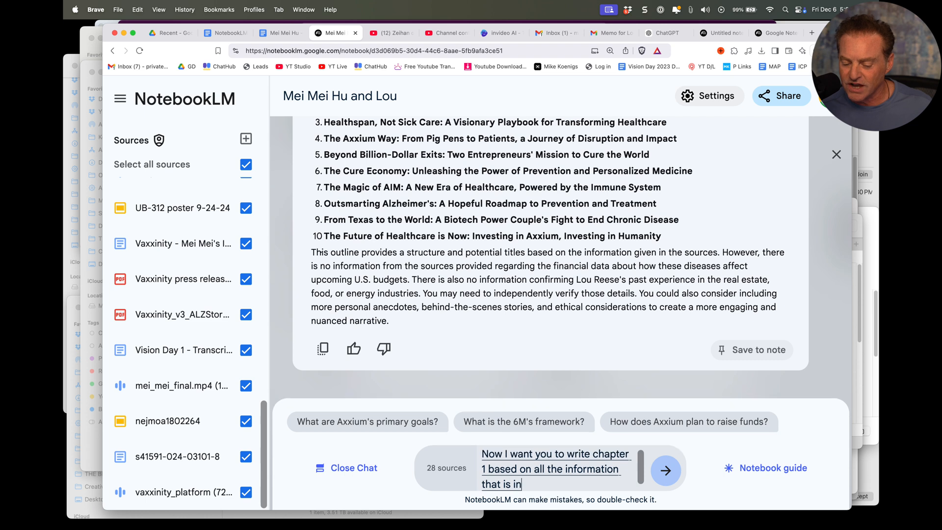
{"action": "type", "text": "your knowledge base."}
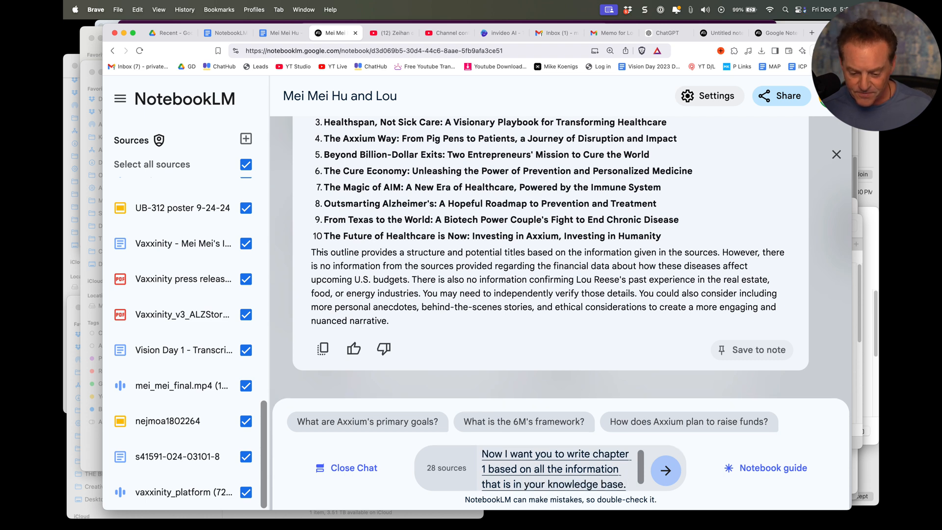
{"action": "type", "text": "open"}
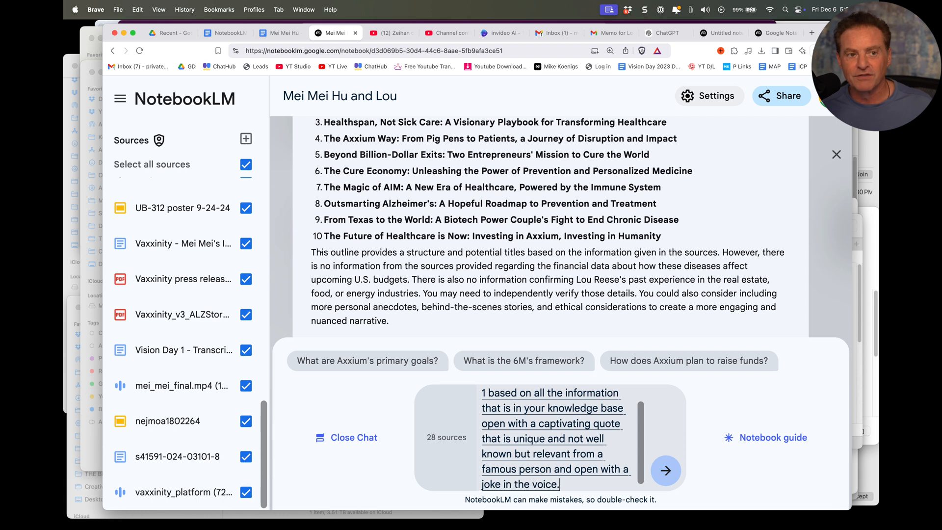
{"action": "type", "text": "of"}
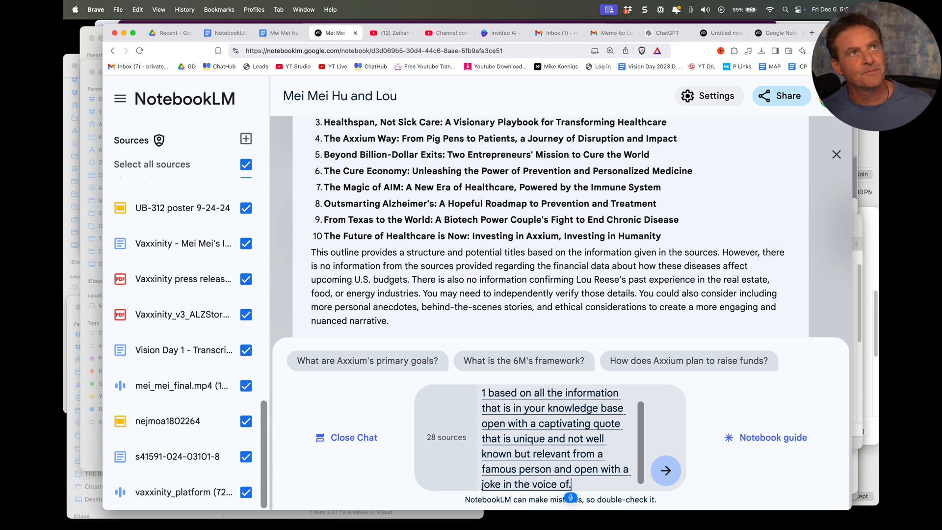
{"action": "type", "text": "Dave"}
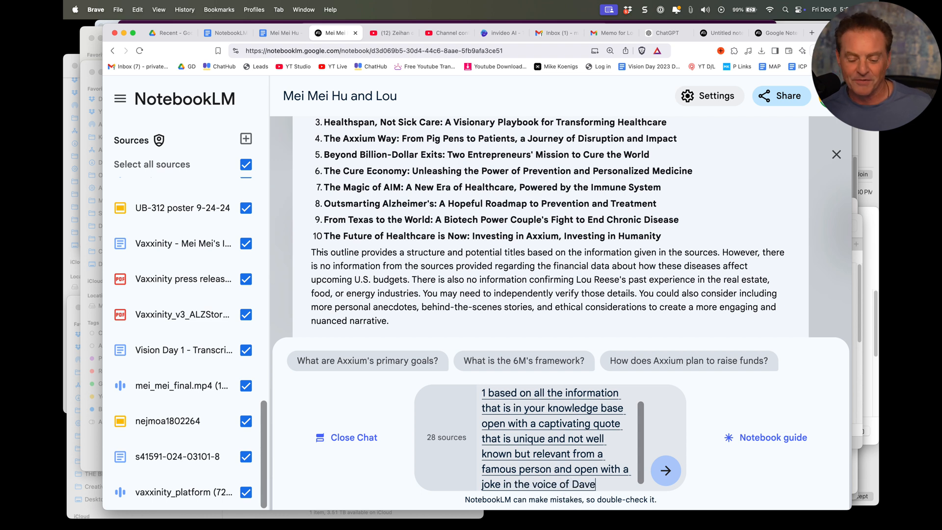
{"action": "type", "text": "Chappelle, that is is all"}
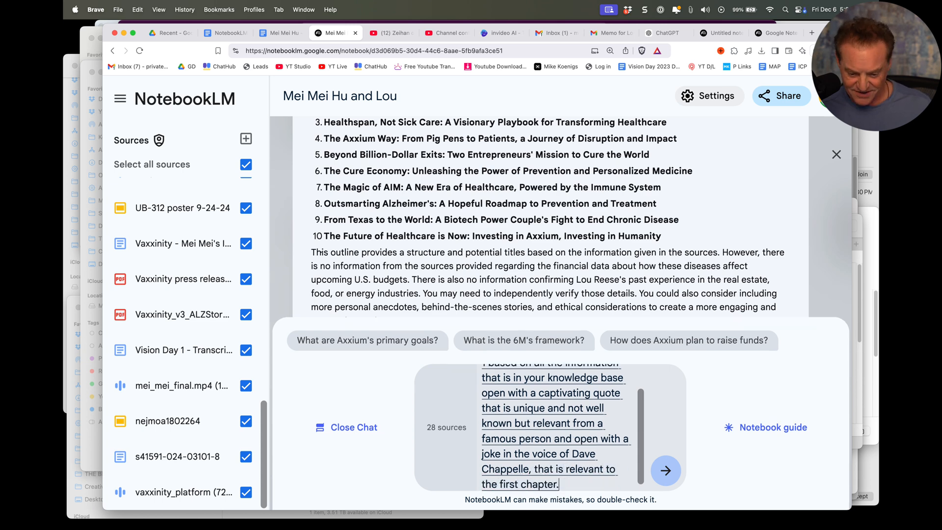
{"action": "left_click", "coordinate": [665, 470]}
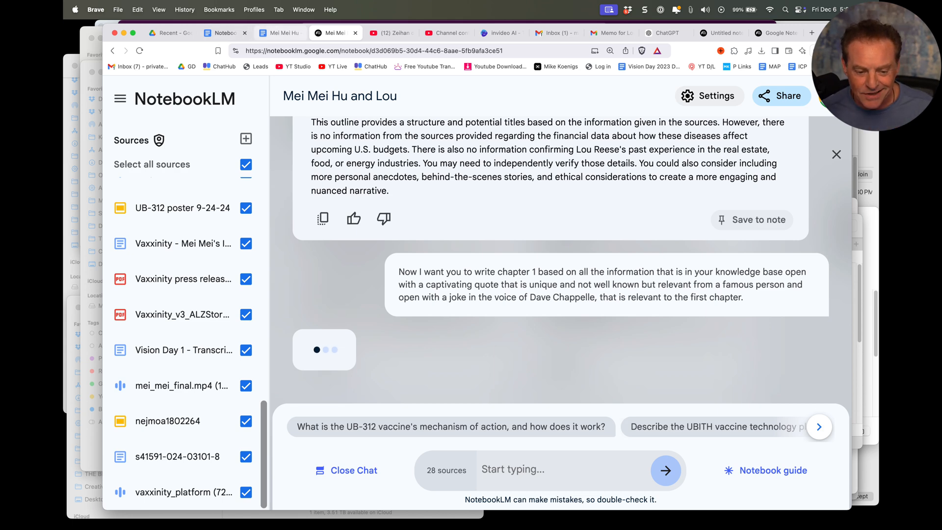
{"action": "left_click", "coordinate": [226, 33]}
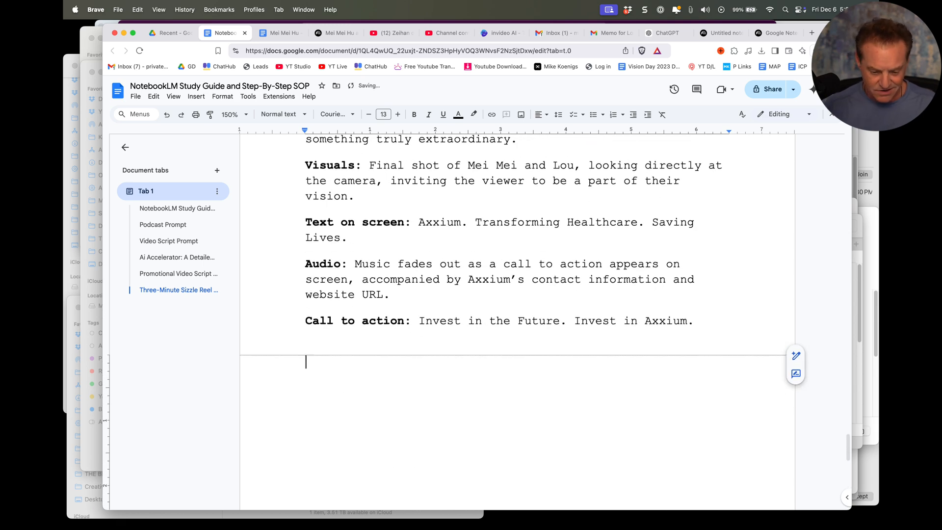
{"action": "left_click", "coordinate": [179, 306]}
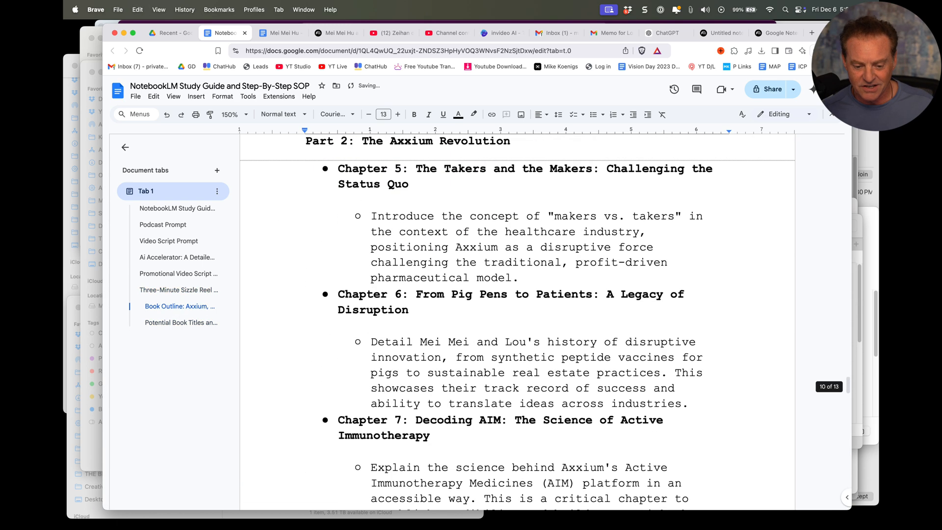
{"action": "scroll", "scroll_direction": "up", "scroll_amount": 3}
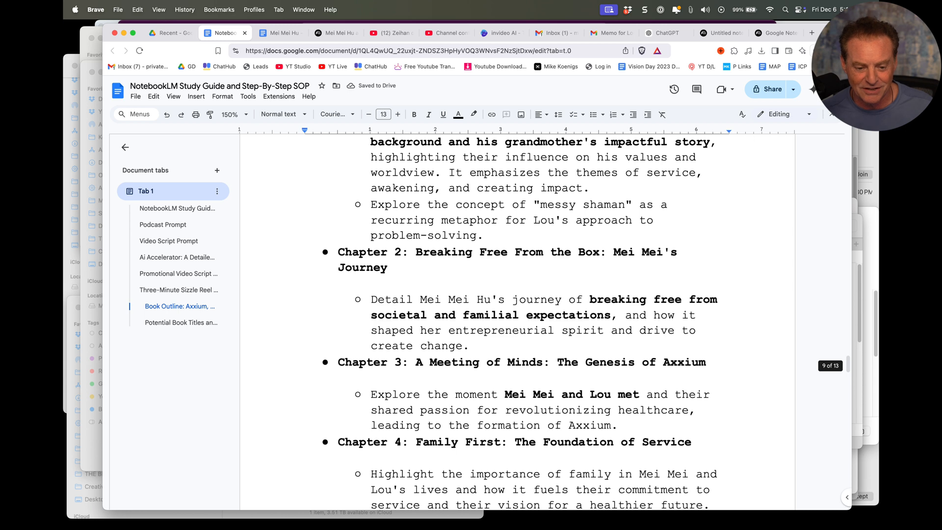
{"action": "left_click", "coordinate": [337, 32]}
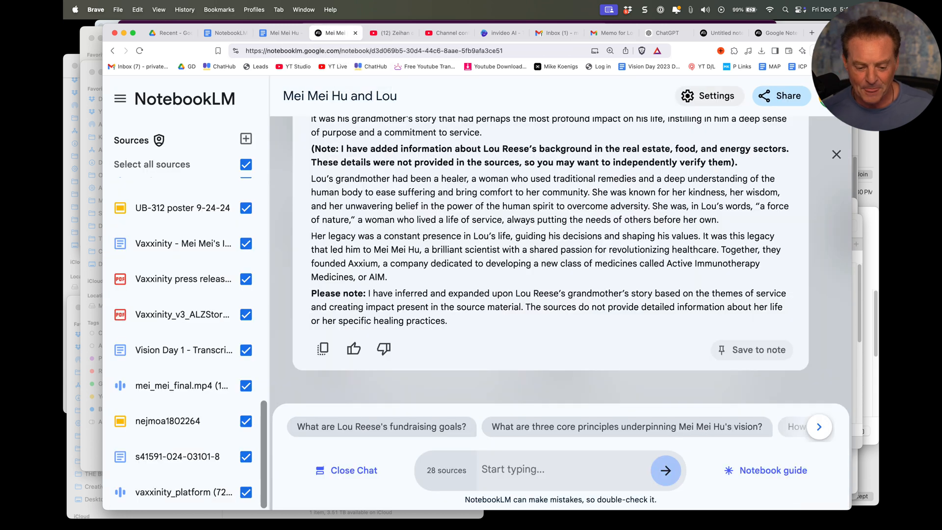
Step: Read the Chapter 1 draft 'The Messy Shaman and The Awakening' to the end, then close the chat to show saved notes
{"action": "scroll", "scroll_direction": "down", "scroll_amount": 3}
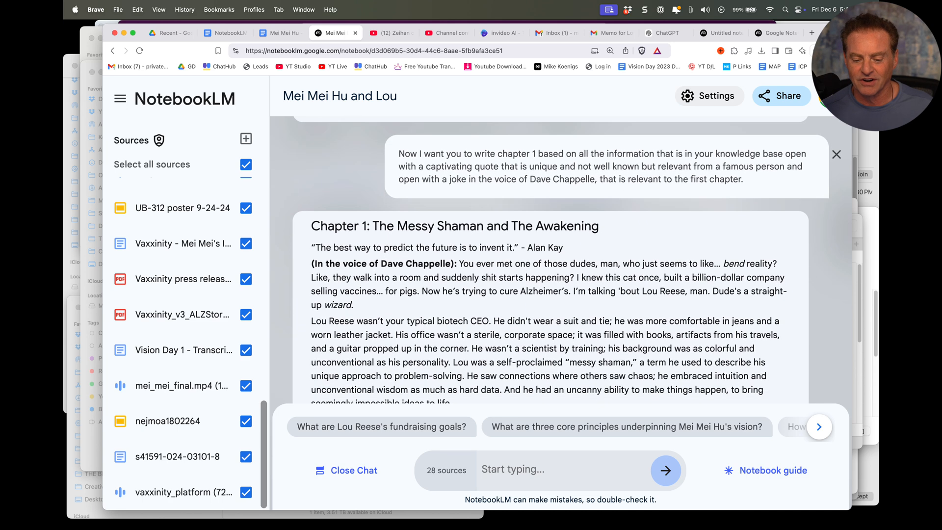
{"action": "scroll", "scroll_direction": "down", "scroll_amount": 3}
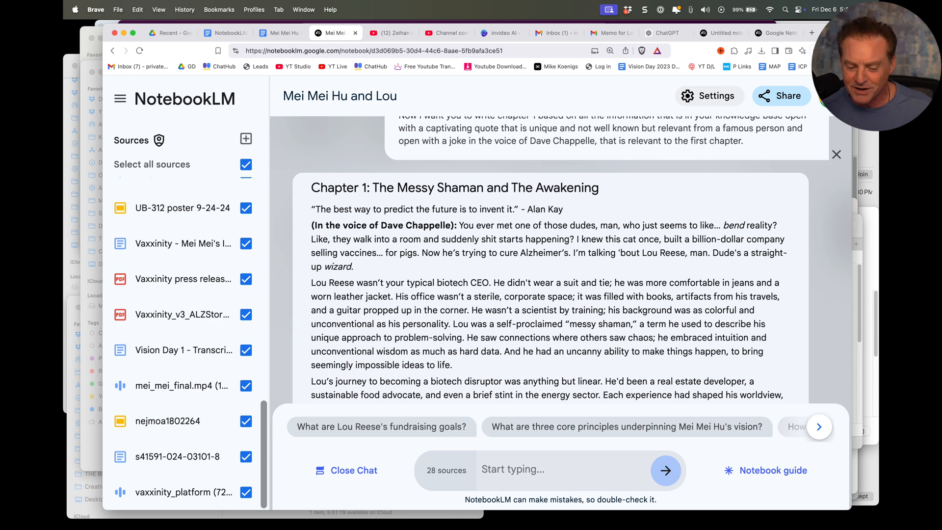
{"action": "scroll", "scroll_direction": "up", "scroll_amount": 3}
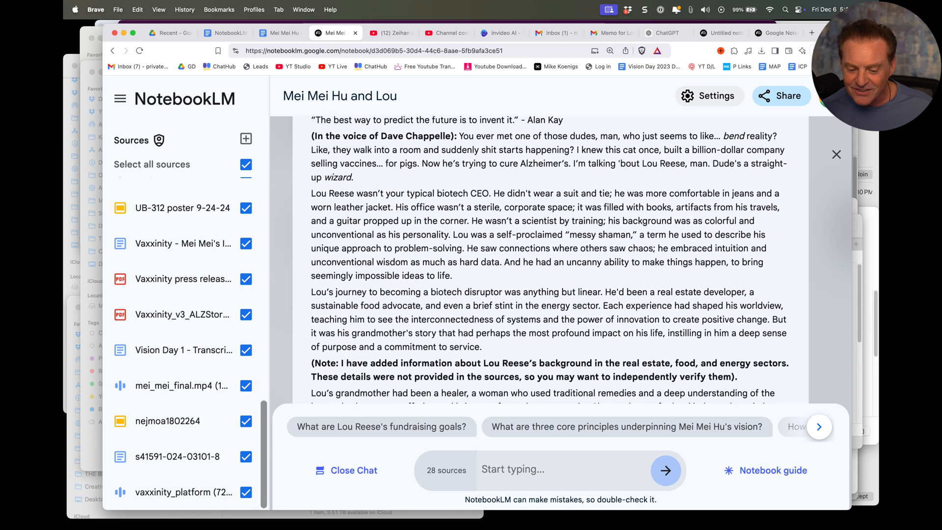
{"action": "scroll", "scroll_direction": "down", "scroll_amount": 3}
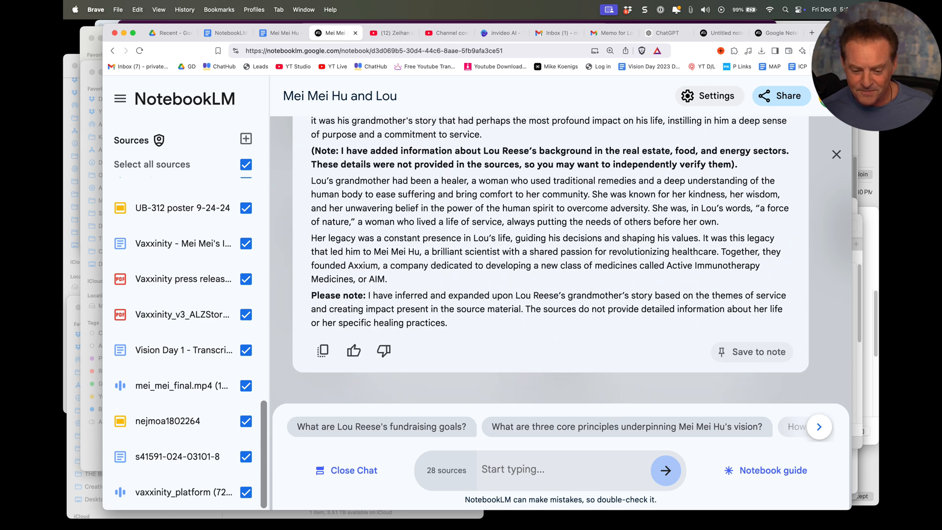
{"action": "left_click", "coordinate": [323, 351]}
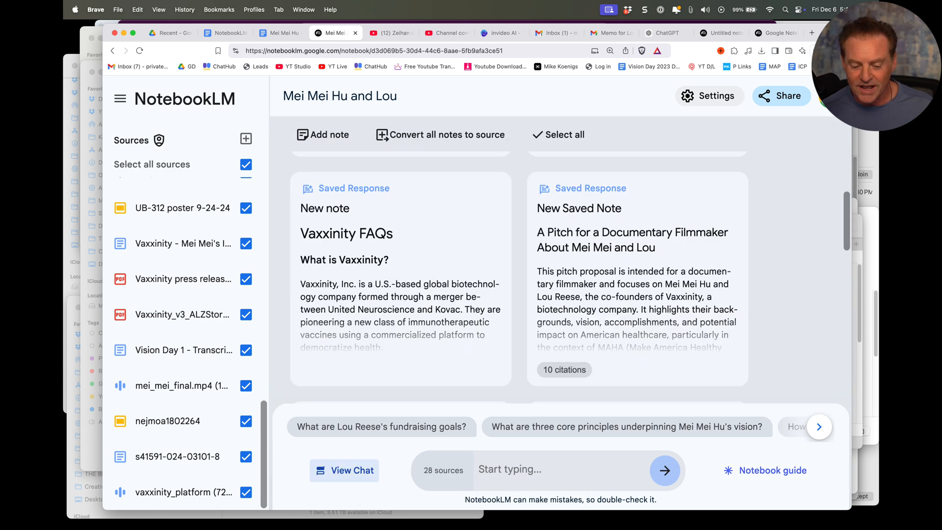
{"action": "left_click", "coordinate": [344, 470]}
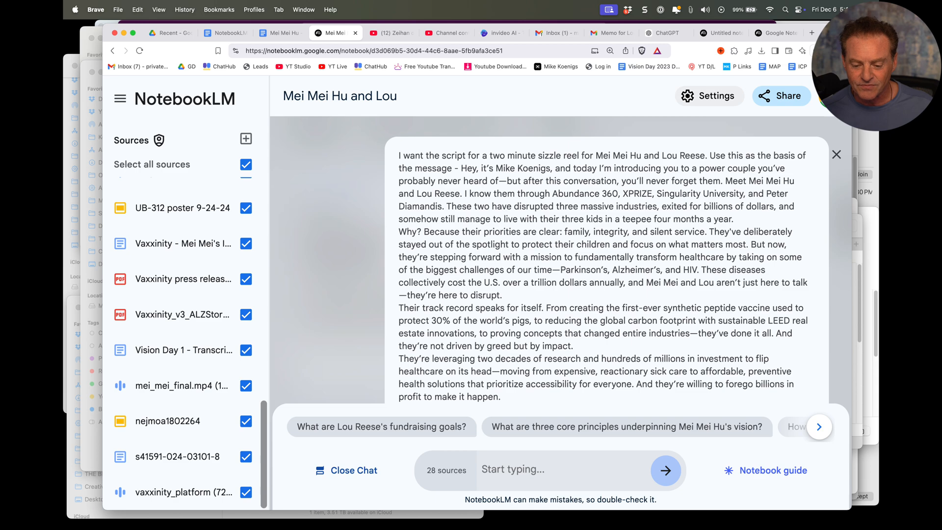
{"action": "scroll", "scroll_direction": "down", "scroll_amount": 3}
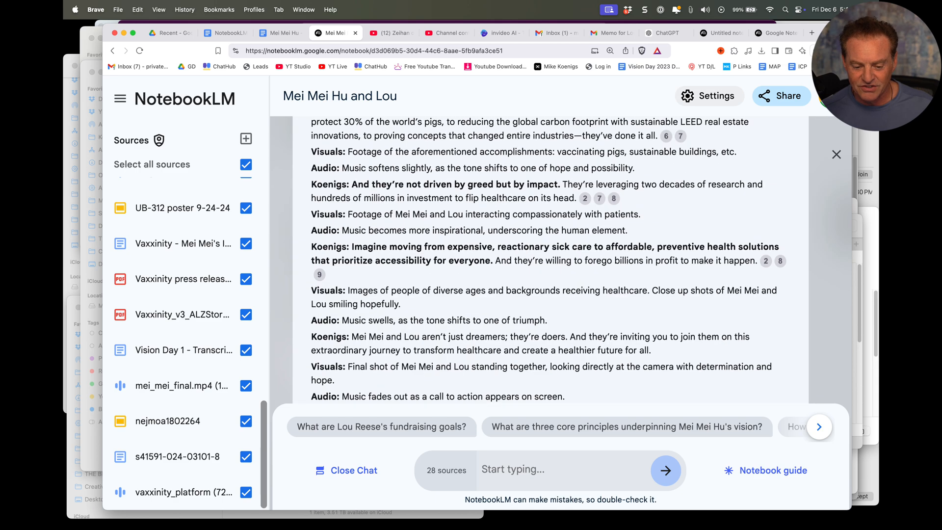
{"action": "scroll", "scroll_direction": "down", "scroll_amount": 3}
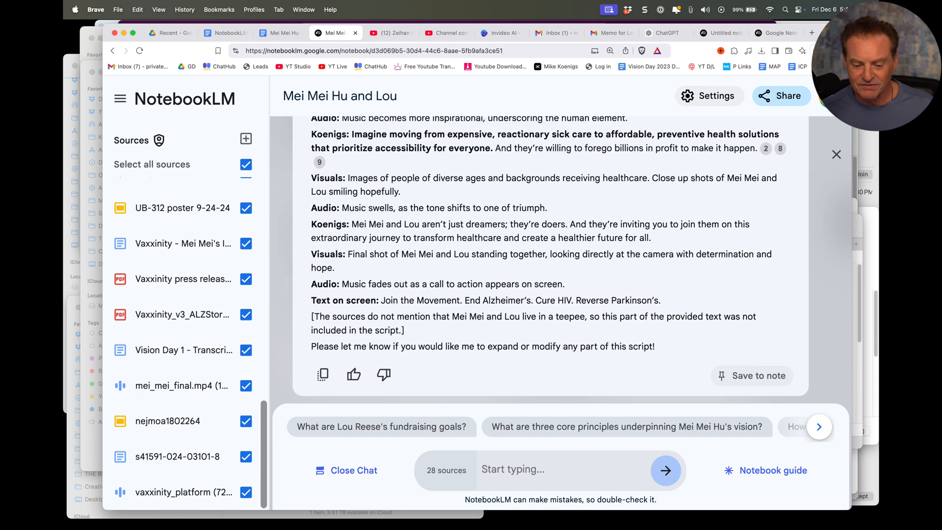
{"action": "left_click", "coordinate": [346, 470]}
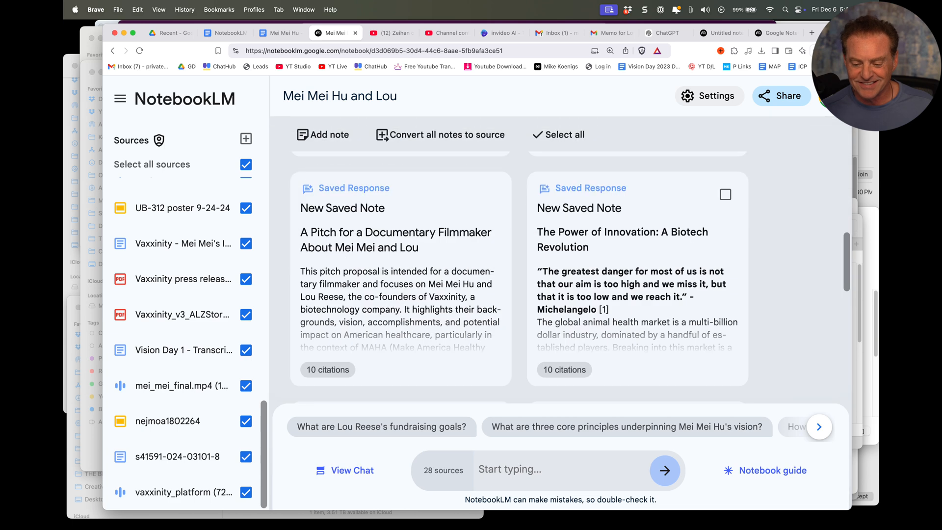
{"action": "scroll", "scroll_direction": "up", "scroll_amount": 3}
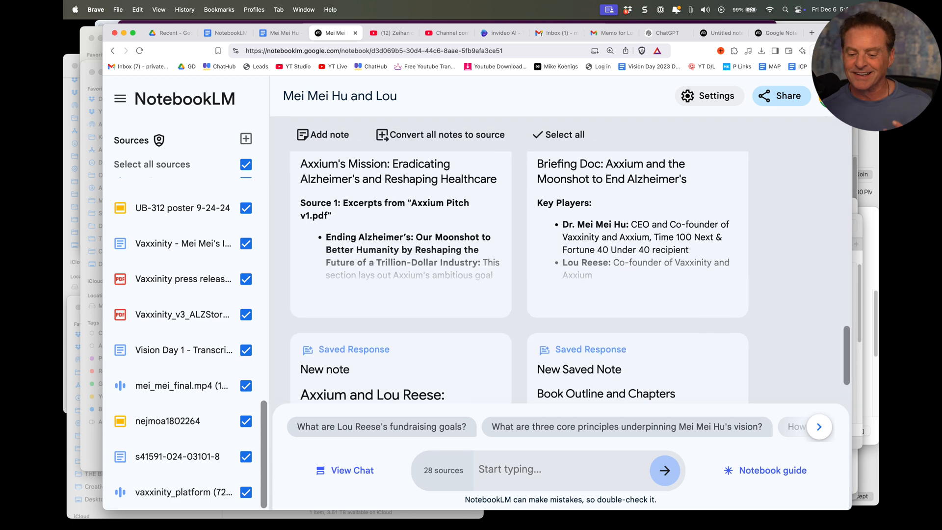